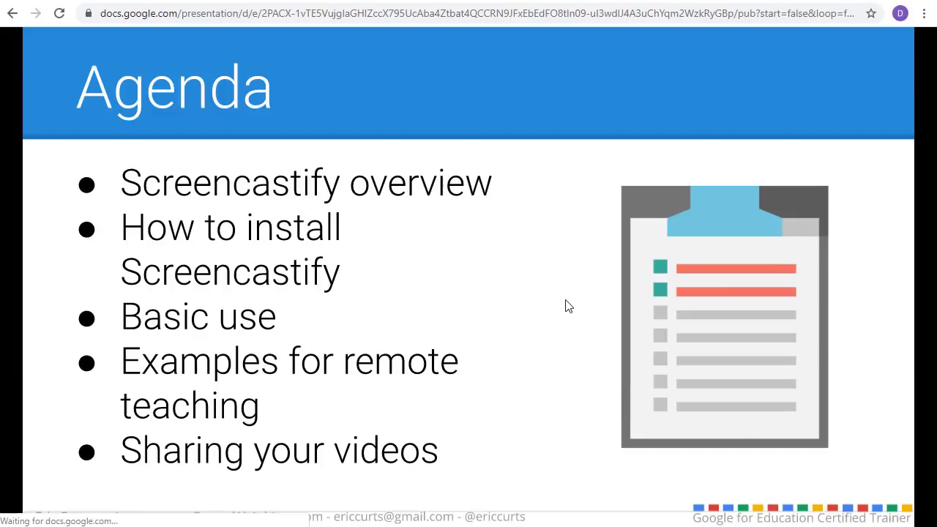
{"action": "mouse_move", "coordinate": [527, 270]}
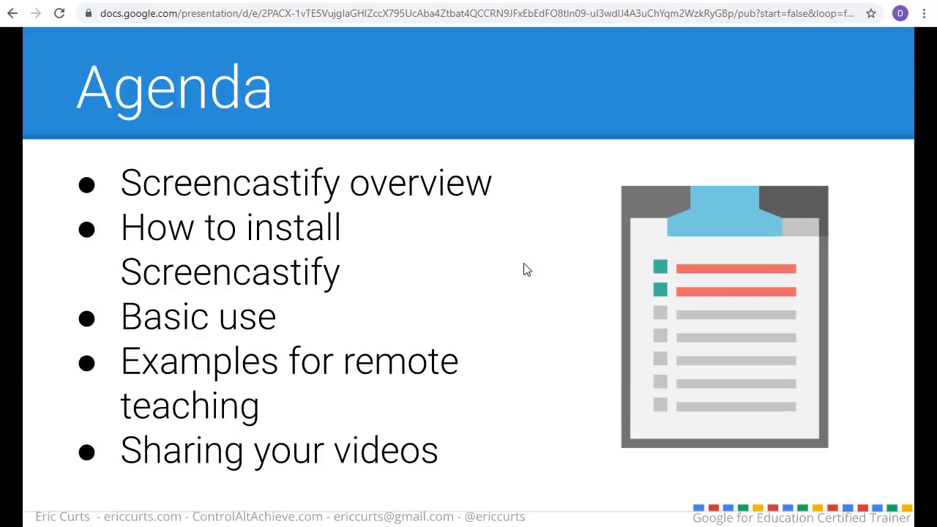
{"action": "mouse_move", "coordinate": [487, 314]}
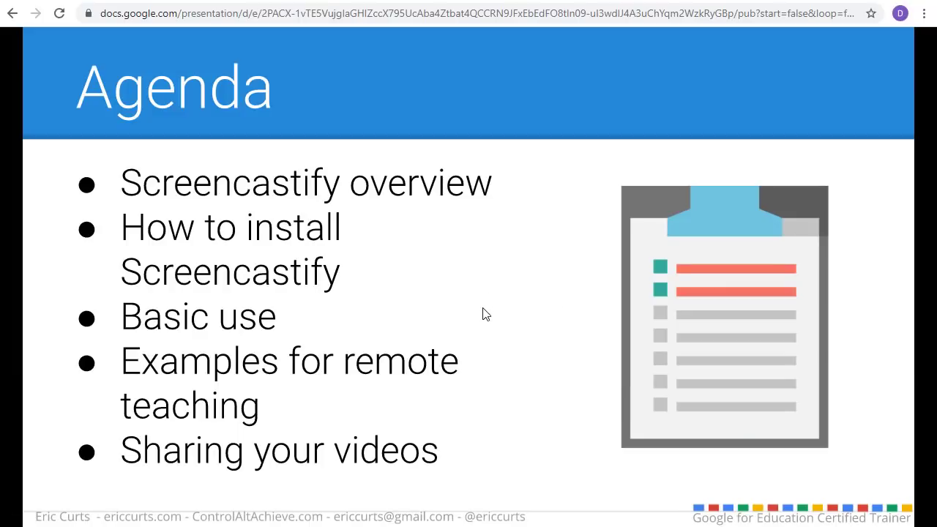
{"action": "mouse_move", "coordinate": [501, 369]}
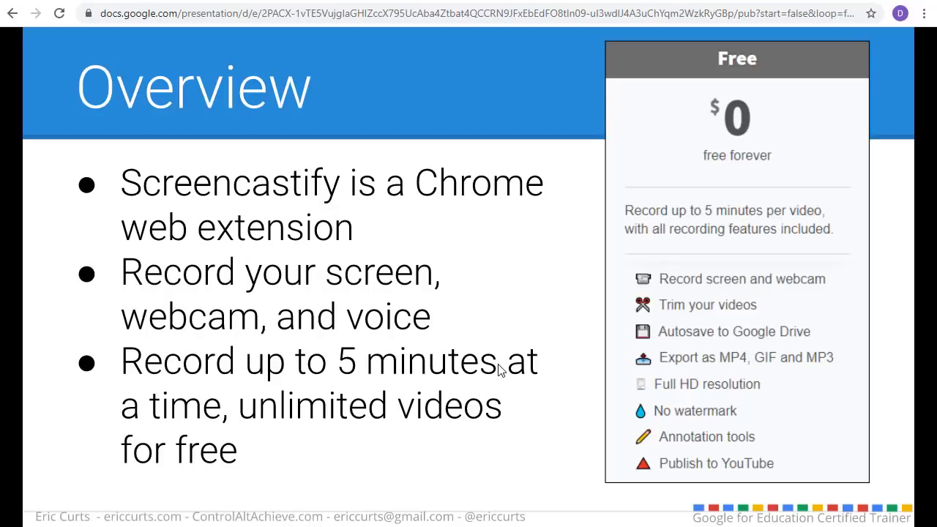
{"action": "mouse_move", "coordinate": [545, 305]}
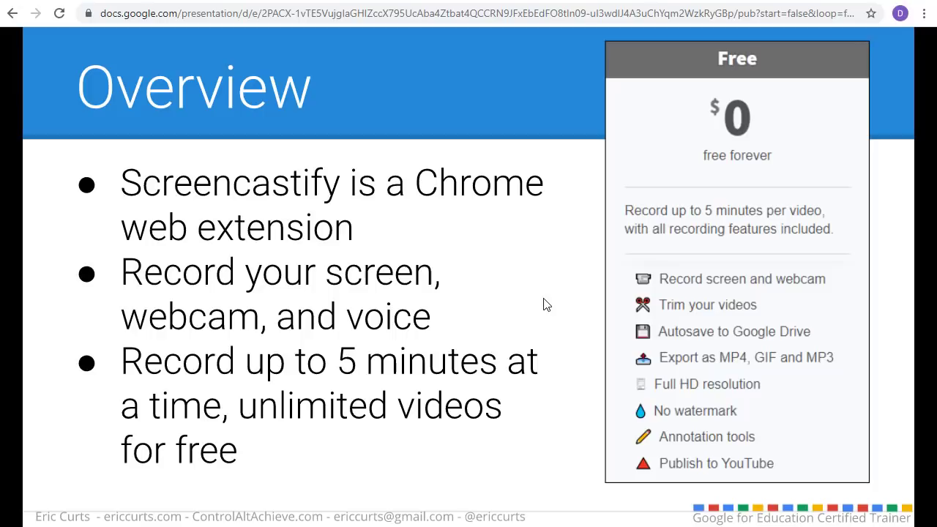
{"action": "mouse_move", "coordinate": [461, 317]}
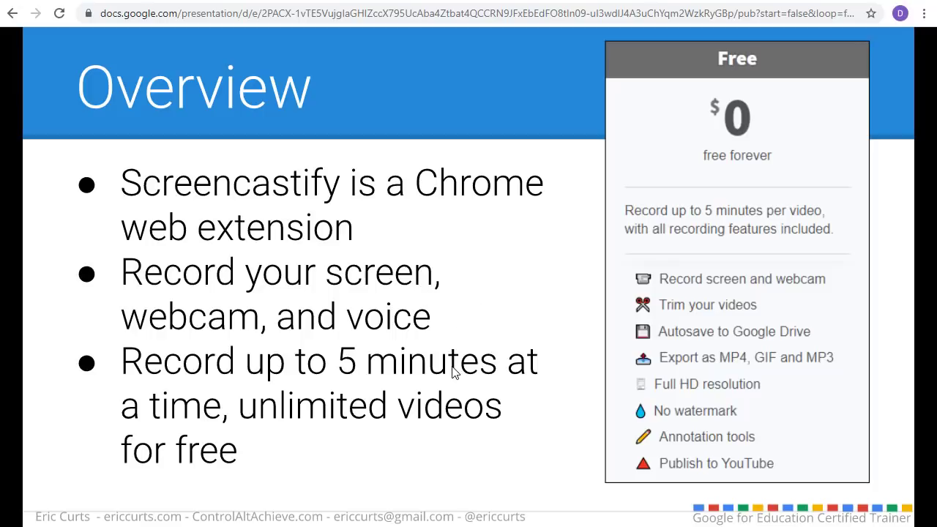
{"action": "mouse_move", "coordinate": [511, 328]}
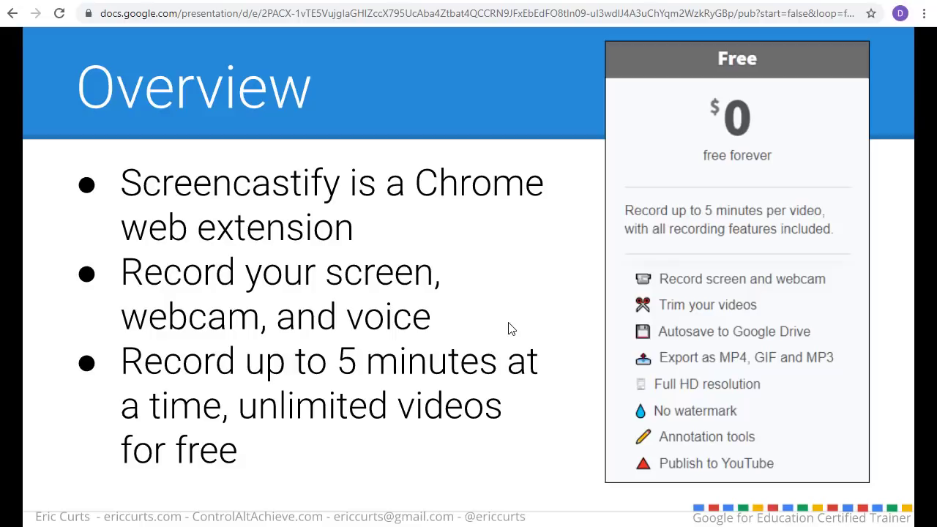
{"action": "mouse_move", "coordinate": [552, 281]}
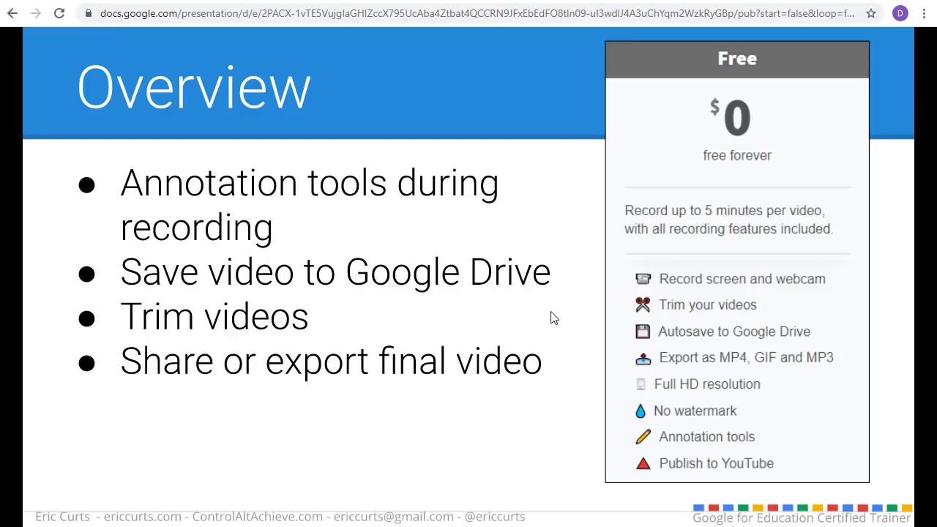
{"action": "mouse_move", "coordinate": [490, 309]}
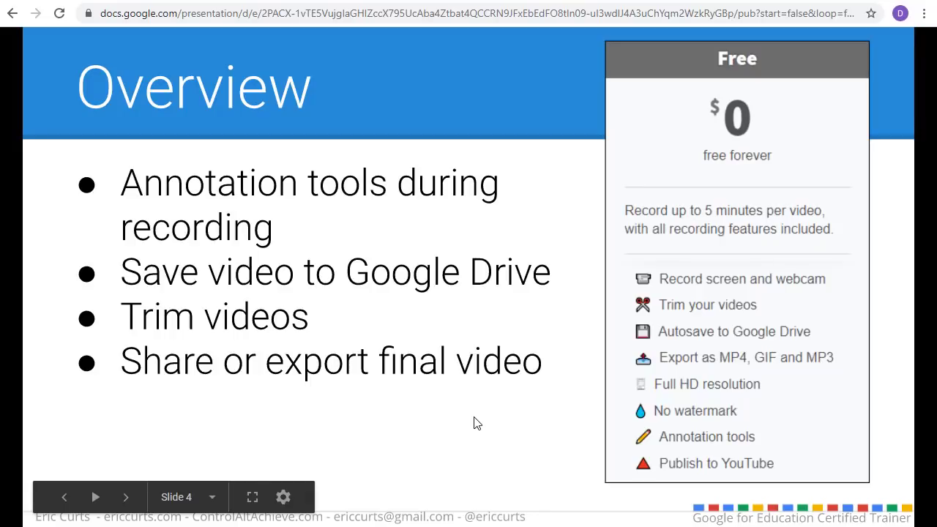
Step: Show slide 5, Installation, pointing to the chrome.google.com/webstore link
{"action": "left_click", "coordinate": [126, 498]}
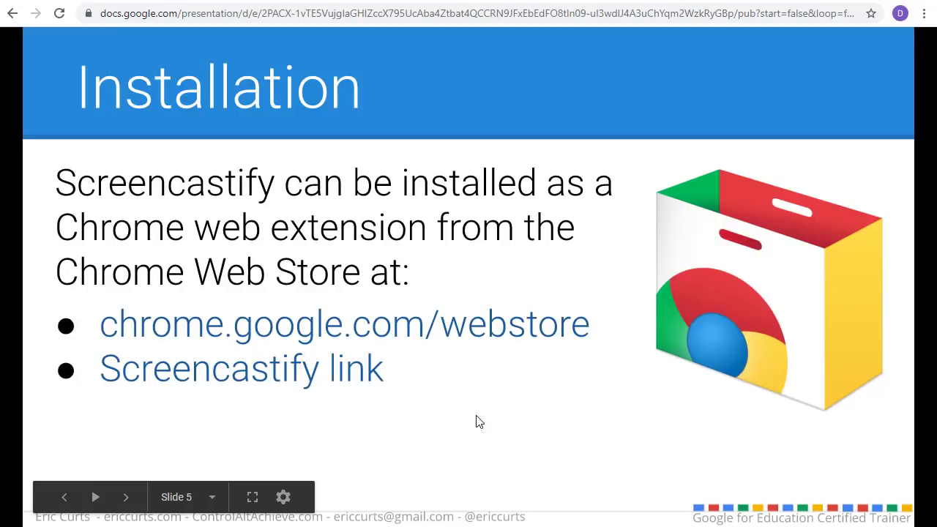
{"action": "mouse_move", "coordinate": [476, 422]}
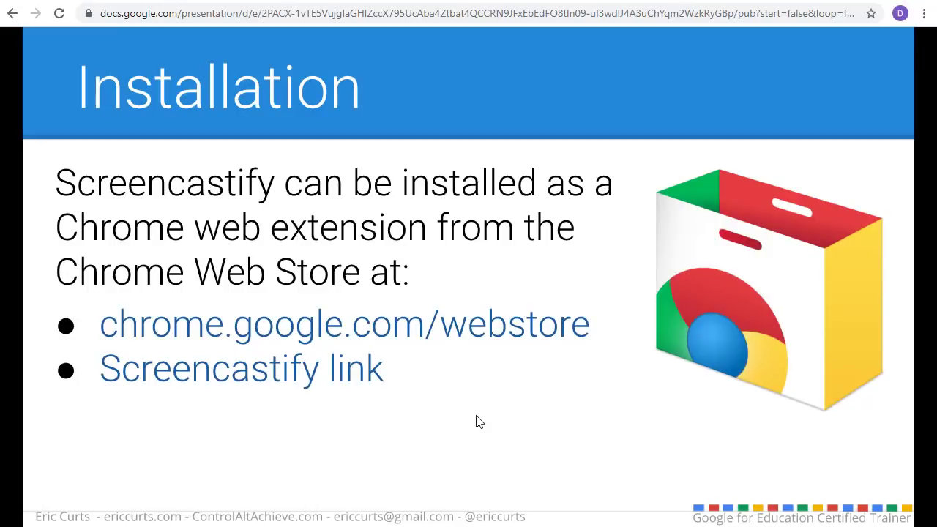
{"action": "mouse_move", "coordinate": [486, 418]}
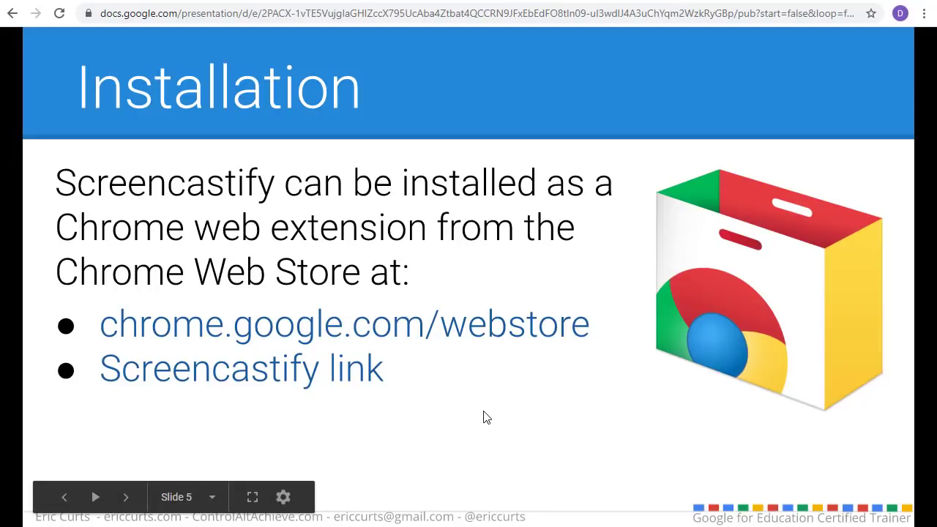
{"action": "mouse_move", "coordinate": [252, 357]}
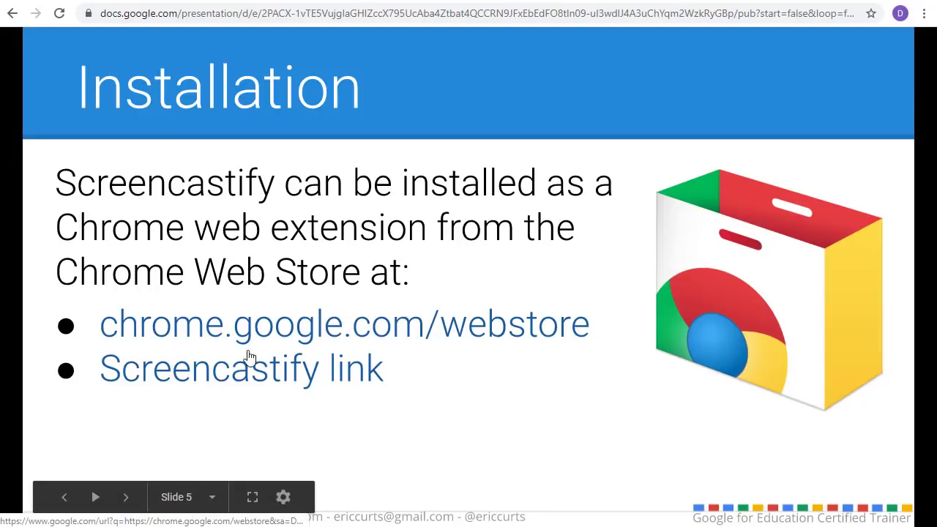
{"action": "mouse_move", "coordinate": [551, 408]}
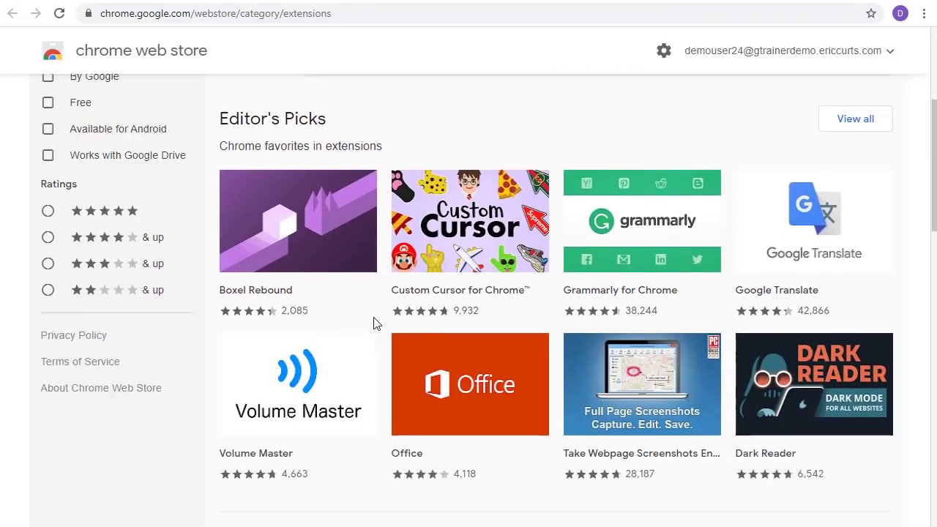
Step: Search the store for 'screencastify' so Screencastify - Screen Video Recorder tops the results
{"action": "scroll", "scroll_direction": "up", "scroll_amount": 3}
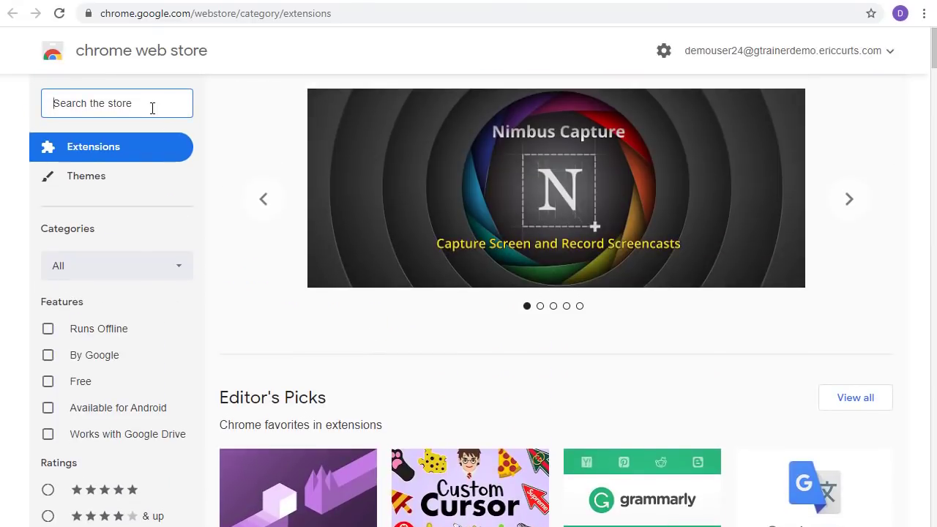
{"action": "type", "text": "sc"}
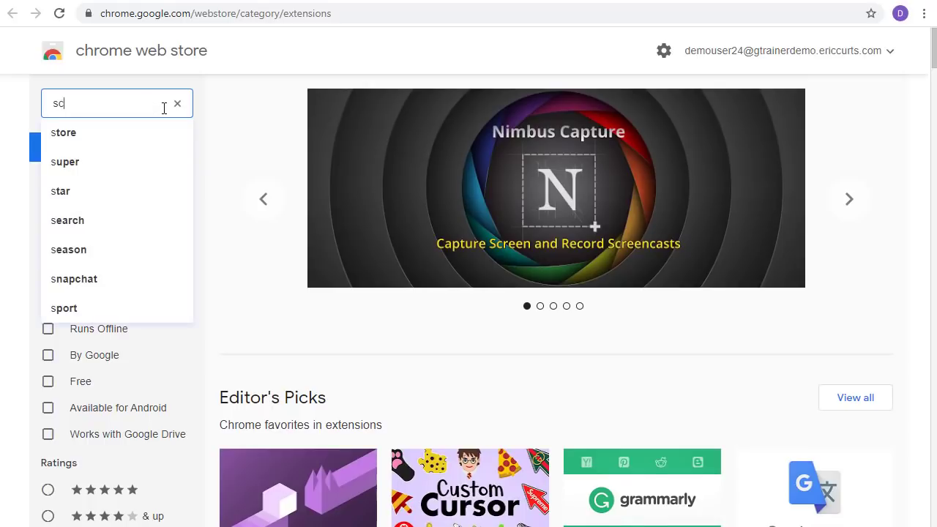
{"action": "type", "text": "reen"}
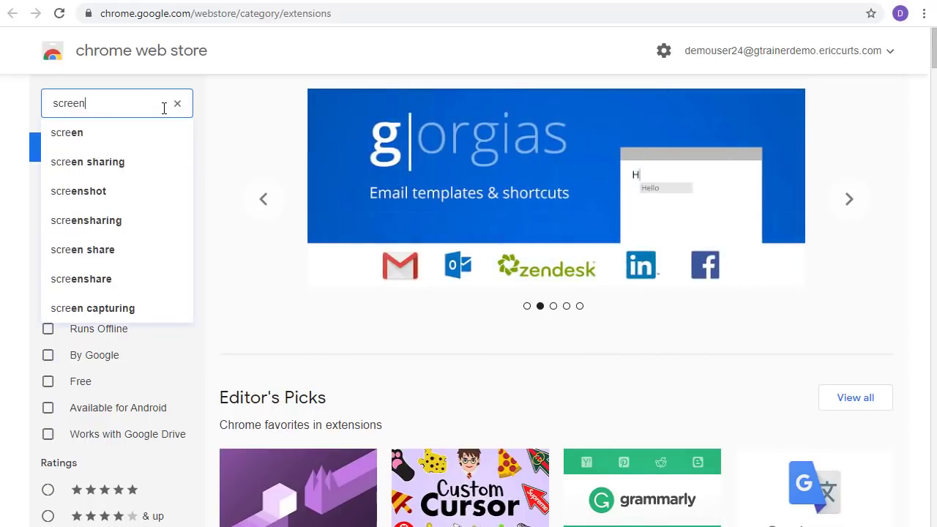
{"action": "type", "text": "casti"}
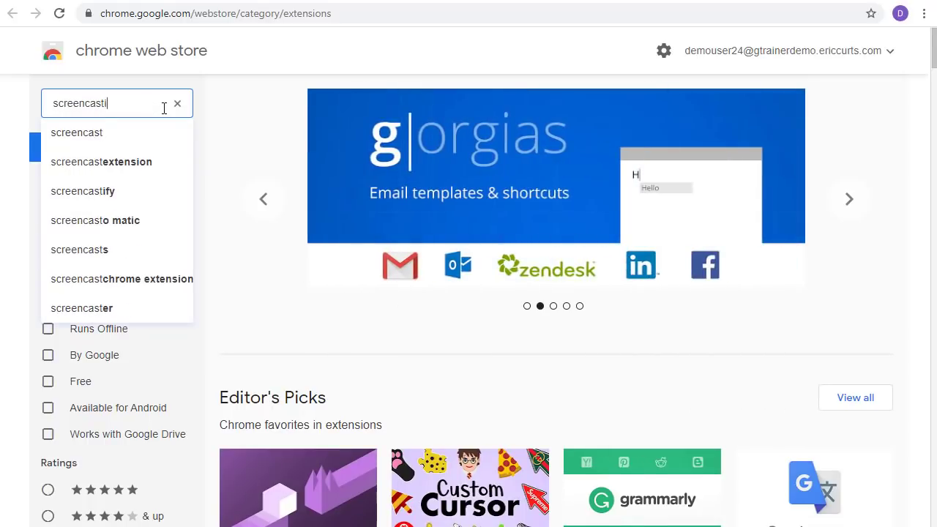
{"action": "left_click", "coordinate": [82, 190]}
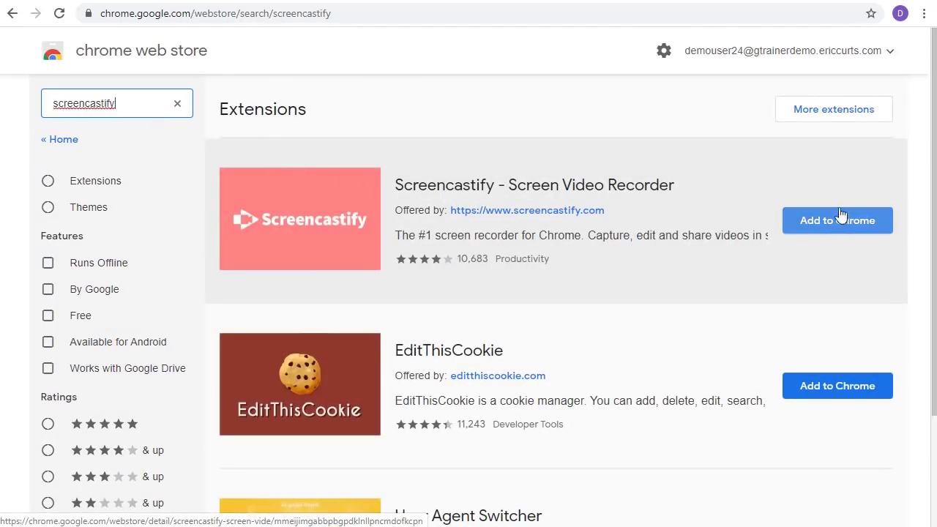
{"action": "mouse_move", "coordinate": [674, 265]}
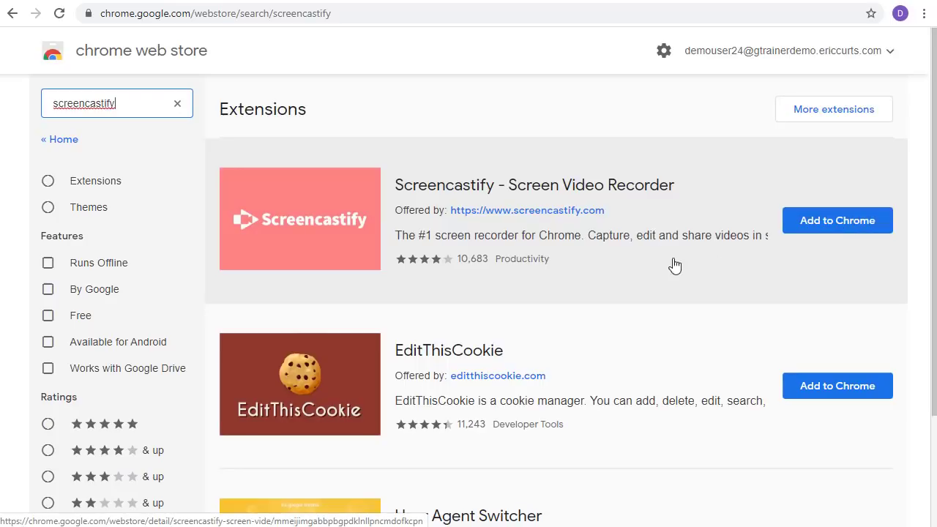
Step: Add Screencastify - Screen Video Recorder to Chrome from its store page and confirm the install
{"action": "left_click", "coordinate": [535, 184]}
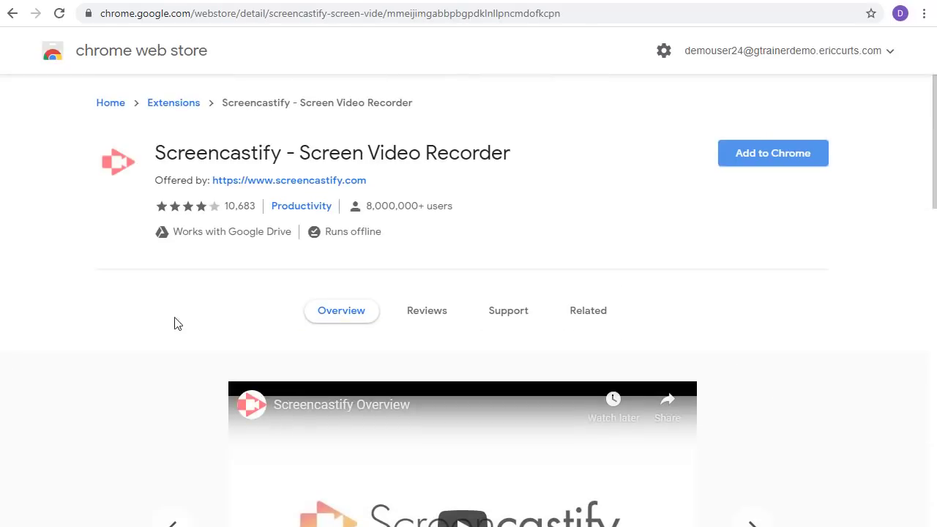
{"action": "mouse_move", "coordinate": [765, 188]}
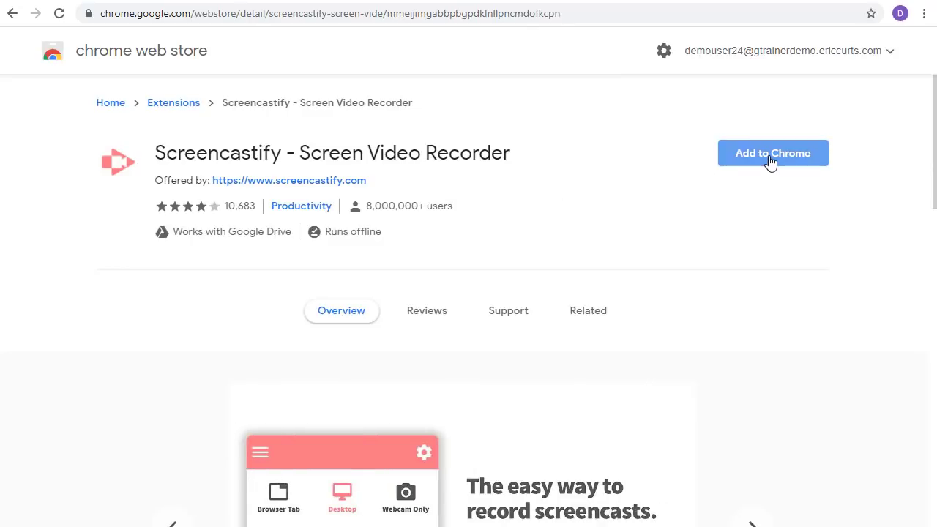
{"action": "left_click", "coordinate": [773, 154]}
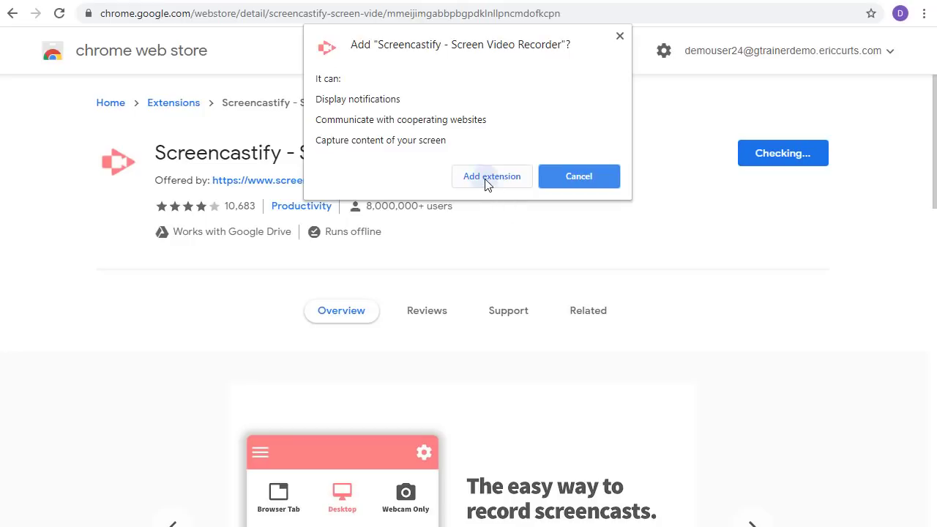
{"action": "left_click", "coordinate": [492, 176]}
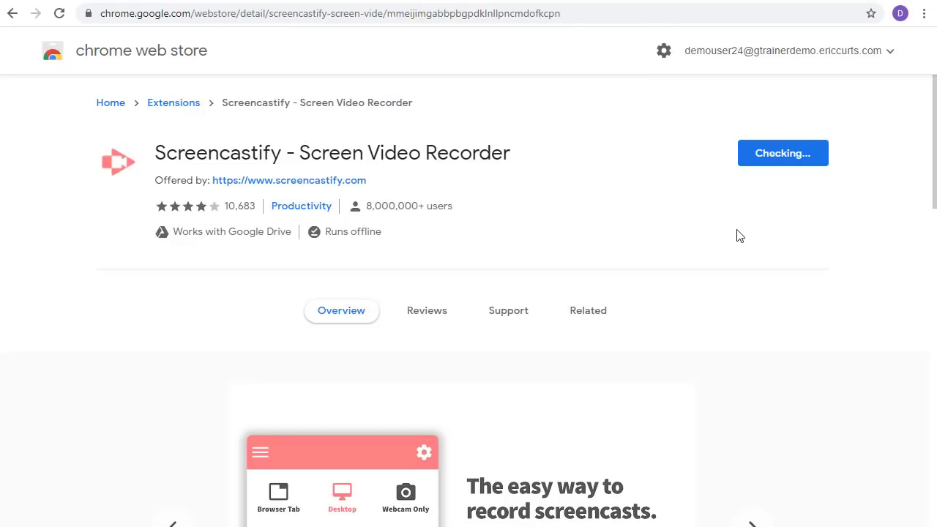
{"action": "left_click", "coordinate": [782, 154]}
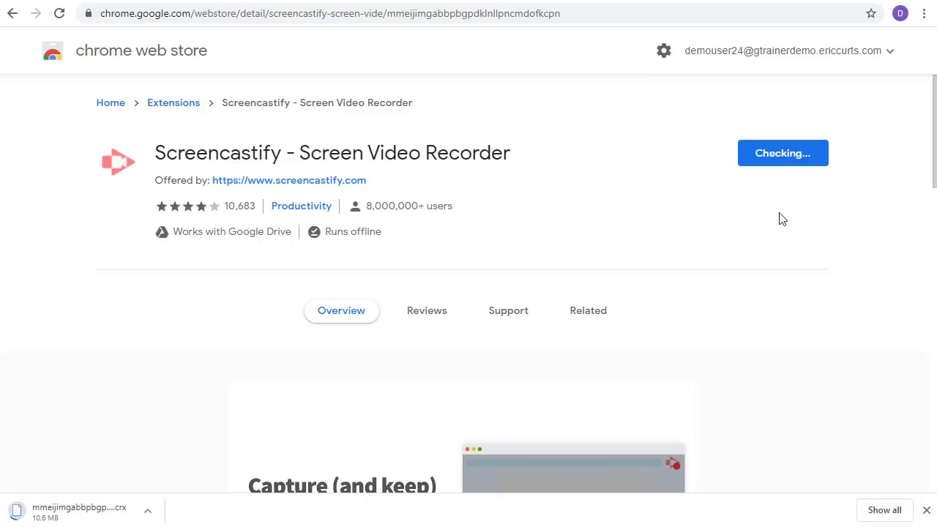
{"action": "mouse_move", "coordinate": [840, 190]}
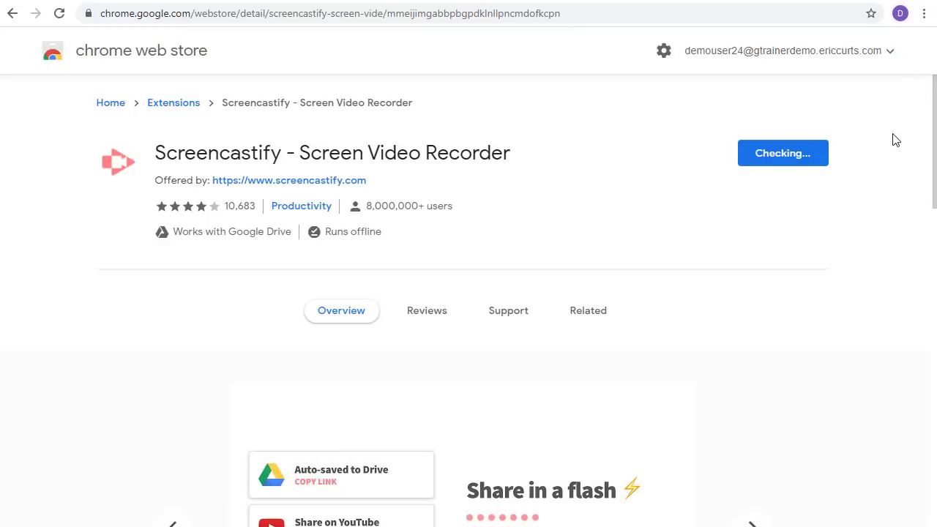
Step: Close the 'Screencastify has been added to Chrome' confirmation popup
{"action": "left_click", "coordinate": [782, 154]}
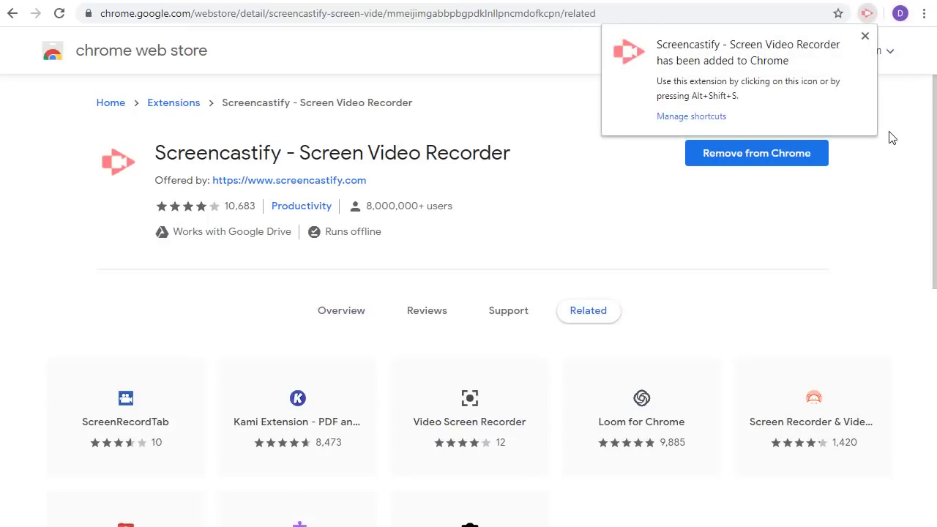
{"action": "mouse_move", "coordinate": [877, 17]}
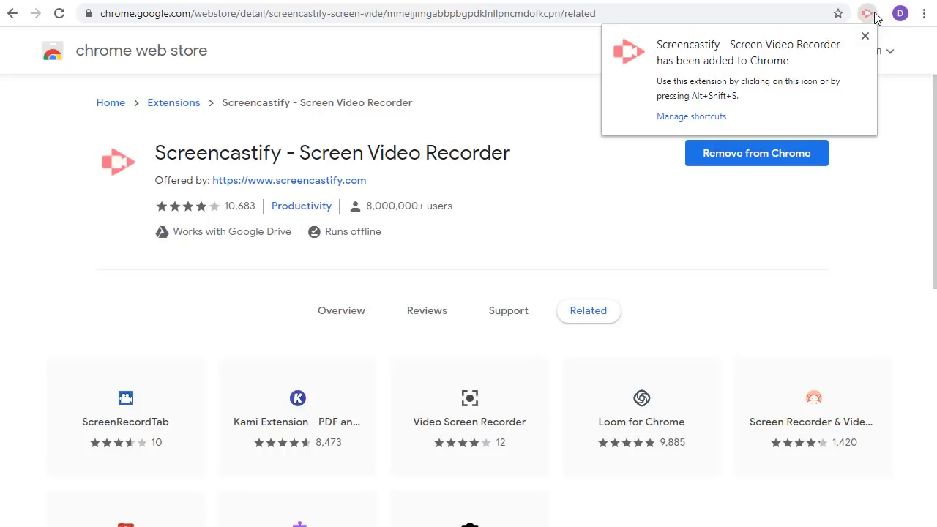
{"action": "mouse_move", "coordinate": [835, 15]}
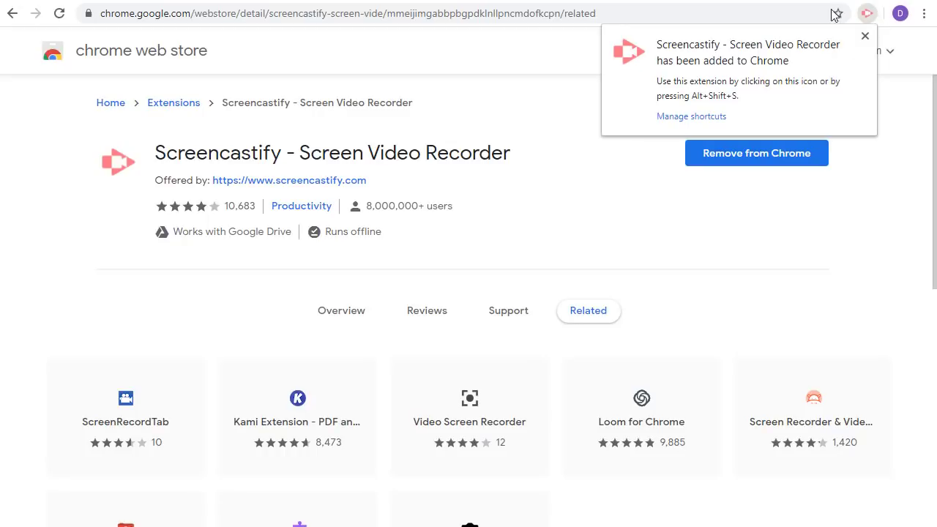
{"action": "mouse_move", "coordinate": [868, 13]}
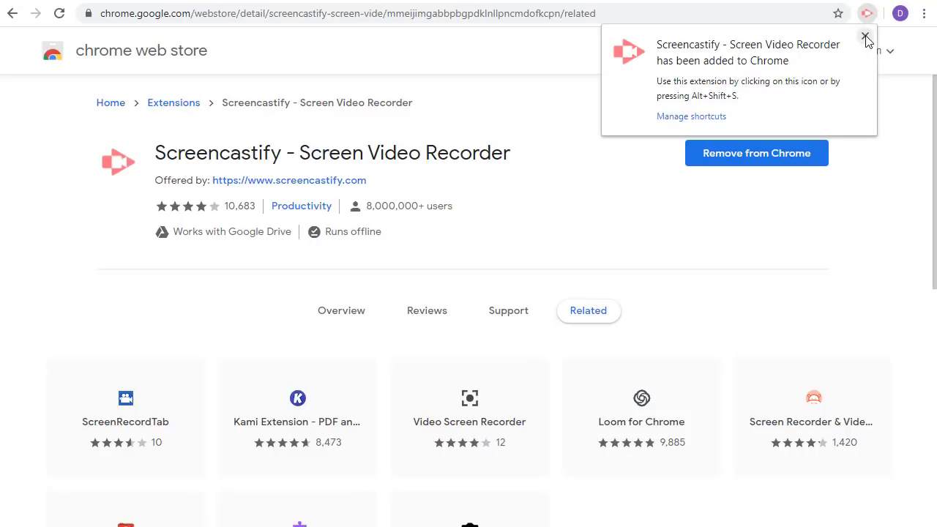
{"action": "mouse_move", "coordinate": [867, 13]}
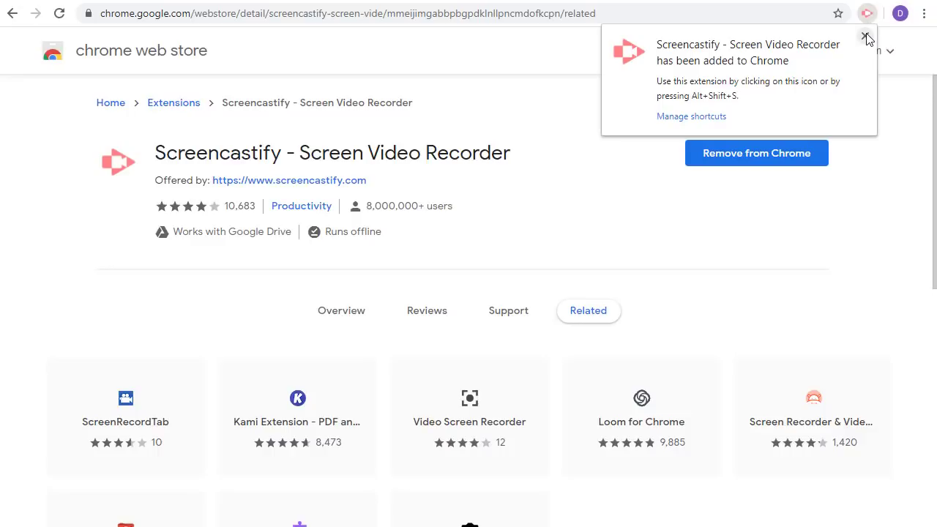
{"action": "mouse_move", "coordinate": [867, 37]}
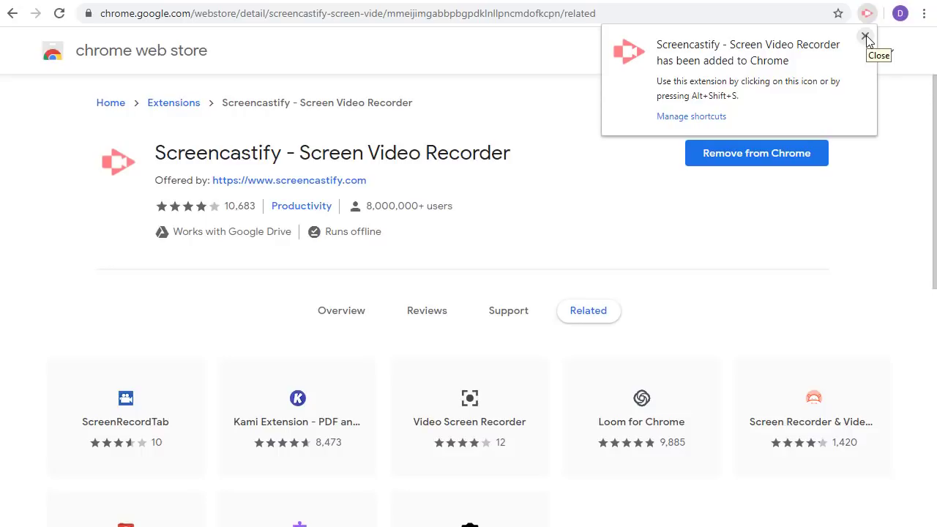
{"action": "left_click", "coordinate": [866, 36]}
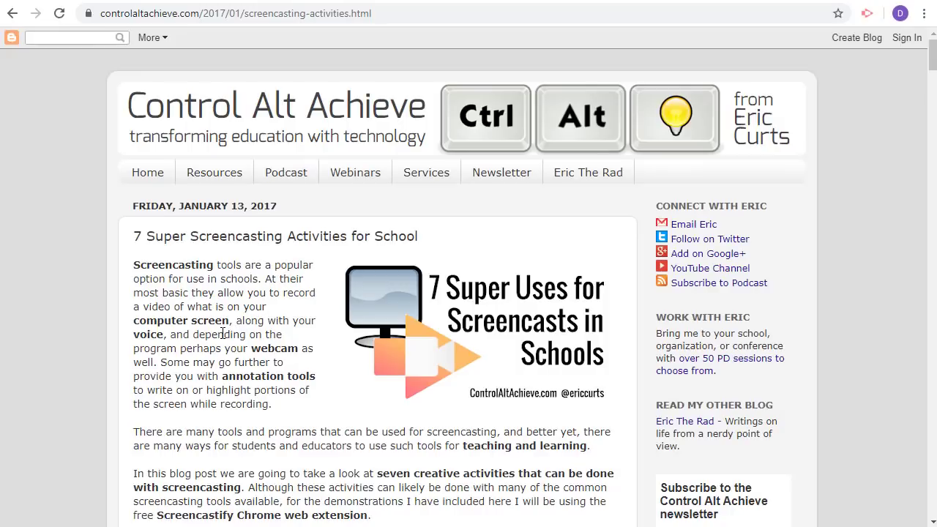
{"action": "mouse_move", "coordinate": [553, 348]}
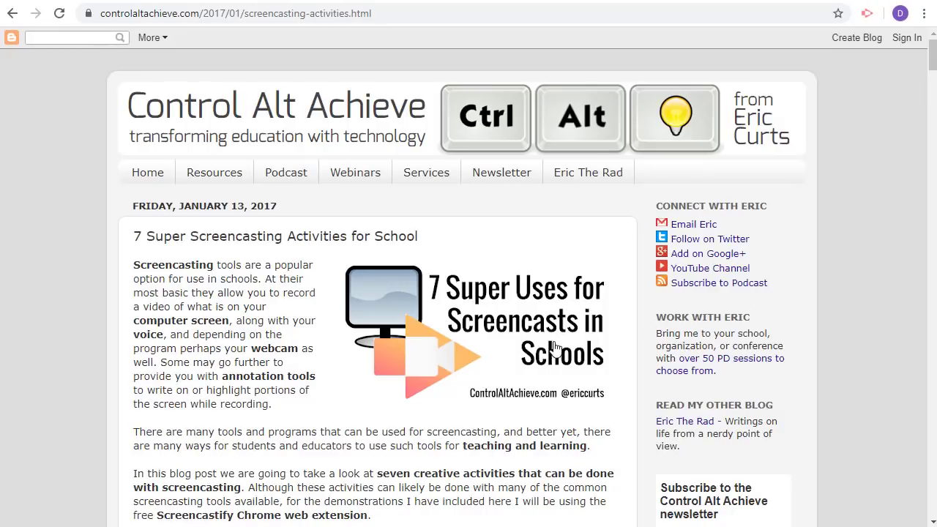
{"action": "mouse_move", "coordinate": [833, 149]}
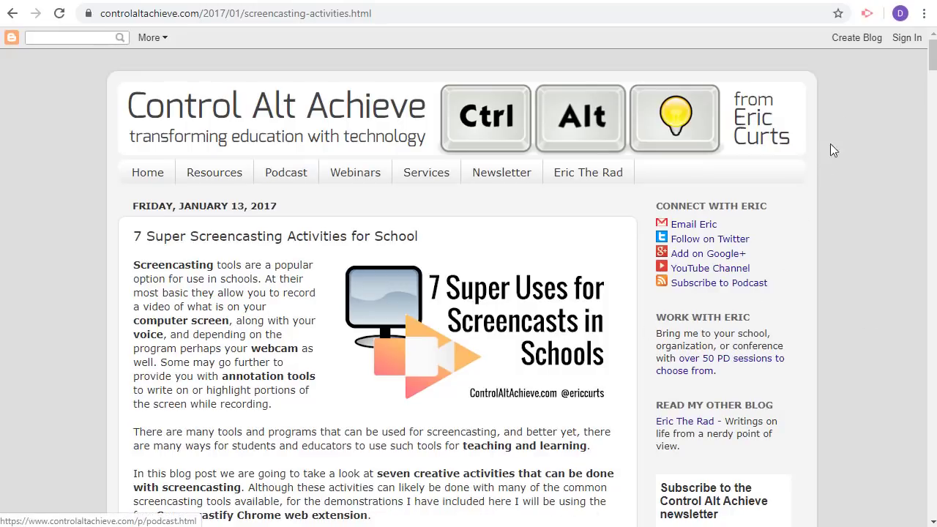
{"action": "mouse_move", "coordinate": [867, 14]}
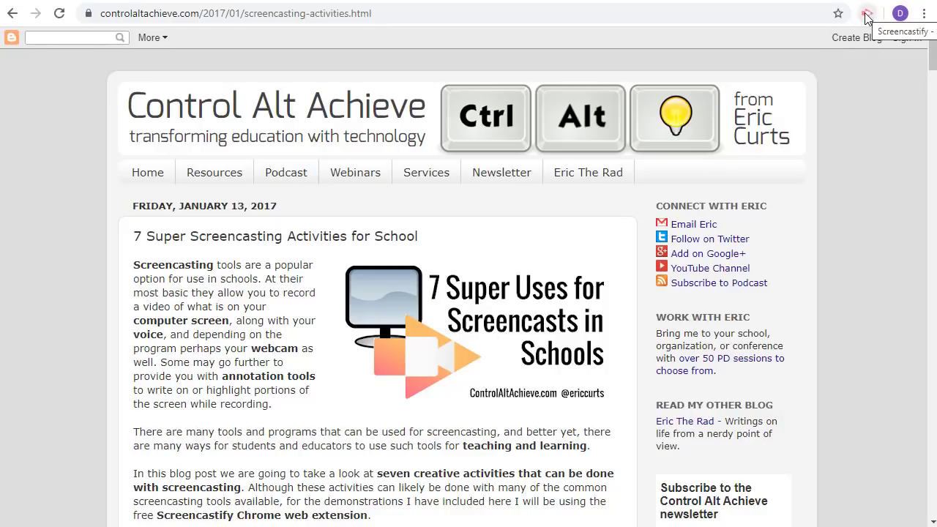
Step: Start Screencastify from the toolbar icon, bringing up its Setup page at Step 1
{"action": "left_click", "coordinate": [867, 13]}
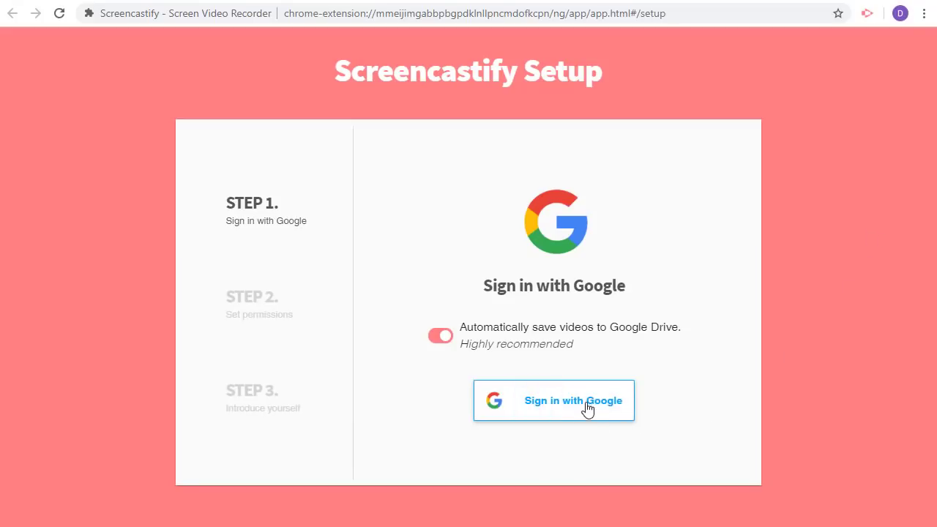
Step: Sign in with the Google account and allow Screencastify access to Google Drive
{"action": "left_click", "coordinate": [553, 401]}
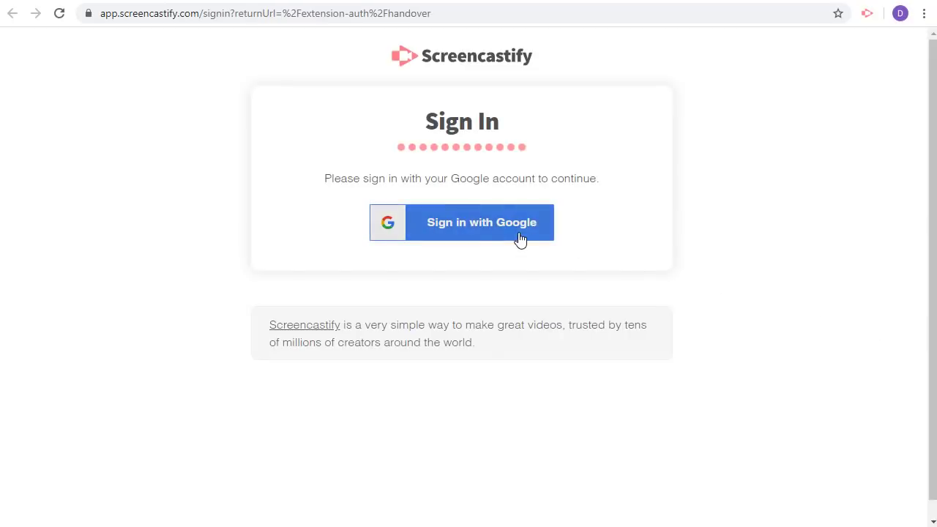
{"action": "left_click", "coordinate": [480, 223]}
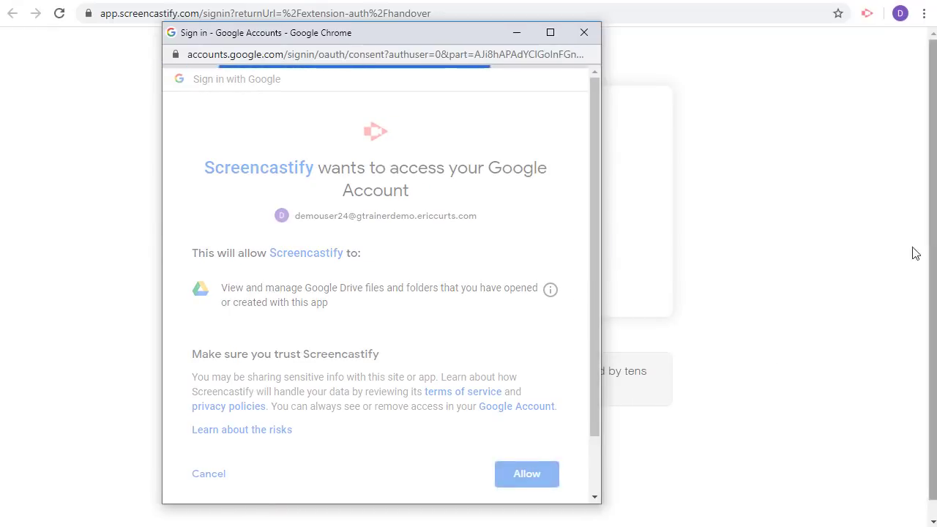
{"action": "left_click", "coordinate": [527, 475]}
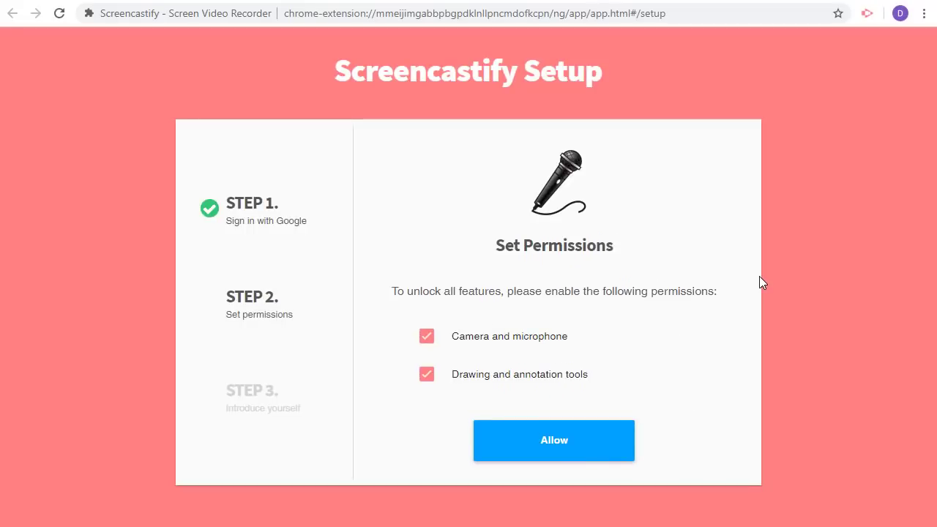
Step: Allow camera, microphone and annotation permissions, then choose Educator to finish setup
{"action": "left_click", "coordinate": [554, 440]}
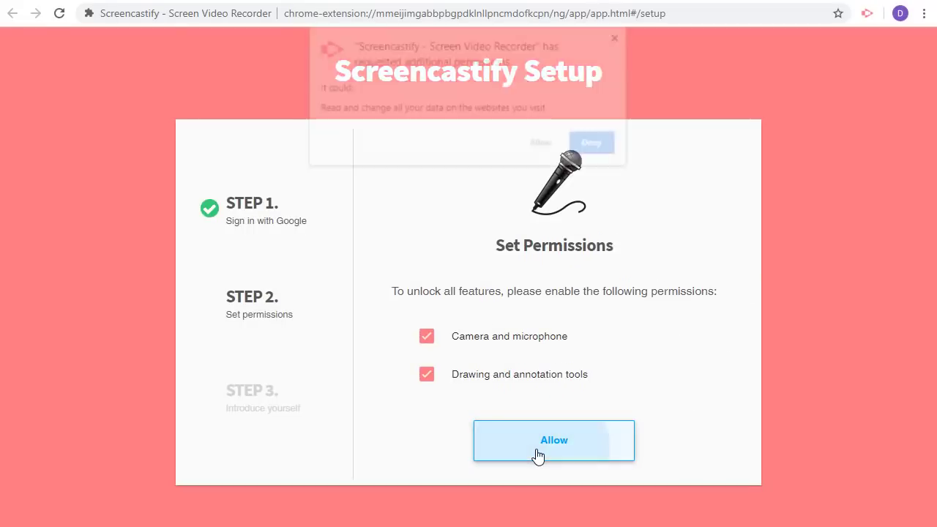
{"action": "left_click", "coordinate": [554, 440]}
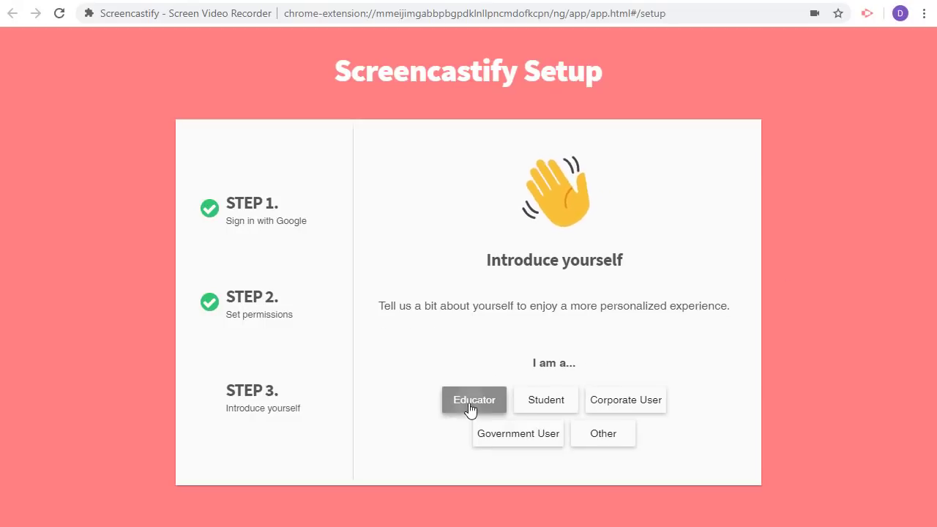
{"action": "left_click", "coordinate": [475, 400]}
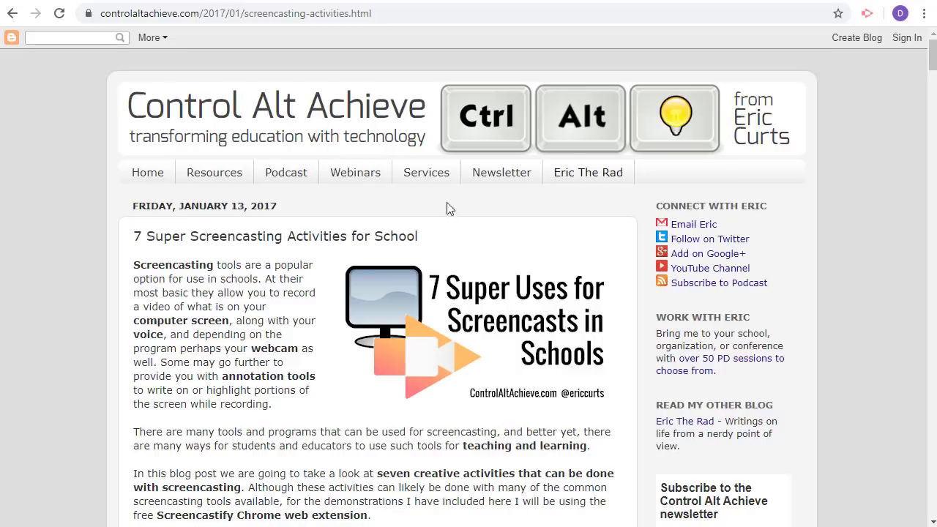
{"action": "mouse_move", "coordinate": [855, 199]}
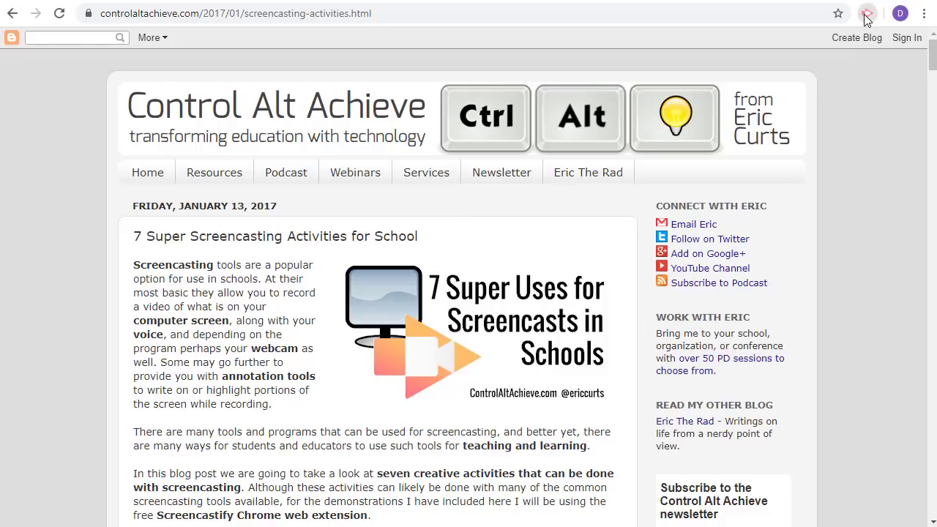
Step: Bring up the Screencastify recorder and switch it to Desktop capture
{"action": "left_click", "coordinate": [866, 13]}
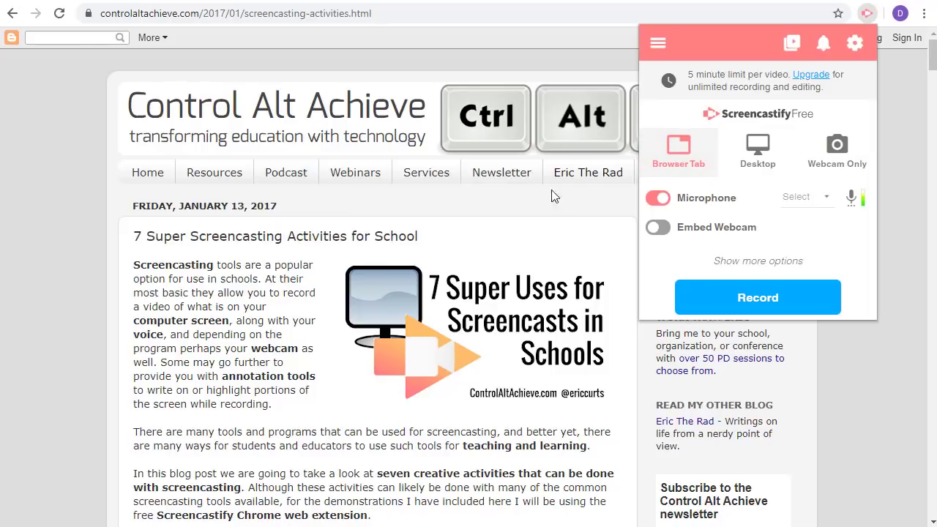
{"action": "scroll", "scroll_direction": "down", "scroll_amount": 3}
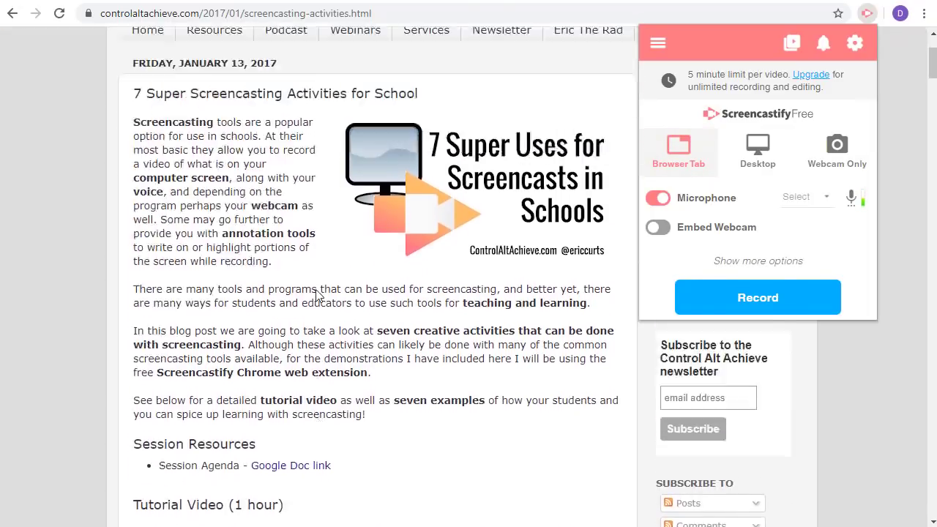
{"action": "scroll", "scroll_direction": "up", "scroll_amount": 3}
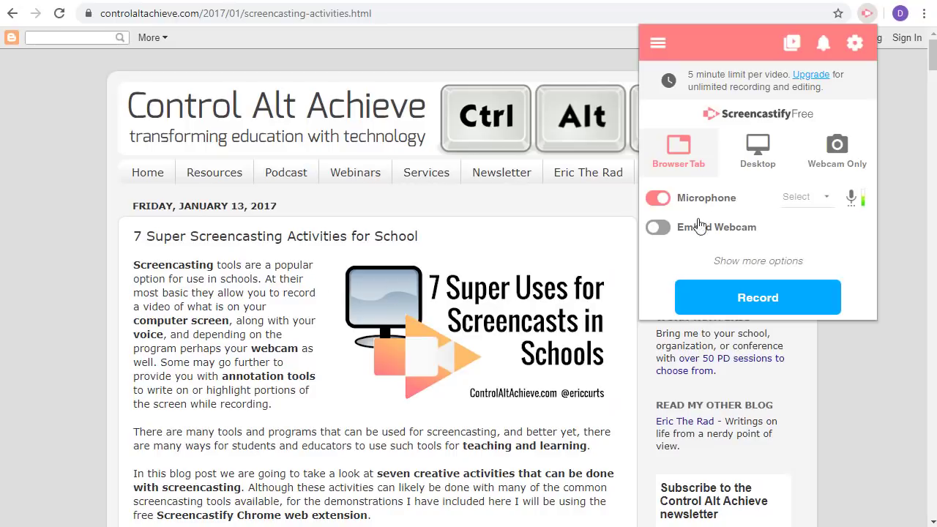
{"action": "left_click", "coordinate": [759, 151]}
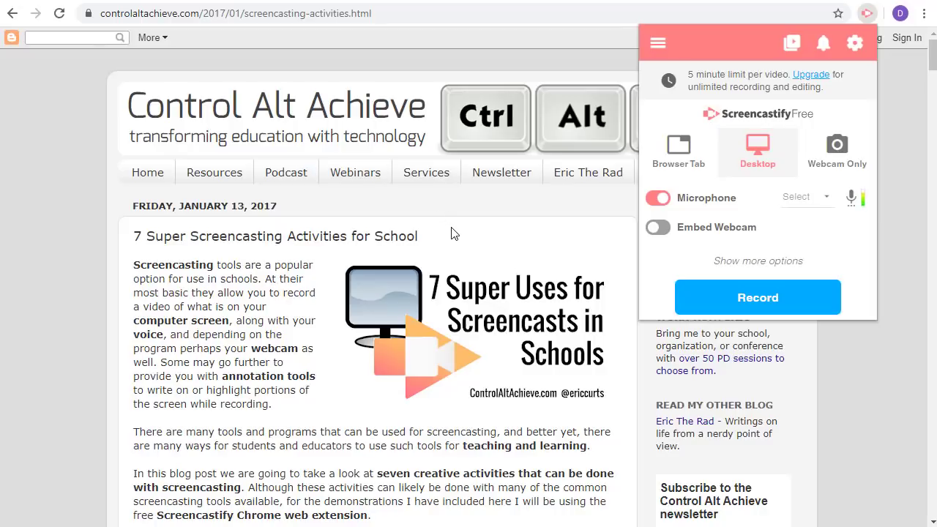
{"action": "mouse_move", "coordinate": [149, 2]}
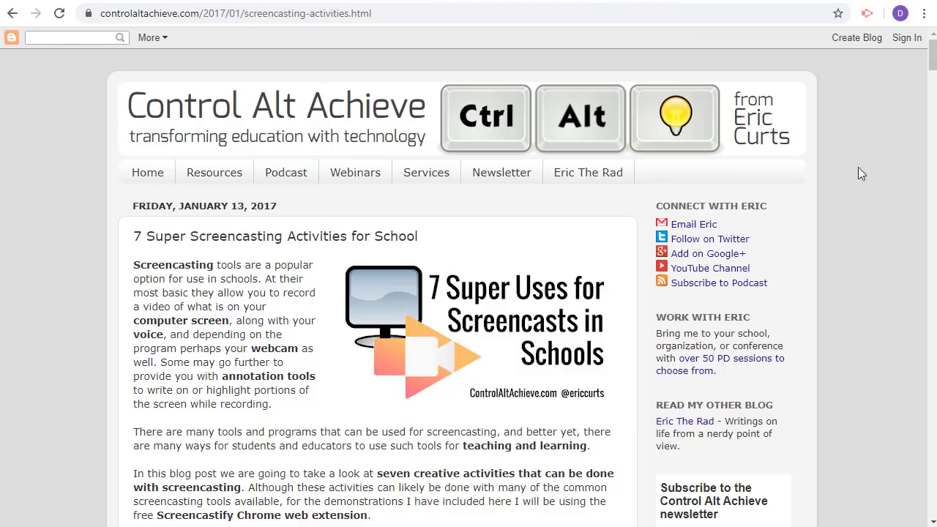
Step: Try Webcam Only mode, then settle on Browser Tab capture
{"action": "left_click", "coordinate": [867, 13]}
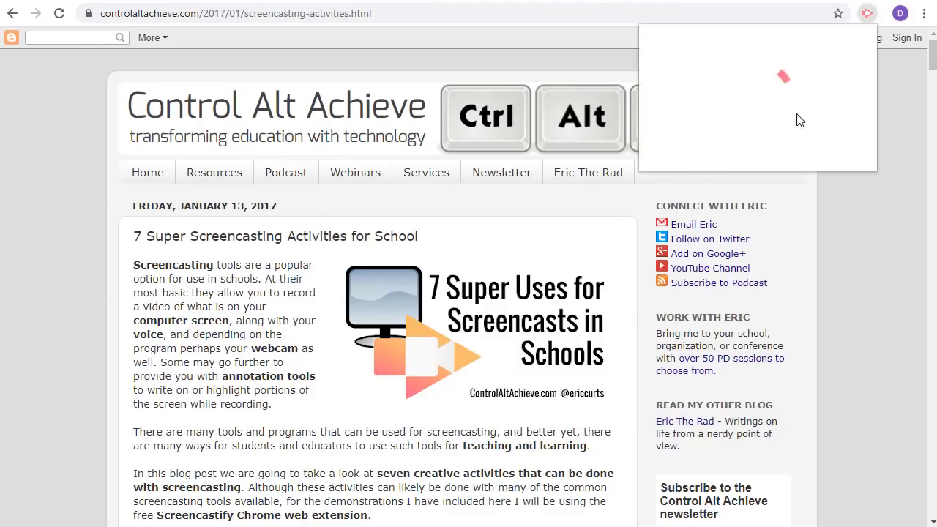
{"action": "left_click", "coordinate": [867, 14]}
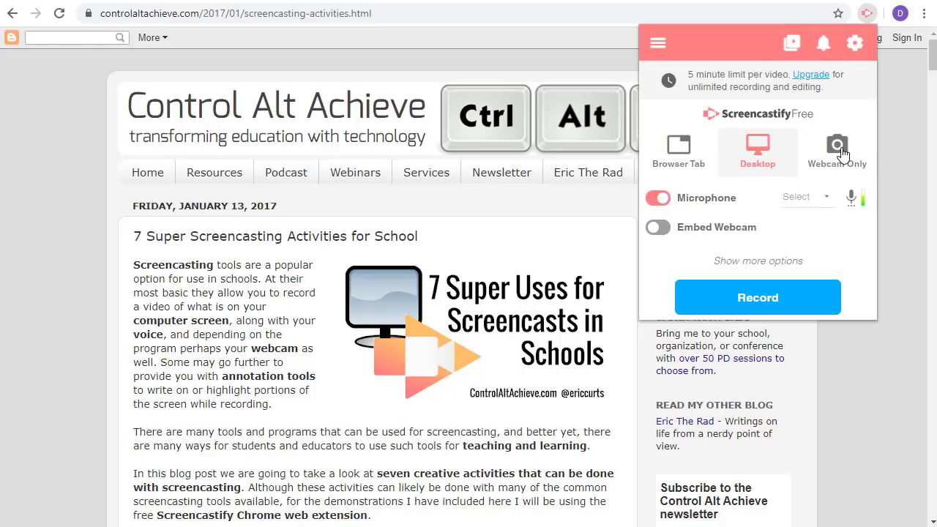
{"action": "left_click", "coordinate": [838, 149]}
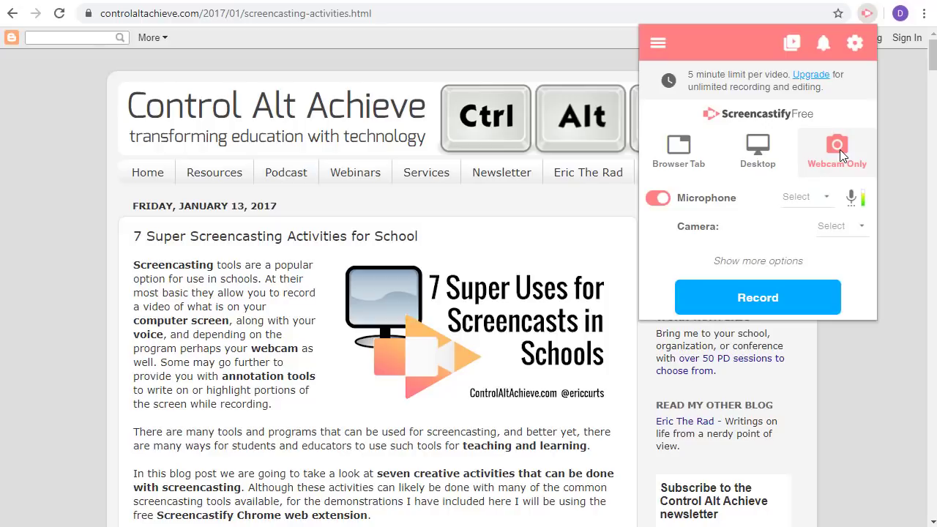
{"action": "left_click", "coordinate": [678, 149]}
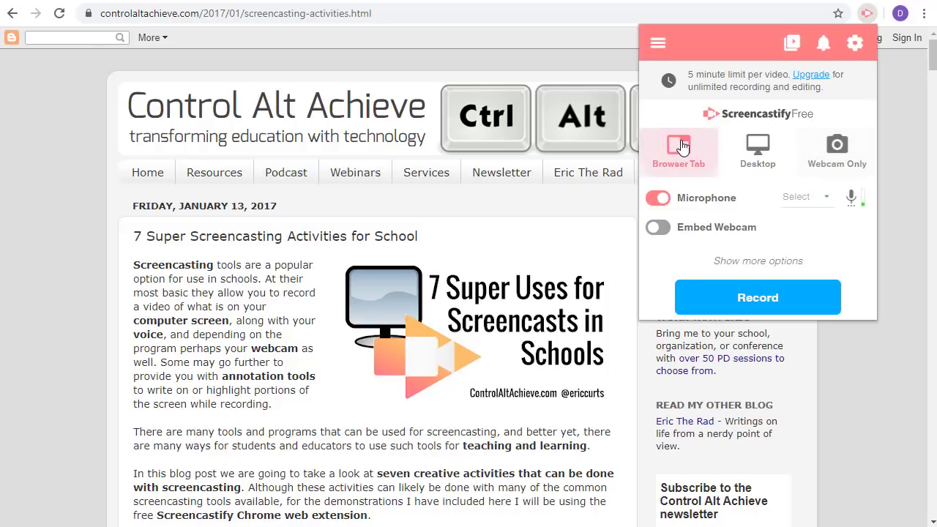
{"action": "mouse_move", "coordinate": [700, 160]}
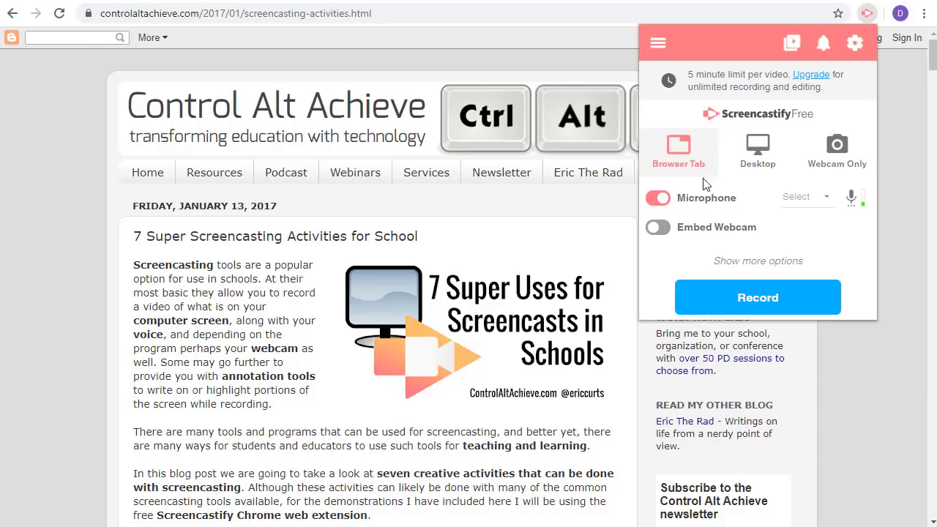
{"action": "mouse_move", "coordinate": [691, 212]}
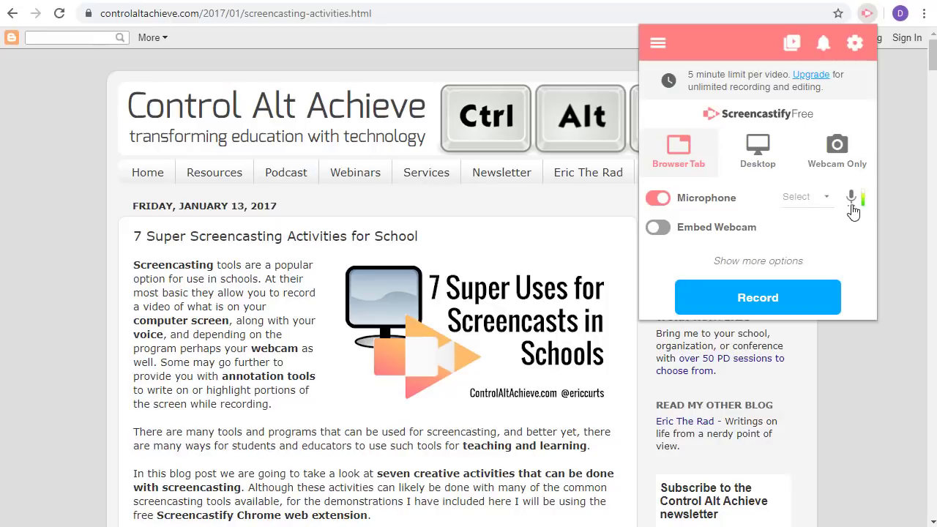
{"action": "mouse_move", "coordinate": [724, 202]}
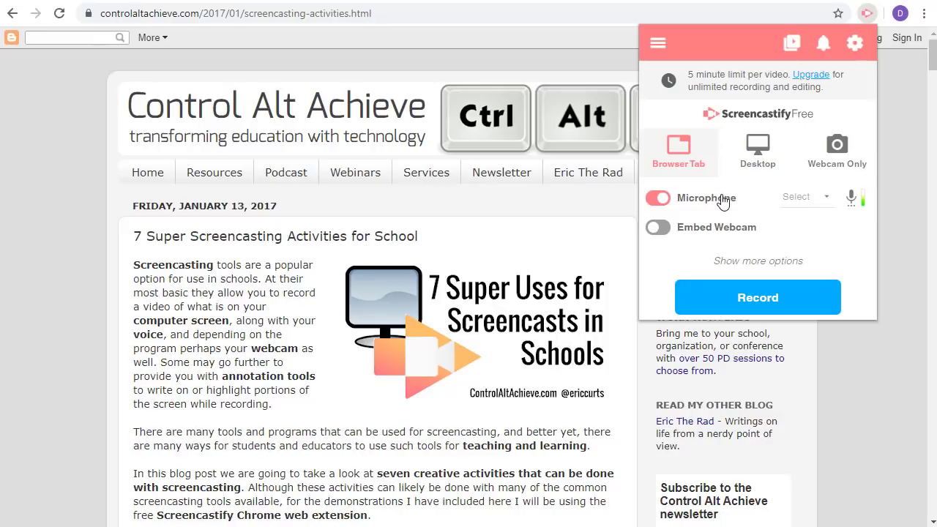
{"action": "mouse_move", "coordinate": [706, 237]}
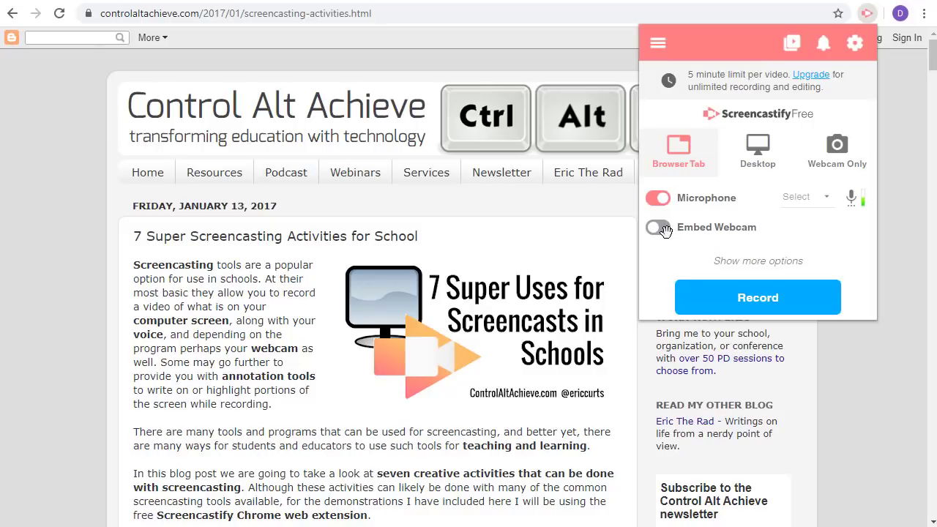
Step: Embed the HD Pro Webcam C920 feed and show the additional recording options
{"action": "left_click", "coordinate": [656, 226]}
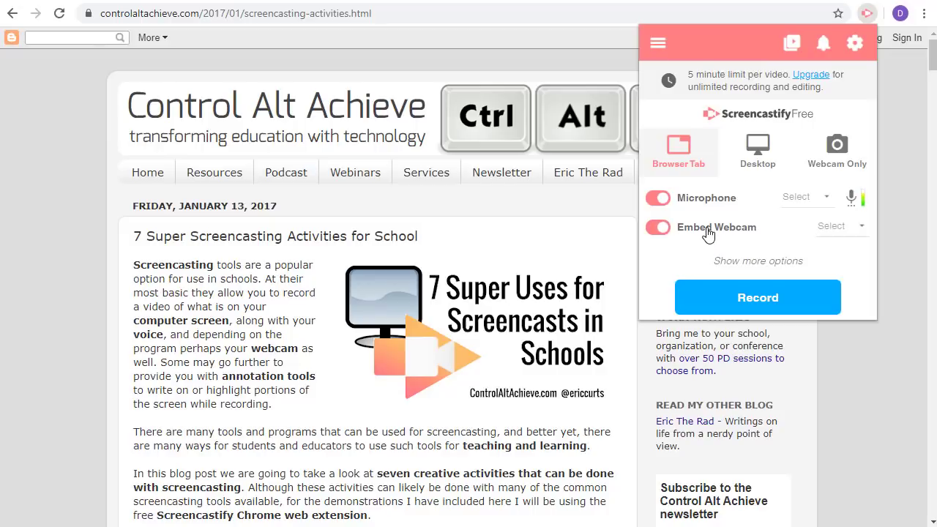
{"action": "left_click", "coordinate": [840, 225]}
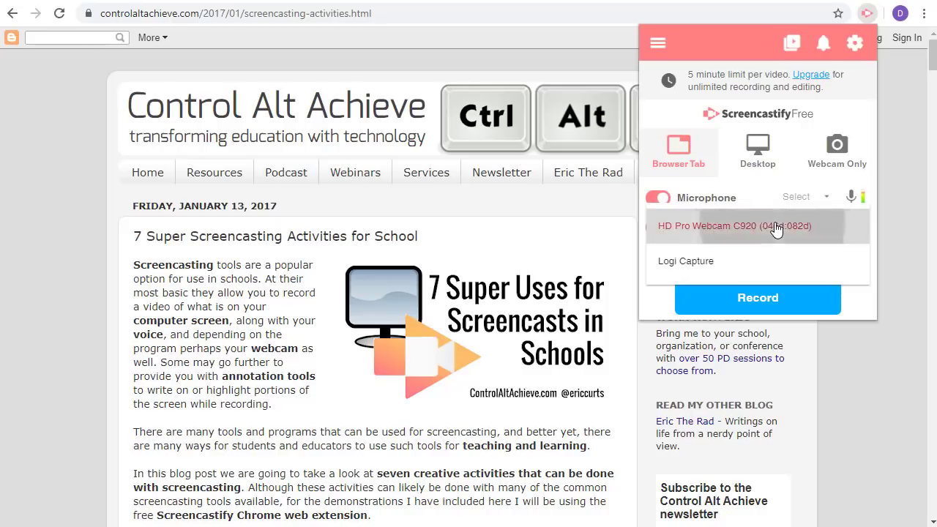
{"action": "left_click", "coordinate": [757, 225]}
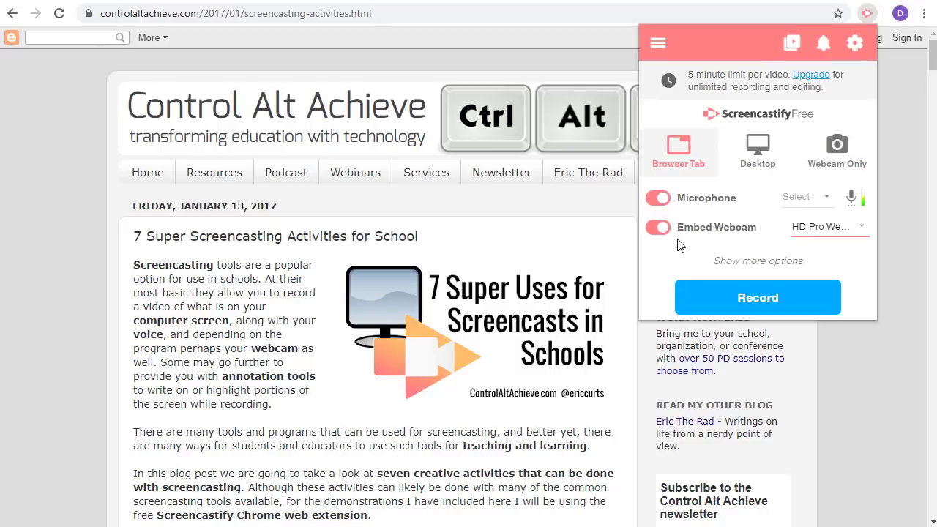
{"action": "mouse_move", "coordinate": [744, 249]}
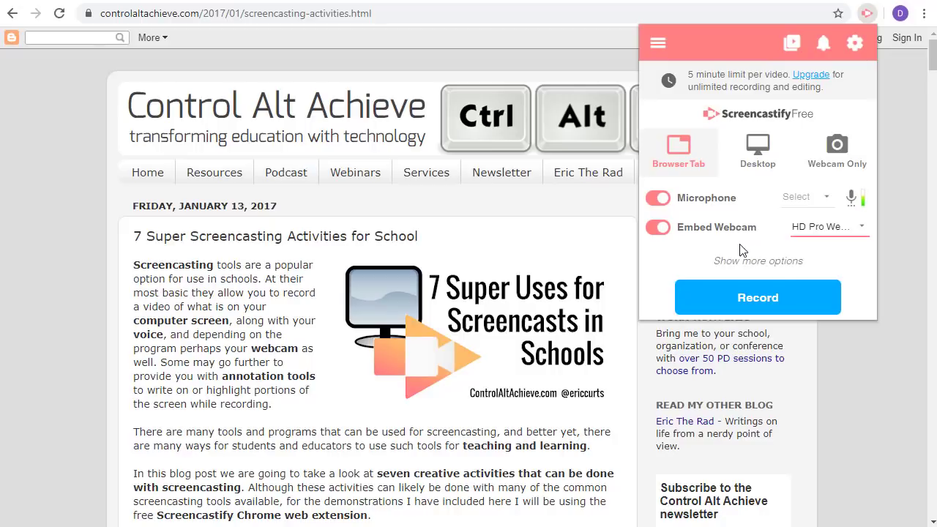
{"action": "left_click", "coordinate": [758, 261]}
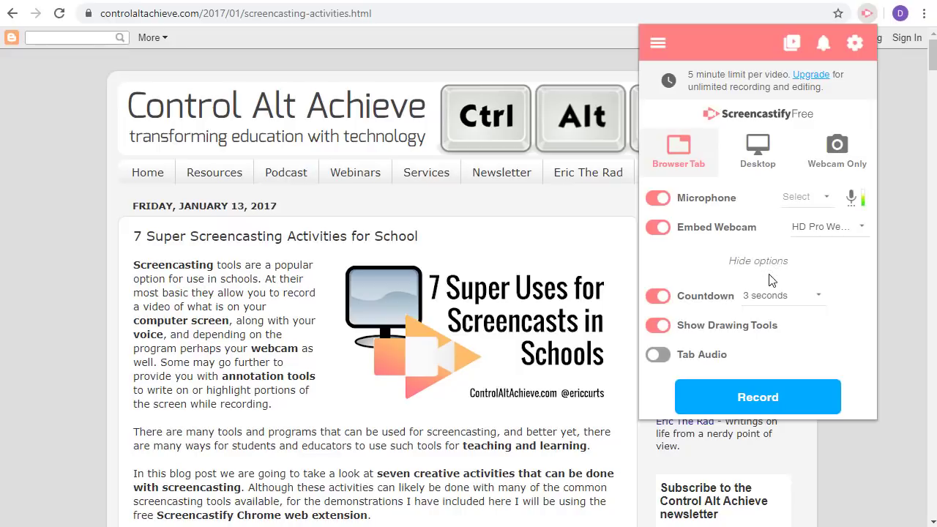
{"action": "mouse_move", "coordinate": [779, 356]}
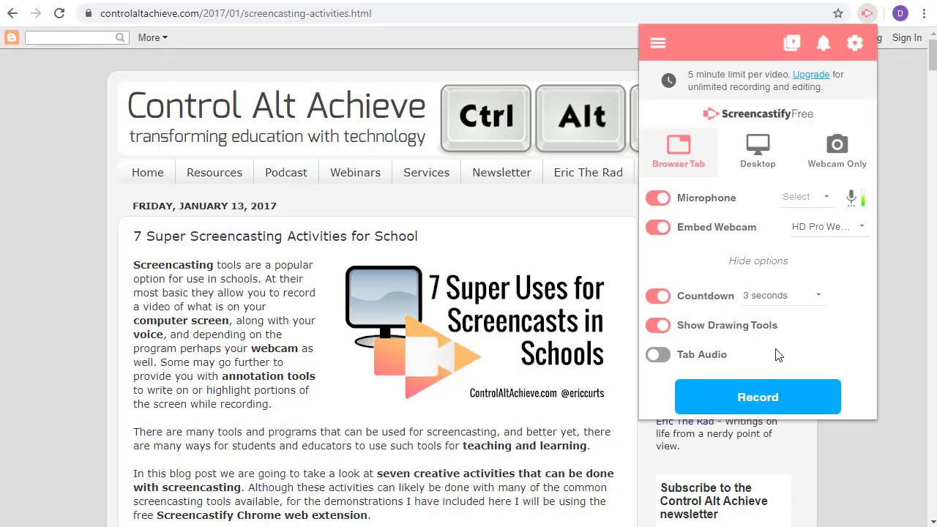
{"action": "mouse_move", "coordinate": [756, 343]}
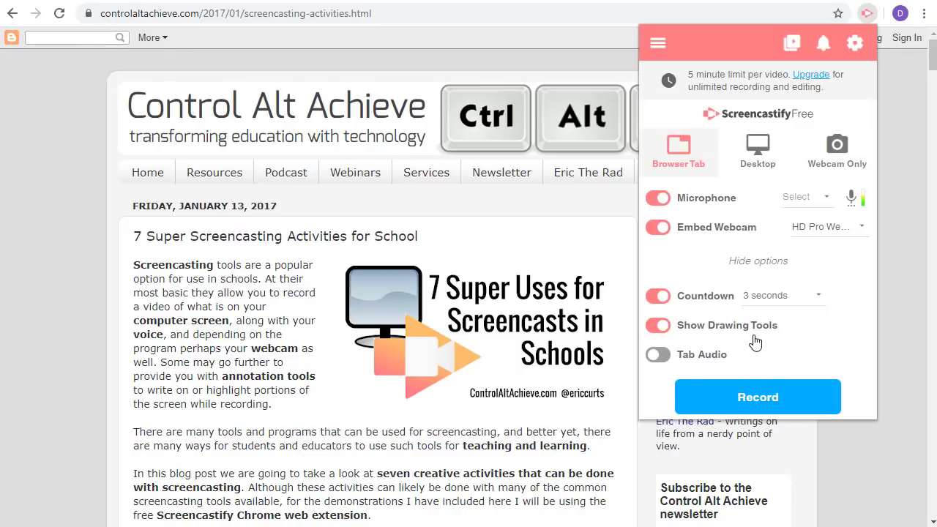
{"action": "mouse_move", "coordinate": [763, 341]}
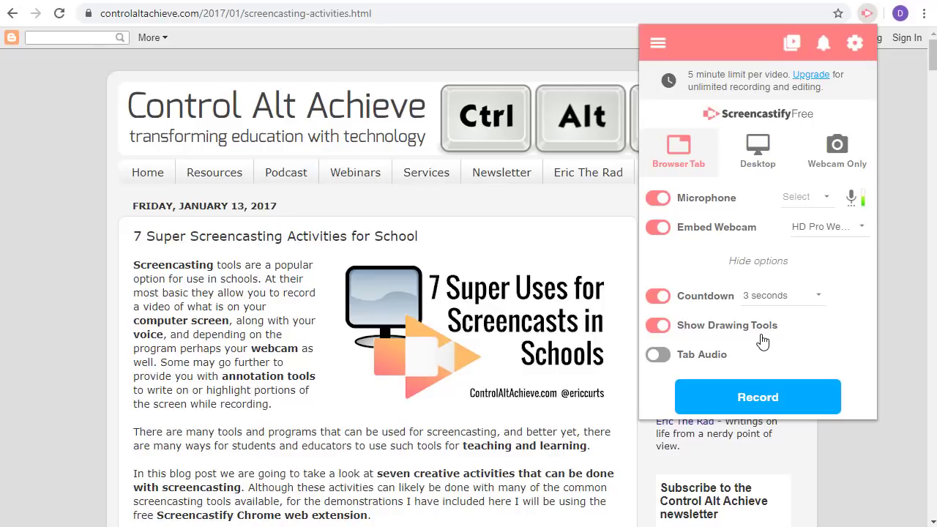
{"action": "mouse_move", "coordinate": [773, 349]}
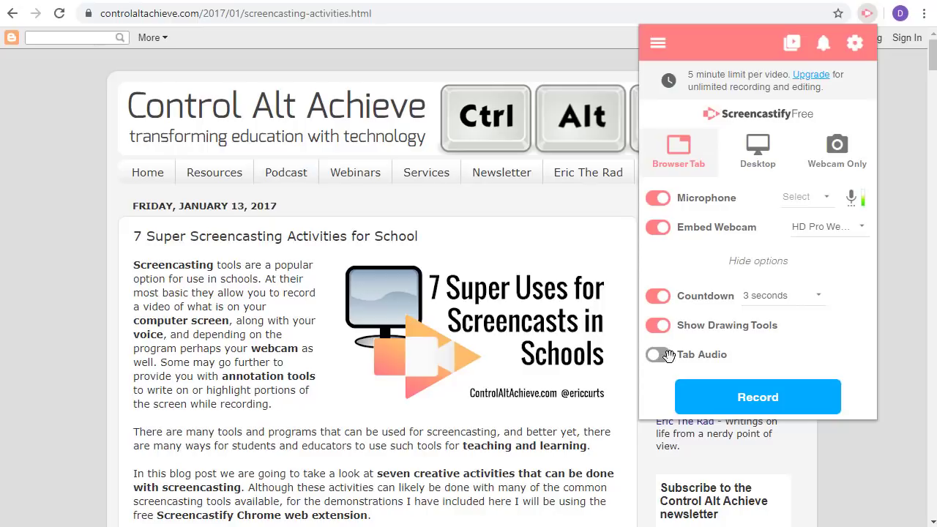
Step: Turn on Tab Audio and start recording the blog post tab
{"action": "left_click", "coordinate": [658, 354]}
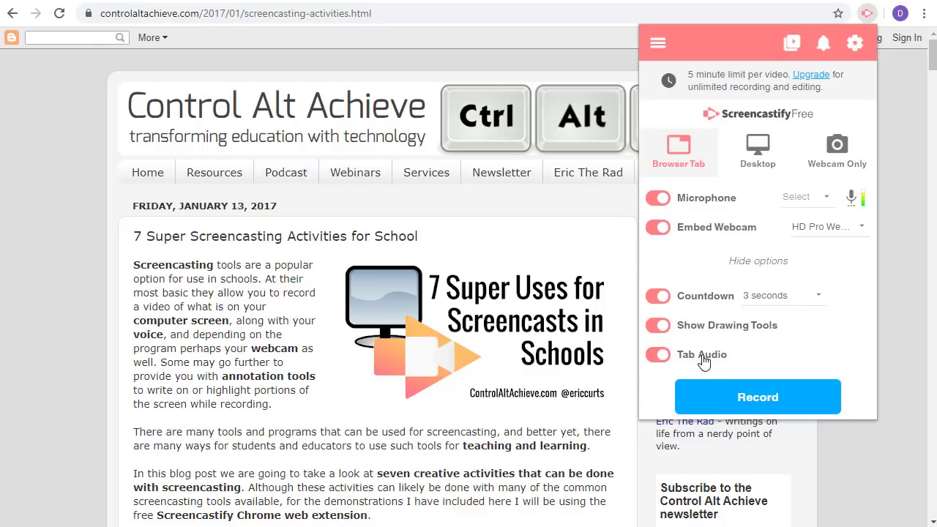
{"action": "left_click", "coordinate": [656, 354]}
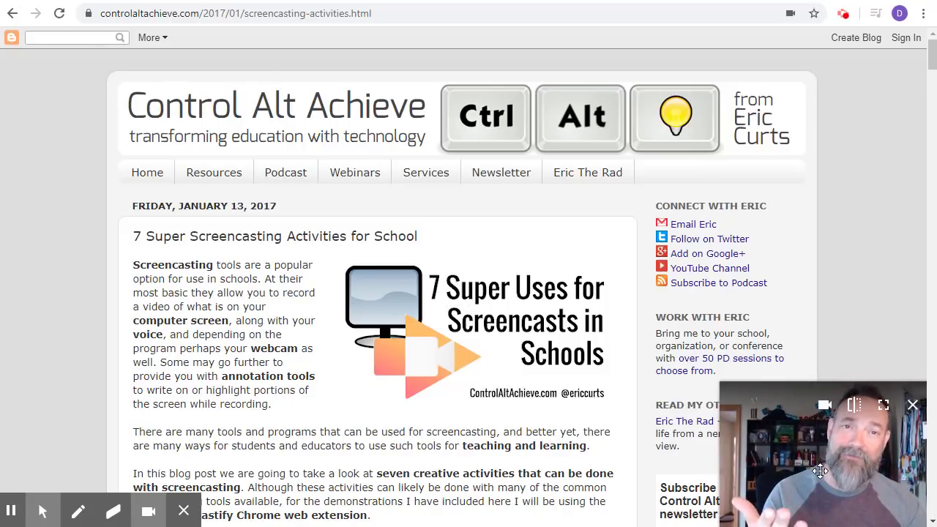
Step: Drag the webcam overlay to the top-left, then settle it in the top-right corner
{"action": "left_click_drag", "start_coordinate": [820, 472], "coordinate": [158, 143]}
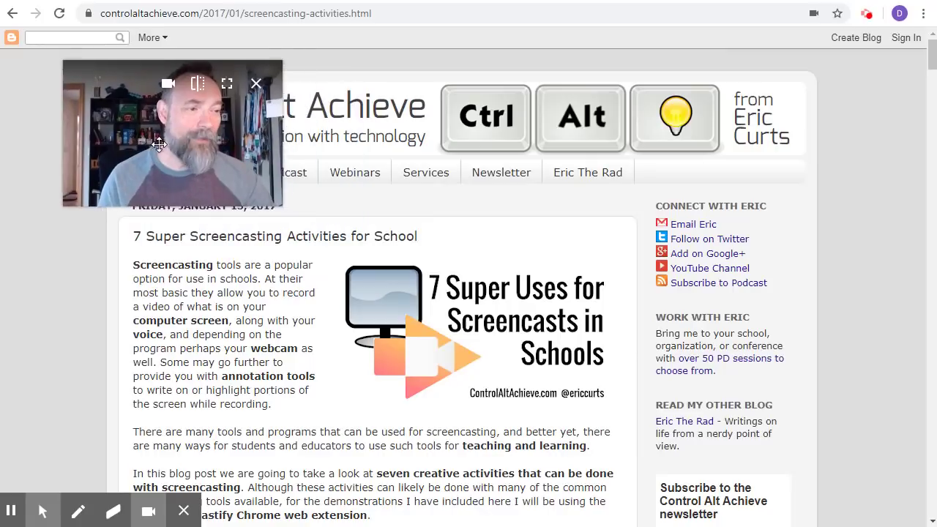
{"action": "left_click_drag", "start_coordinate": [173, 134], "coordinate": [808, 106]}
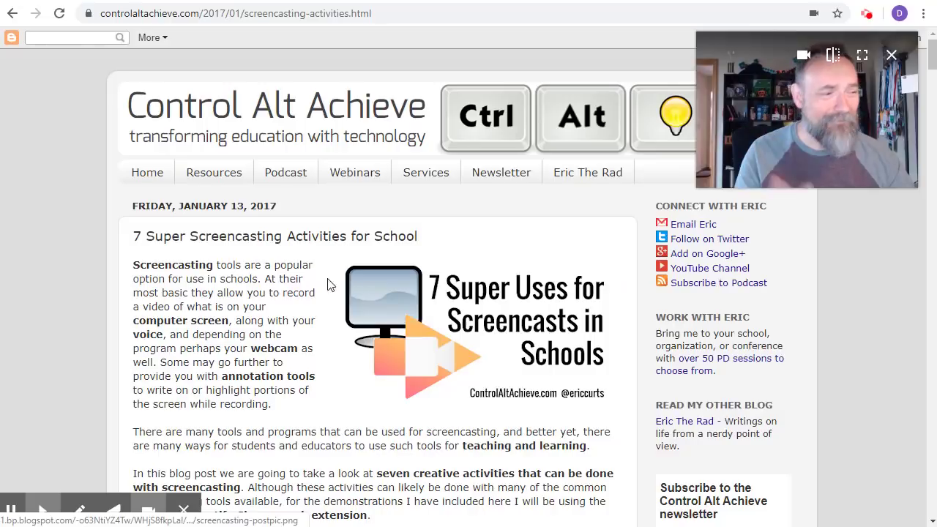
Step: Scroll down through the blog post and back up before annotating with the pen
{"action": "scroll", "scroll_direction": "down", "scroll_amount": 3}
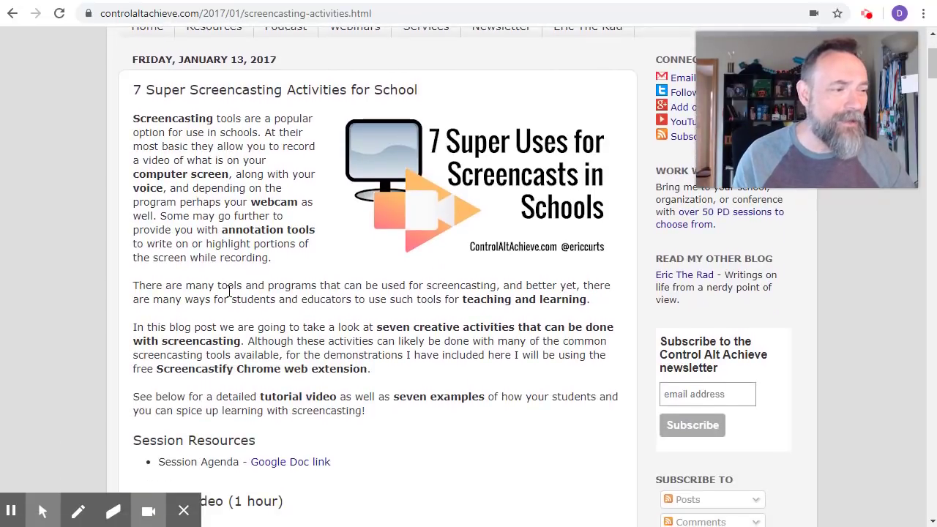
{"action": "scroll", "scroll_direction": "down", "scroll_amount": 3}
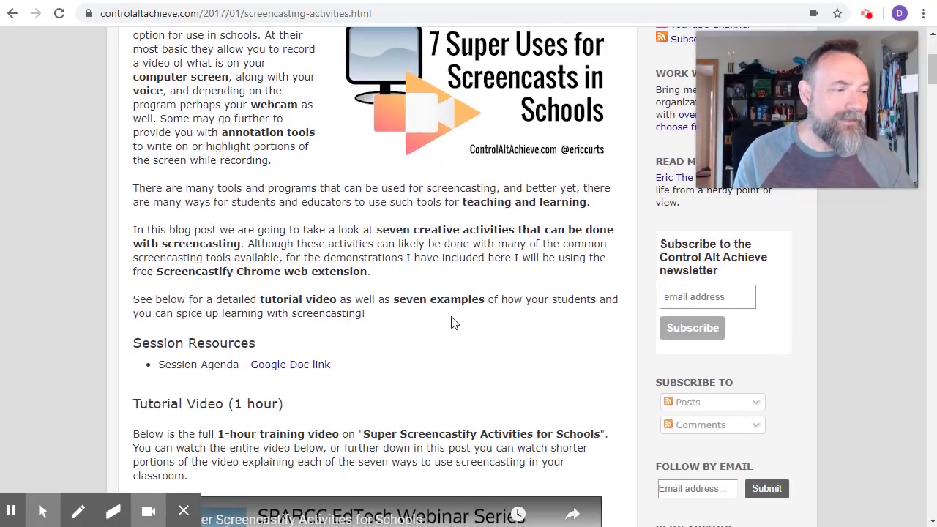
{"action": "scroll", "scroll_direction": "down", "scroll_amount": 3}
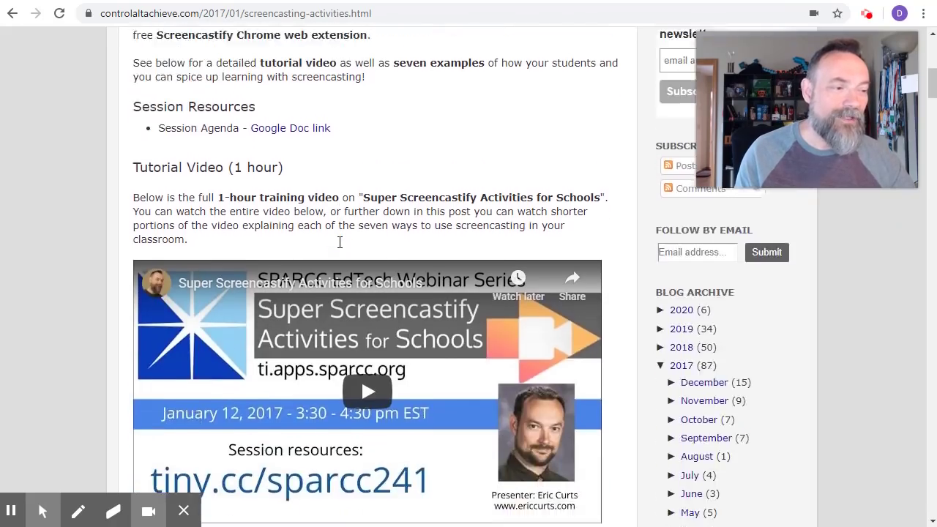
{"action": "scroll", "scroll_direction": "down", "scroll_amount": 3}
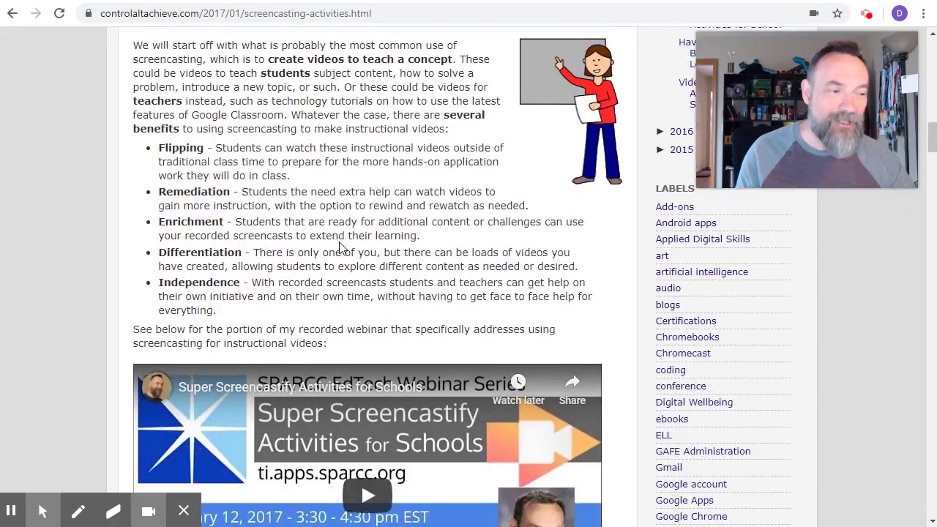
{"action": "scroll", "scroll_direction": "up", "scroll_amount": 3}
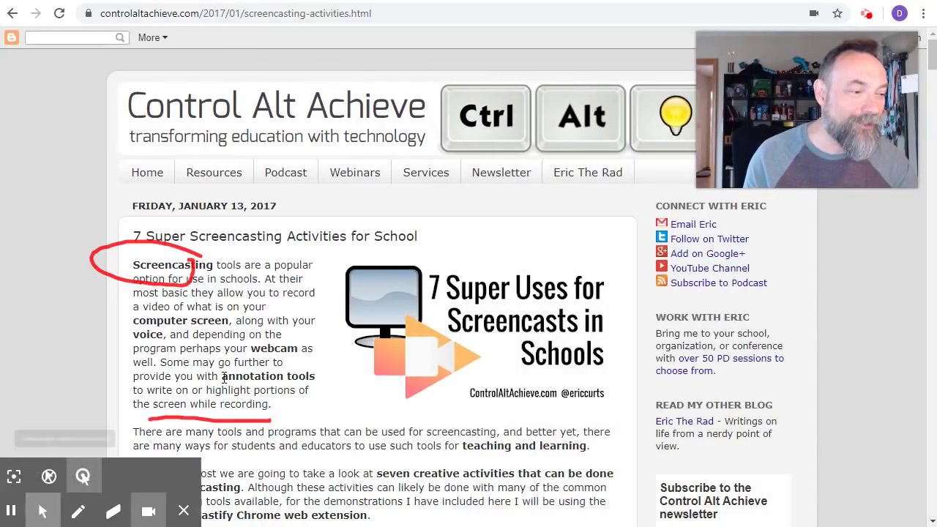
{"action": "mouse_move", "coordinate": [332, 308]}
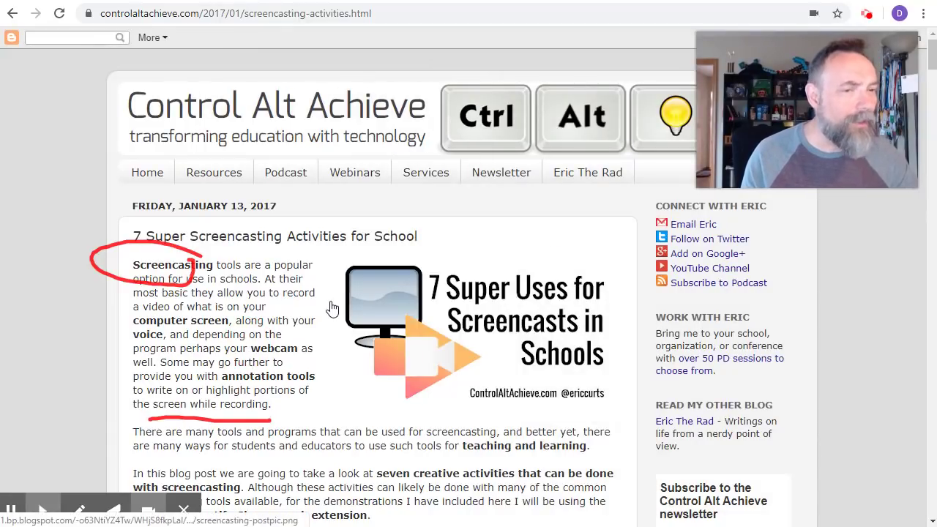
{"action": "mouse_move", "coordinate": [413, 287]}
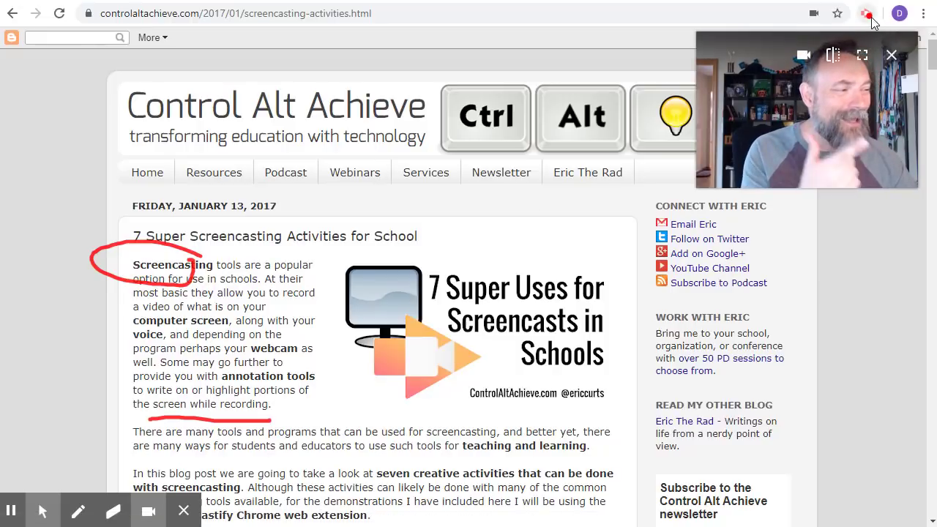
Step: Stop the running tab recording from the Screencastify extension popup
{"action": "left_click", "coordinate": [866, 14]}
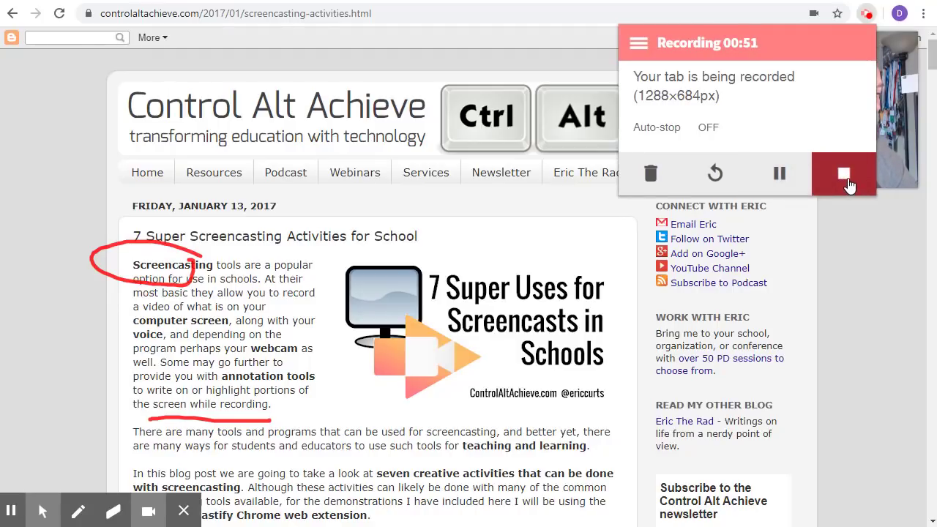
{"action": "left_click", "coordinate": [843, 172]}
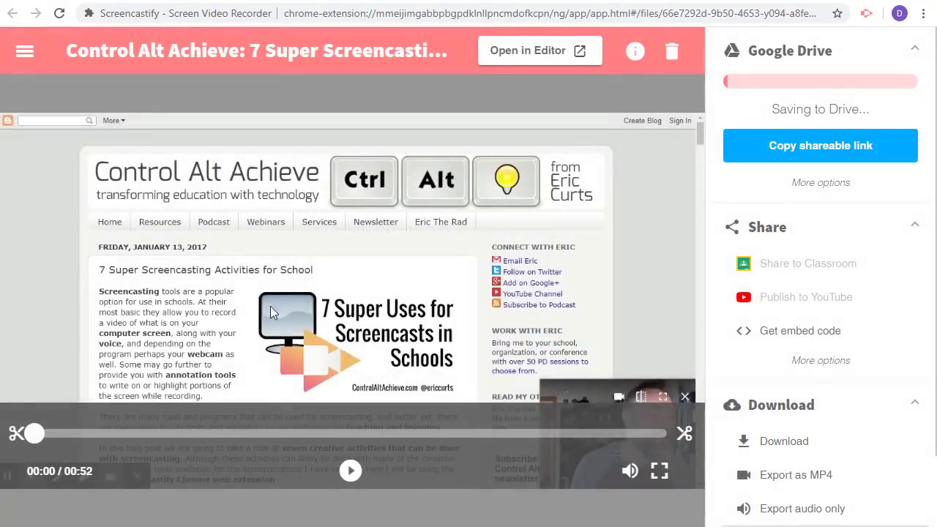
{"action": "mouse_move", "coordinate": [331, 294]}
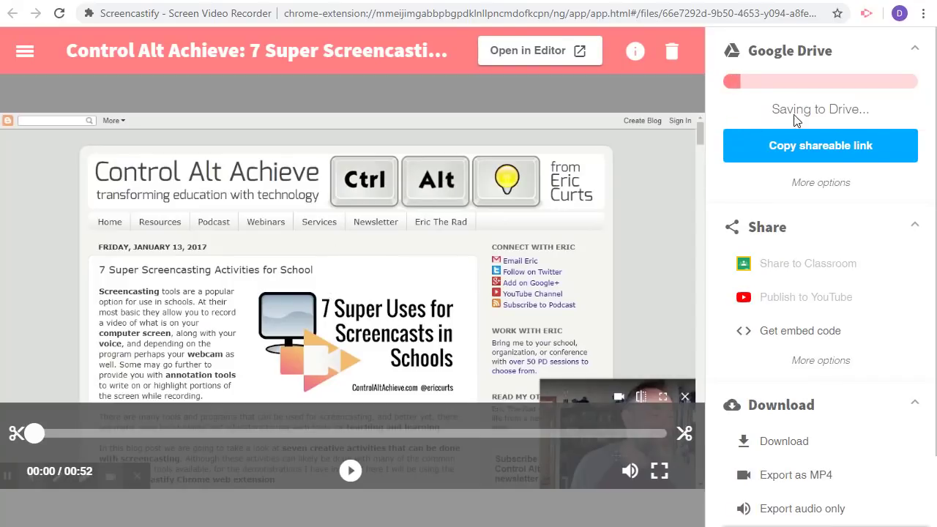
{"action": "mouse_move", "coordinate": [762, 178]}
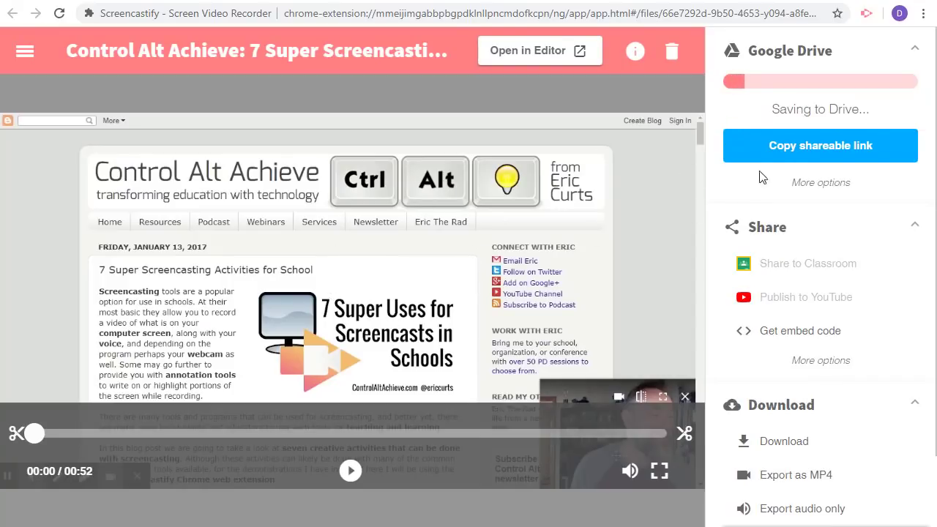
{"action": "mouse_move", "coordinate": [657, 209]}
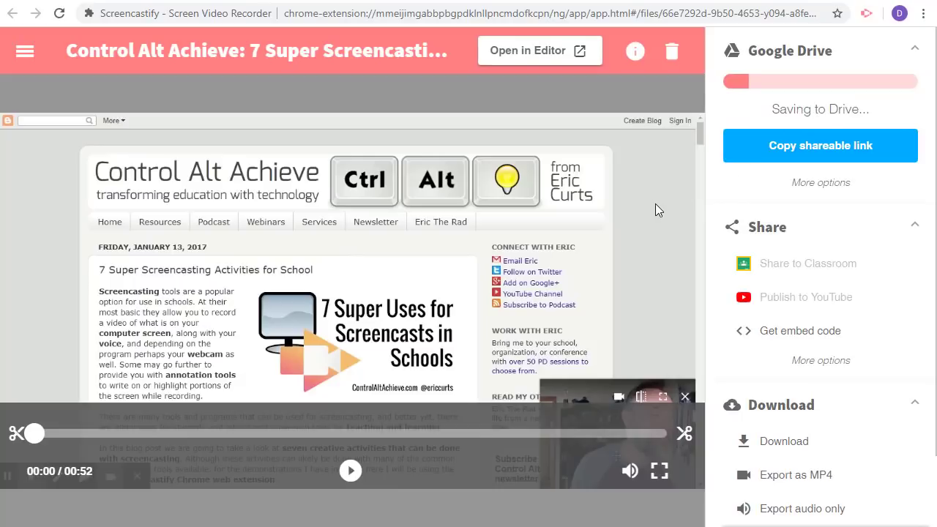
{"action": "mouse_move", "coordinate": [639, 211]}
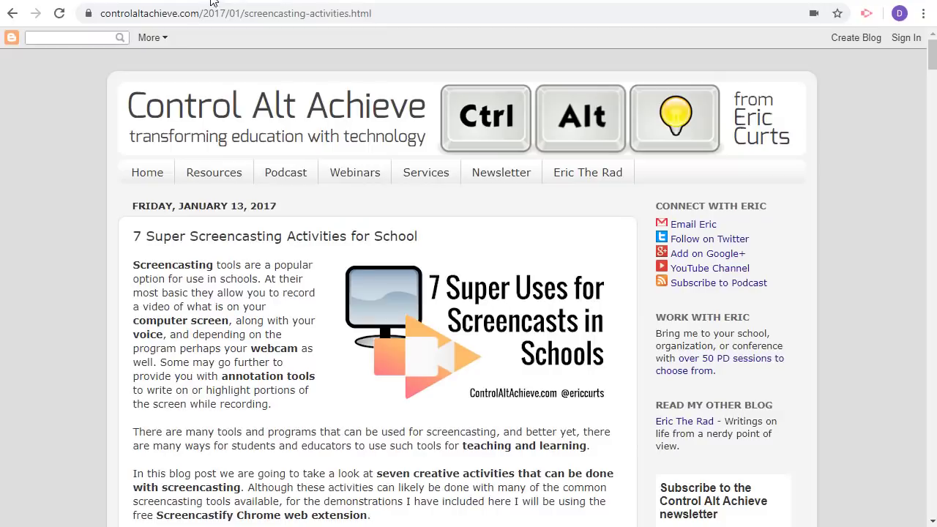
{"action": "mouse_move", "coordinate": [228, 252]}
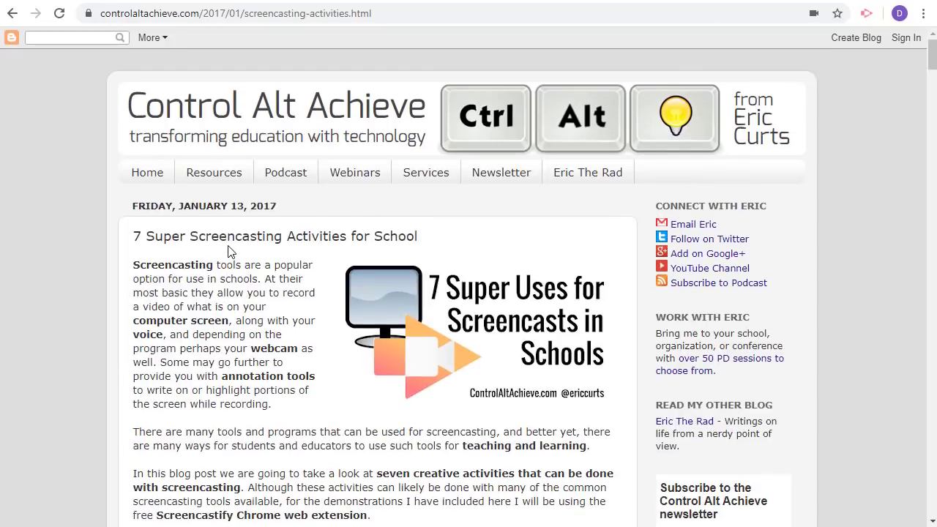
{"action": "mouse_move", "coordinate": [290, 7]}
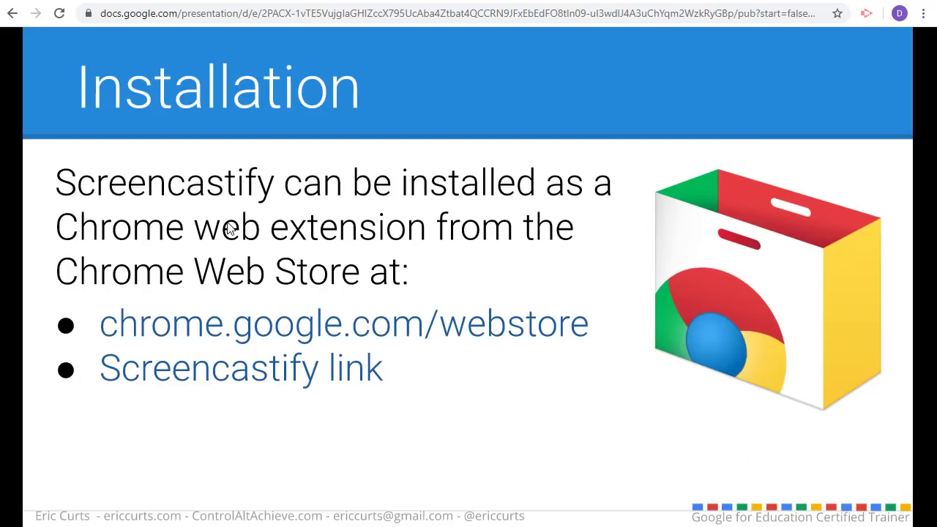
{"action": "mouse_move", "coordinate": [408, 337]}
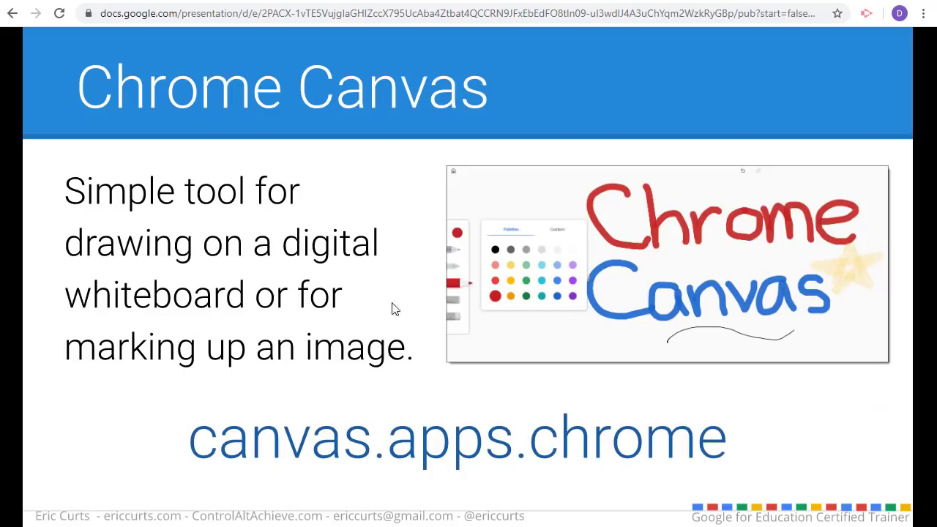
{"action": "mouse_move", "coordinate": [359, 315]}
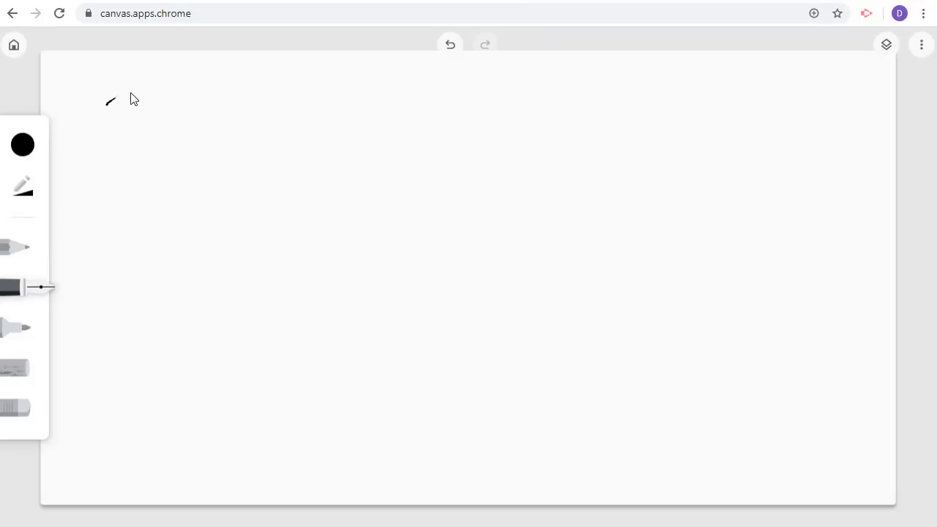
Step: Handwrite 2x + 3 = 7 on the whiteboard, then return to the Control Alt Achieve blog tab
{"action": "left_click_drag", "start_coordinate": [109, 100], "coordinate": [178, 146]}
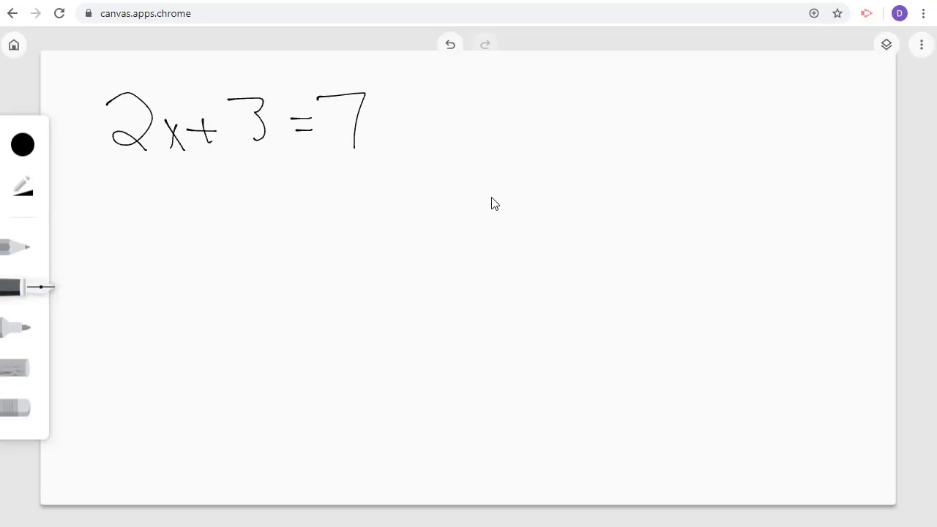
{"action": "mouse_move", "coordinate": [476, 200]}
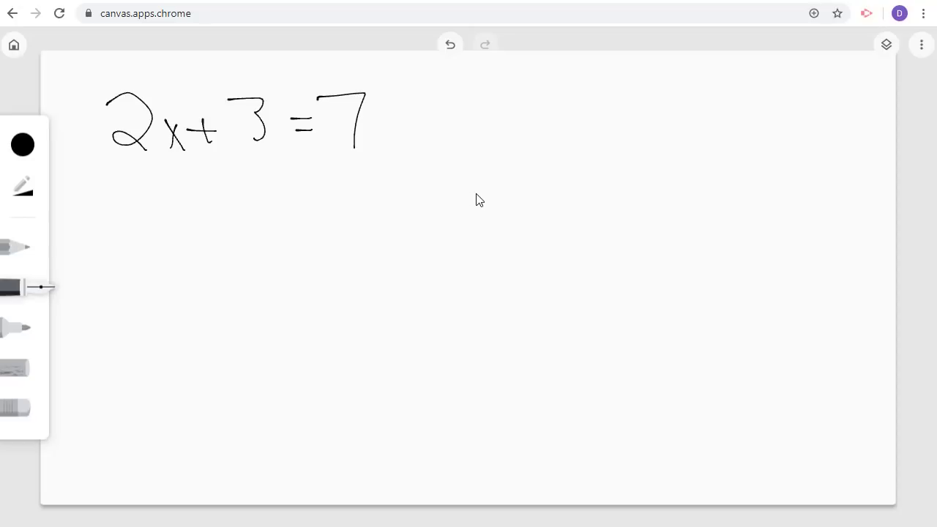
{"action": "mouse_move", "coordinate": [469, 190]}
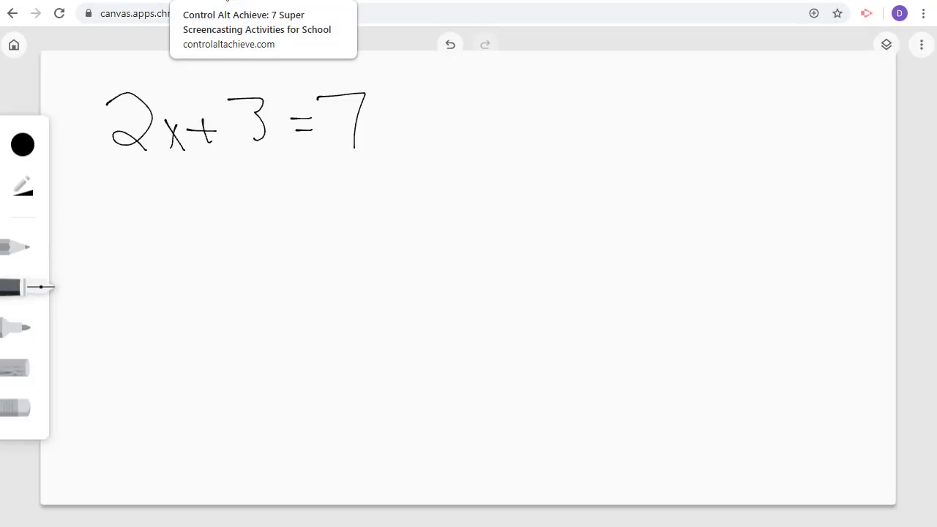
{"action": "left_click", "coordinate": [256, 29]}
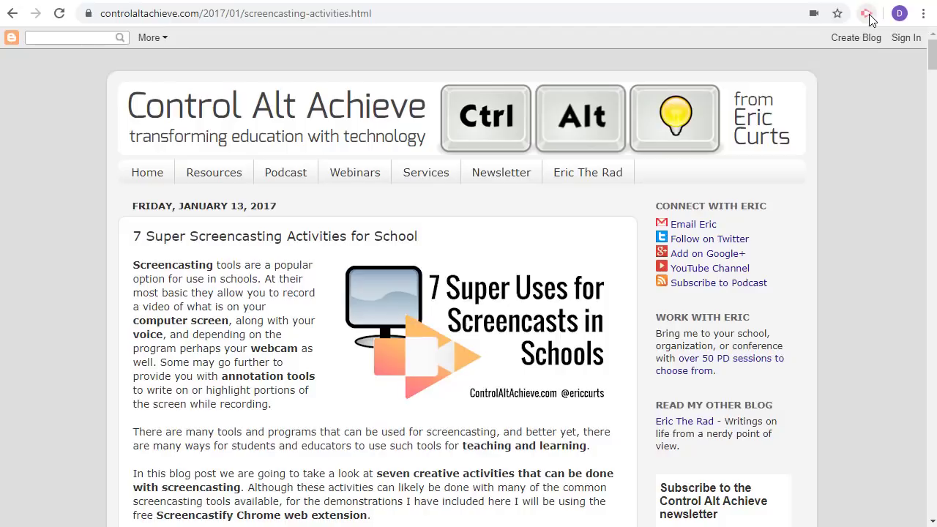
Step: Start a Webcam Only recording from the Screencastify extension with the microphone on
{"action": "left_click", "coordinate": [867, 13]}
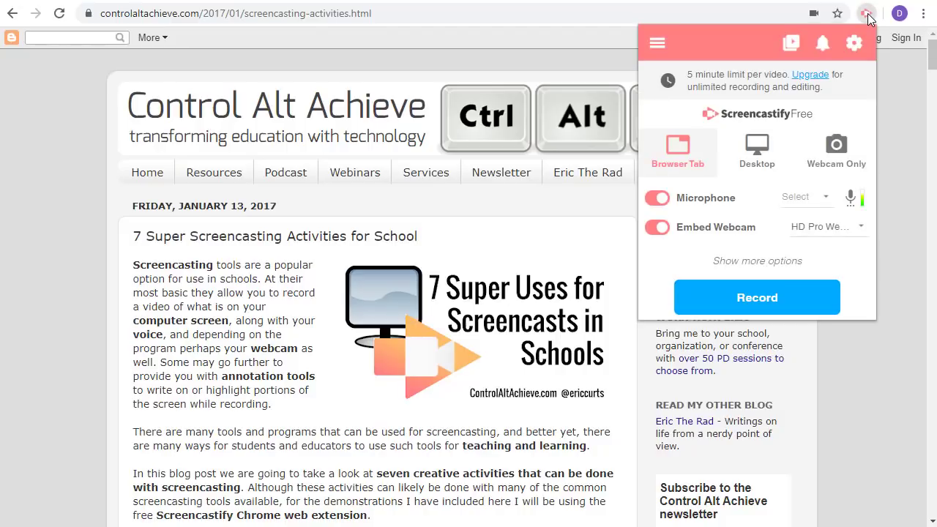
{"action": "mouse_move", "coordinate": [841, 141]}
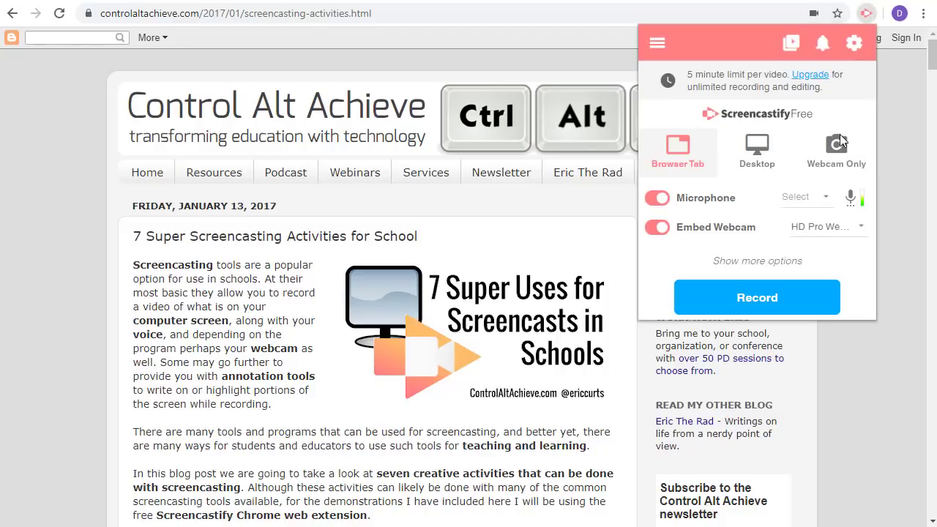
{"action": "left_click", "coordinate": [836, 149]}
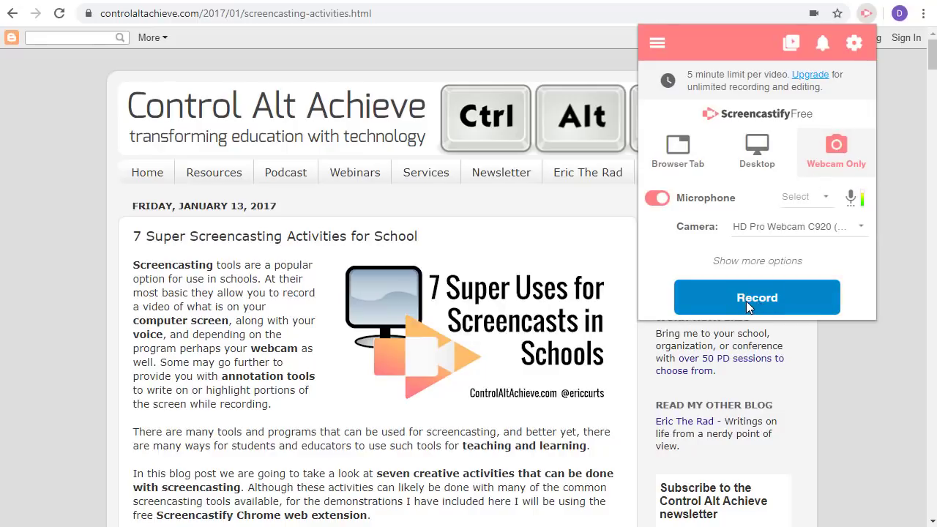
{"action": "left_click", "coordinate": [757, 298]}
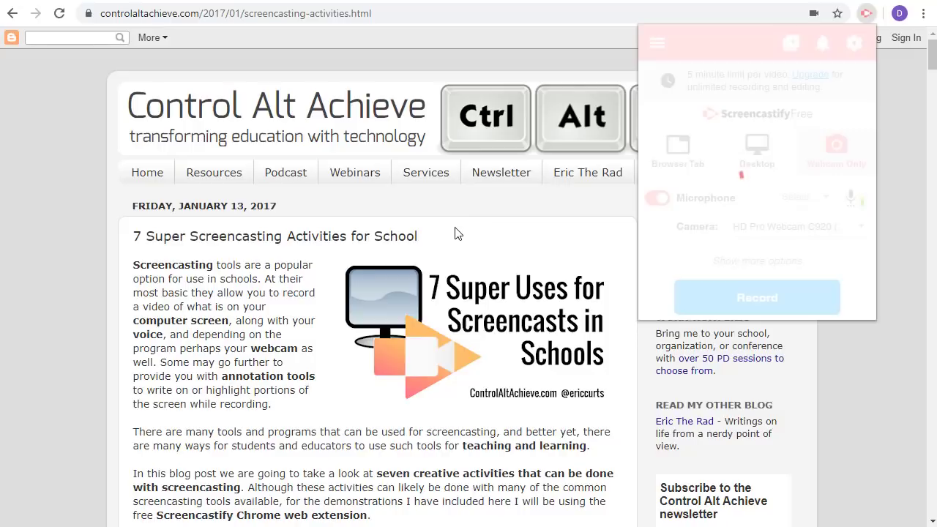
{"action": "left_click", "coordinate": [755, 298]}
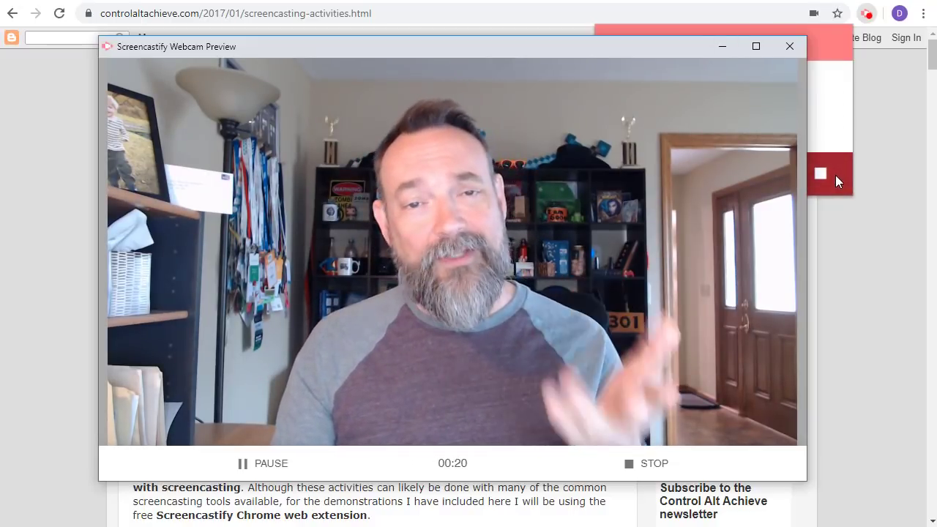
Step: Stop the webcam recording so the 21-second video begins saving to Google Drive
{"action": "left_click", "coordinate": [645, 463]}
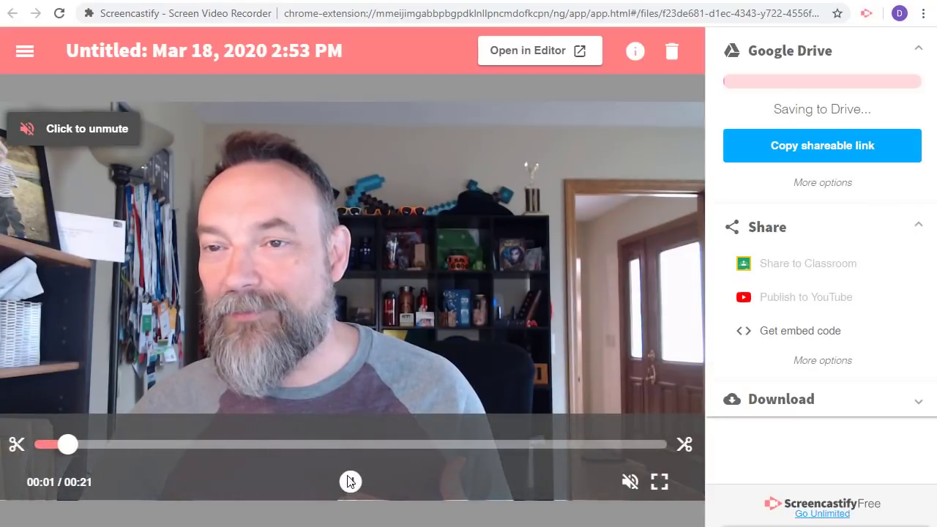
{"action": "left_click", "coordinate": [350, 482]}
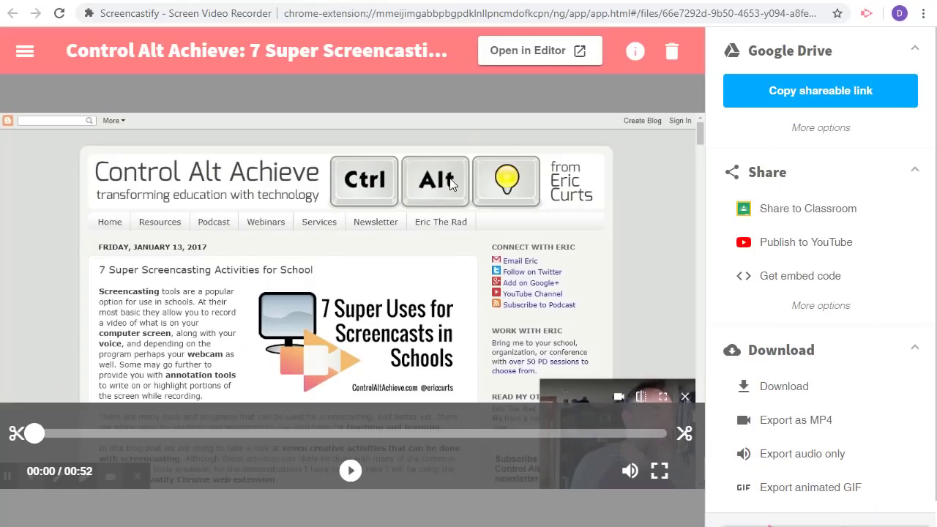
{"action": "mouse_move", "coordinate": [404, 220]}
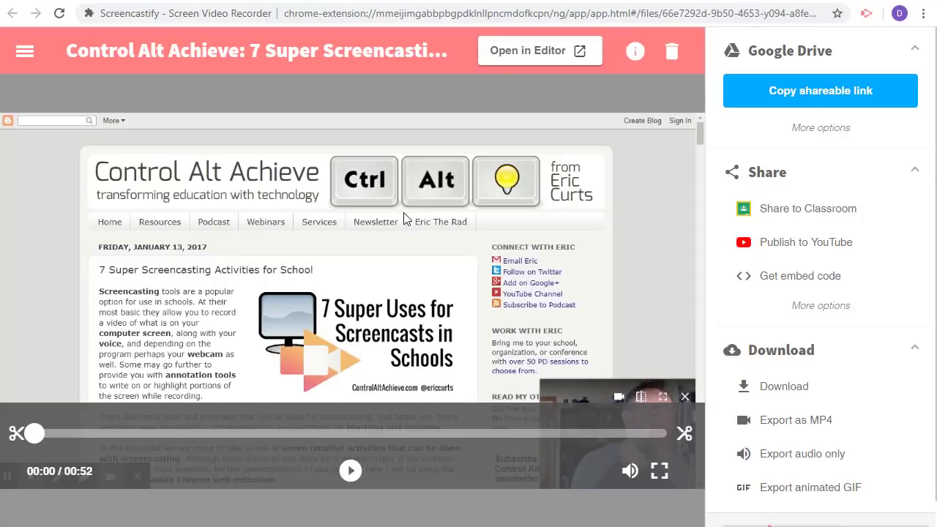
{"action": "mouse_move", "coordinate": [387, 211]}
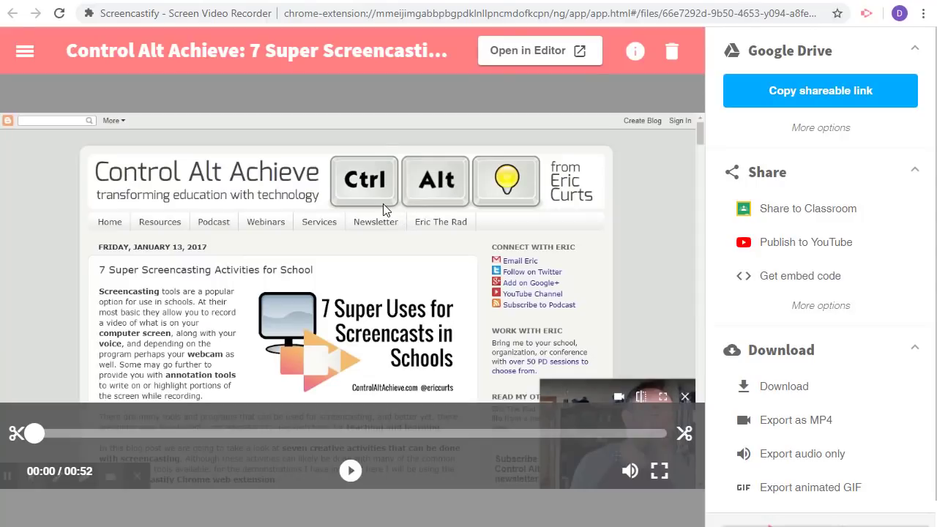
{"action": "mouse_move", "coordinate": [413, 235]}
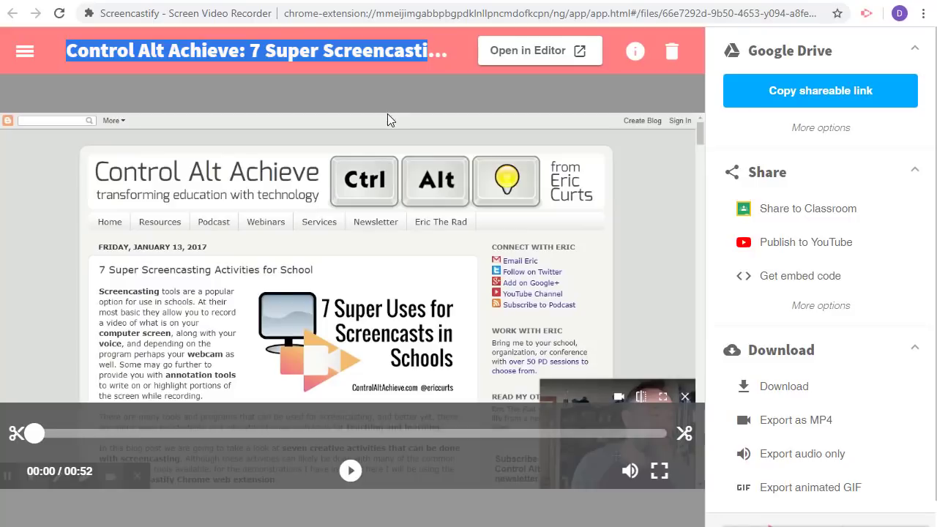
{"action": "mouse_move", "coordinate": [685, 440]}
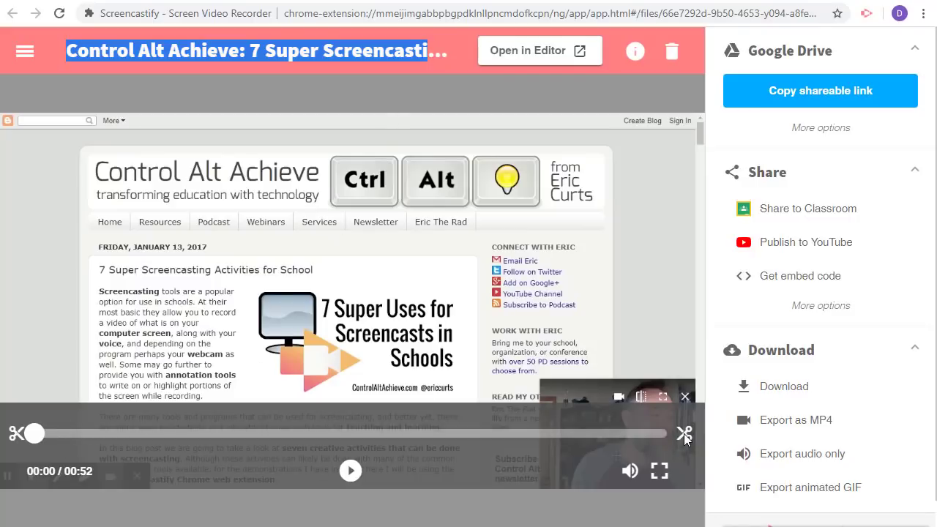
{"action": "mouse_move", "coordinate": [670, 279]}
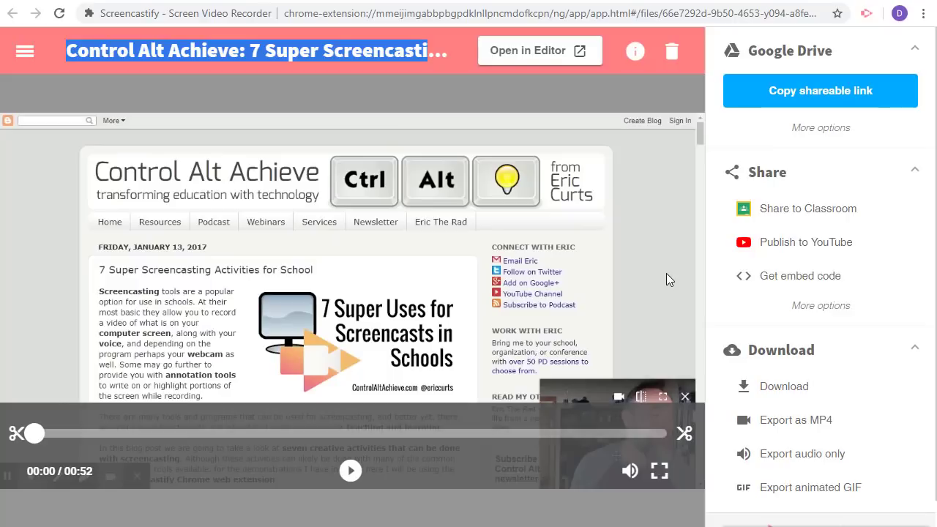
{"action": "mouse_move", "coordinate": [779, 193]}
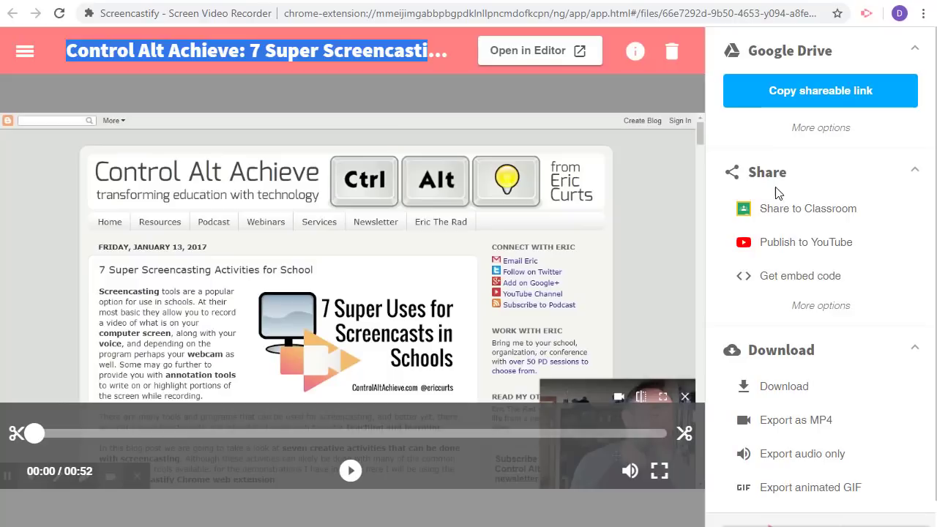
{"action": "mouse_move", "coordinate": [761, 137]}
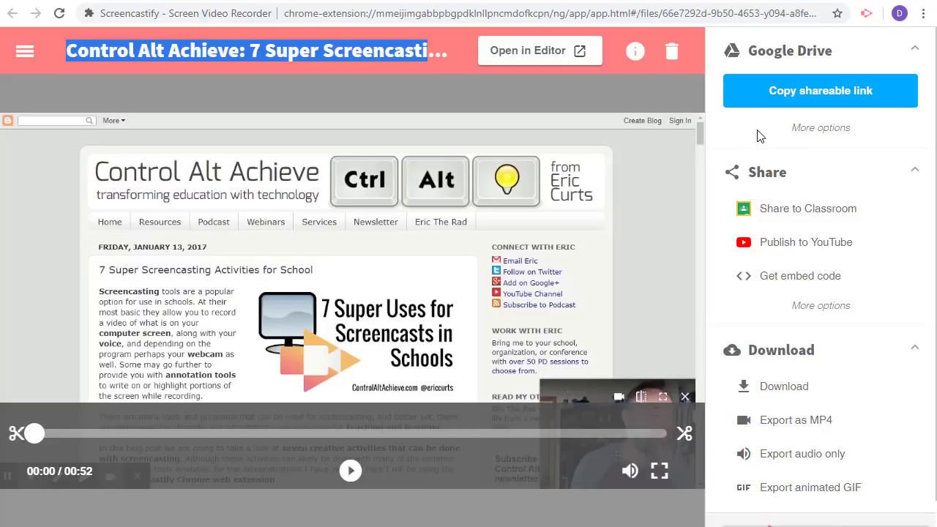
{"action": "mouse_move", "coordinate": [623, 267]}
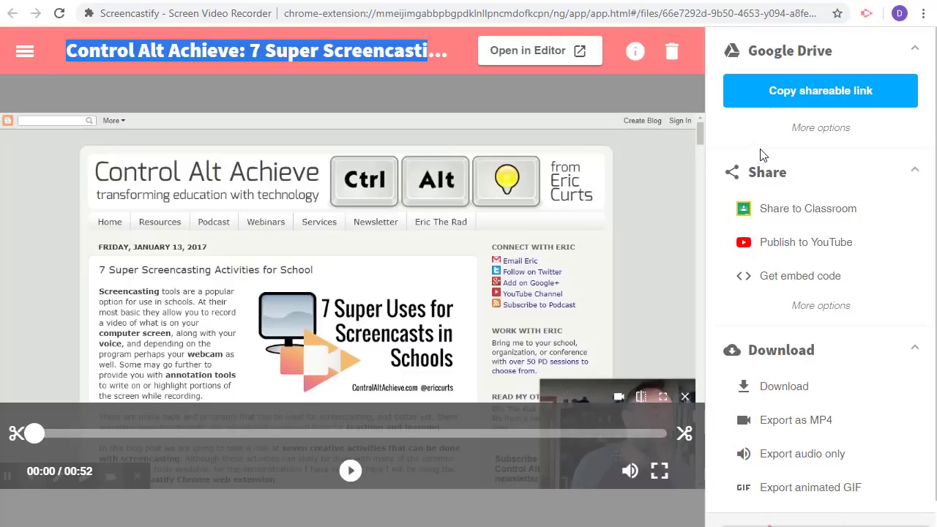
{"action": "mouse_move", "coordinate": [811, 108]}
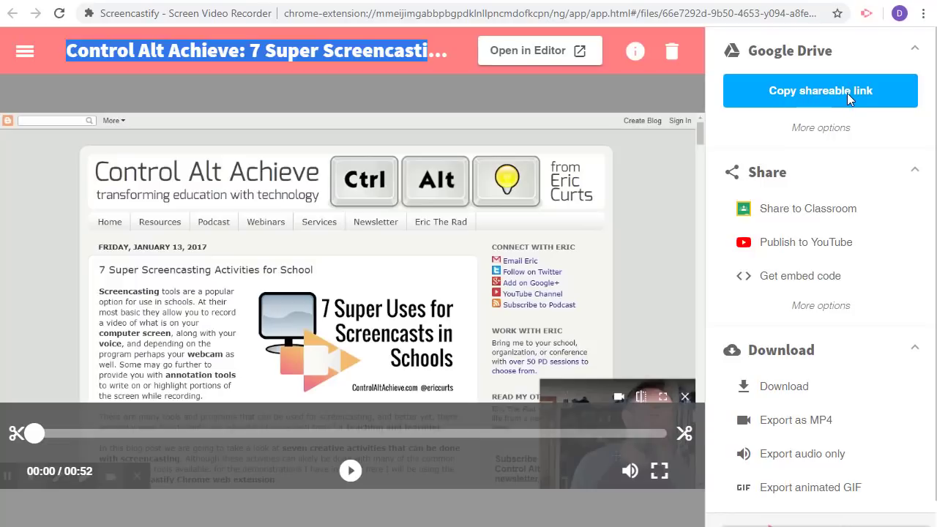
{"action": "mouse_move", "coordinate": [814, 99]}
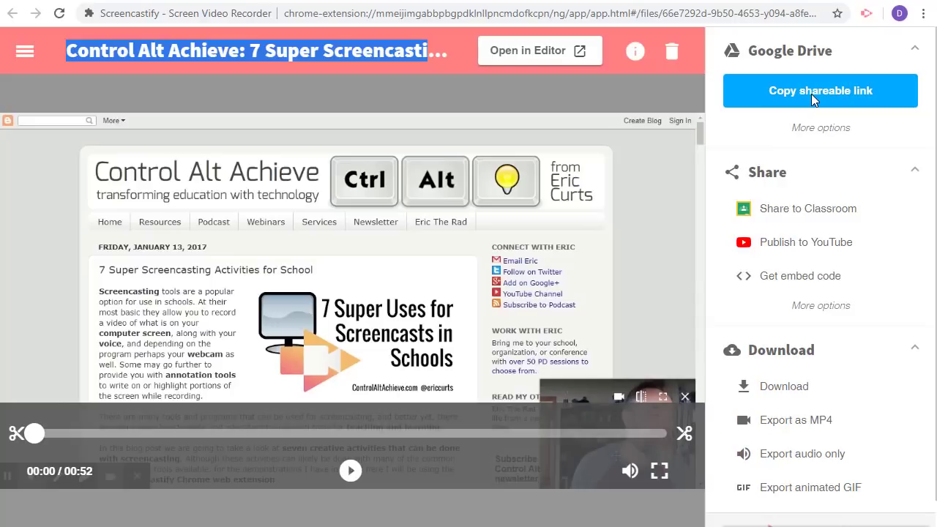
Step: Copy the Google Drive shareable link for the 52-second blog post recording
{"action": "left_click", "coordinate": [820, 90]}
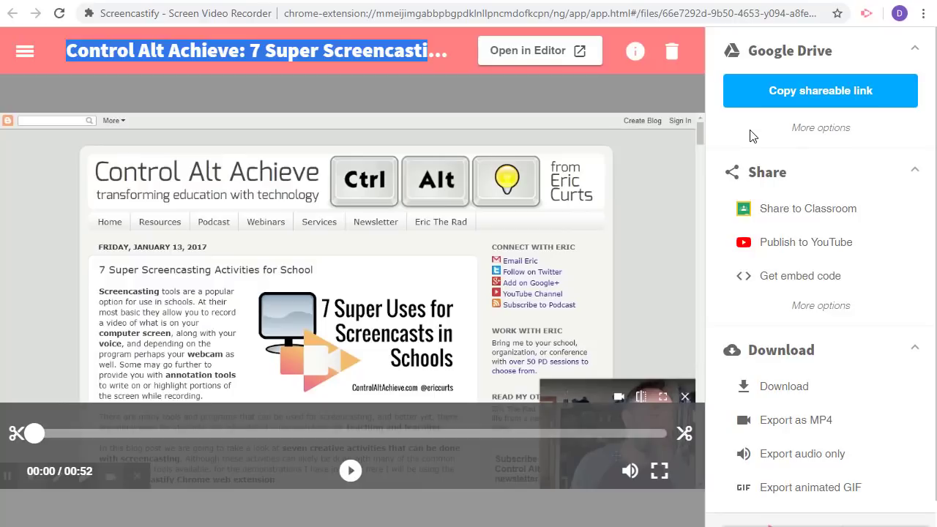
{"action": "mouse_move", "coordinate": [750, 140]}
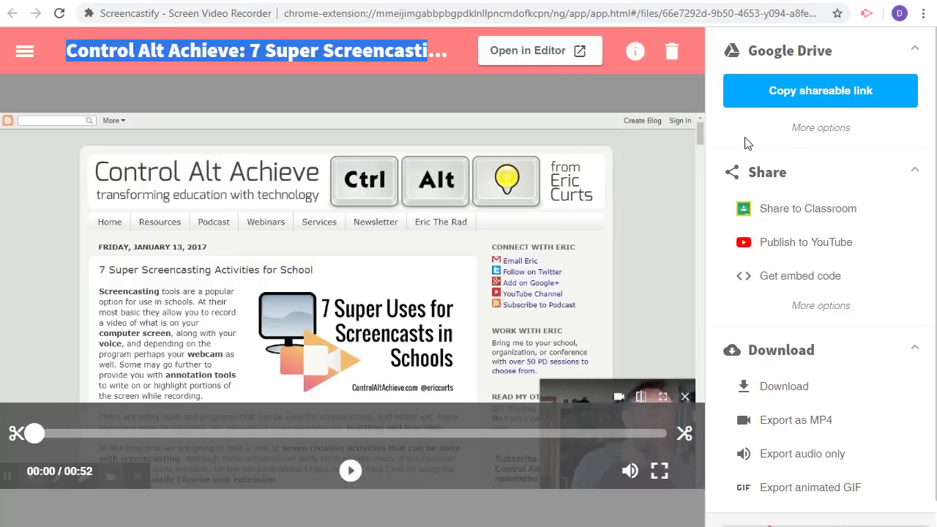
{"action": "mouse_move", "coordinate": [746, 147]}
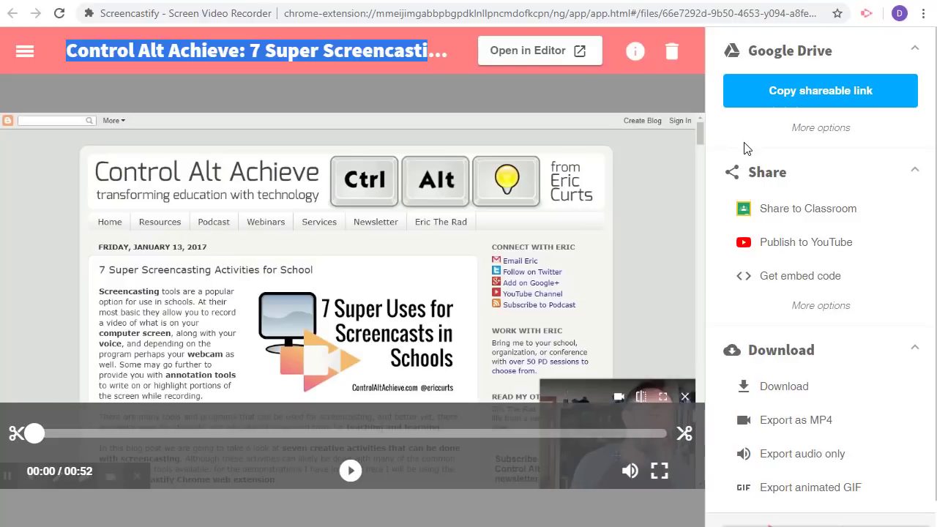
{"action": "mouse_move", "coordinate": [777, 145]}
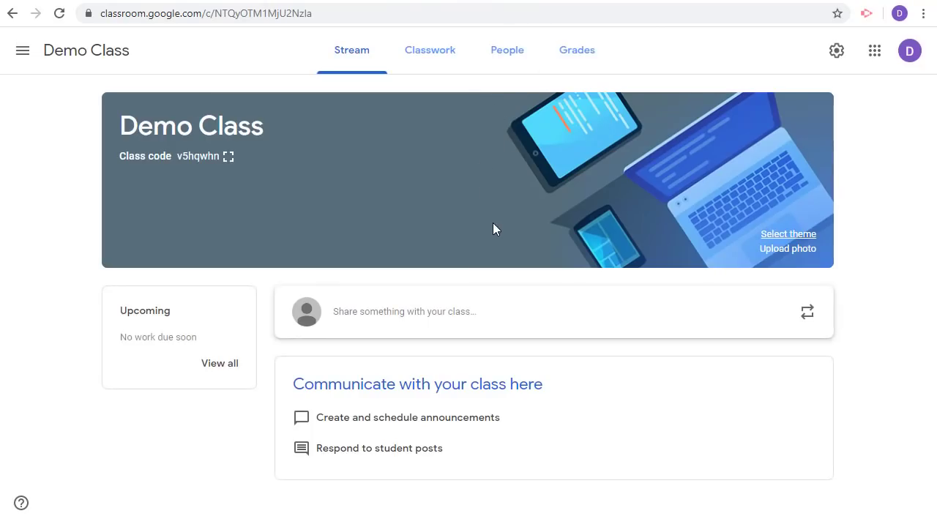
{"action": "mouse_move", "coordinate": [482, 229]}
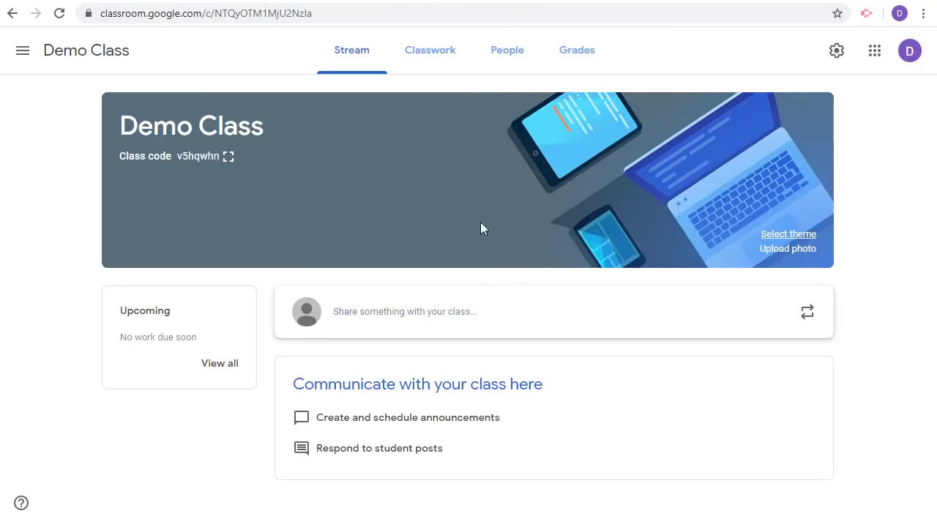
Step: From Demo Class's Classwork page, create a new blank Assignment
{"action": "left_click", "coordinate": [431, 50]}
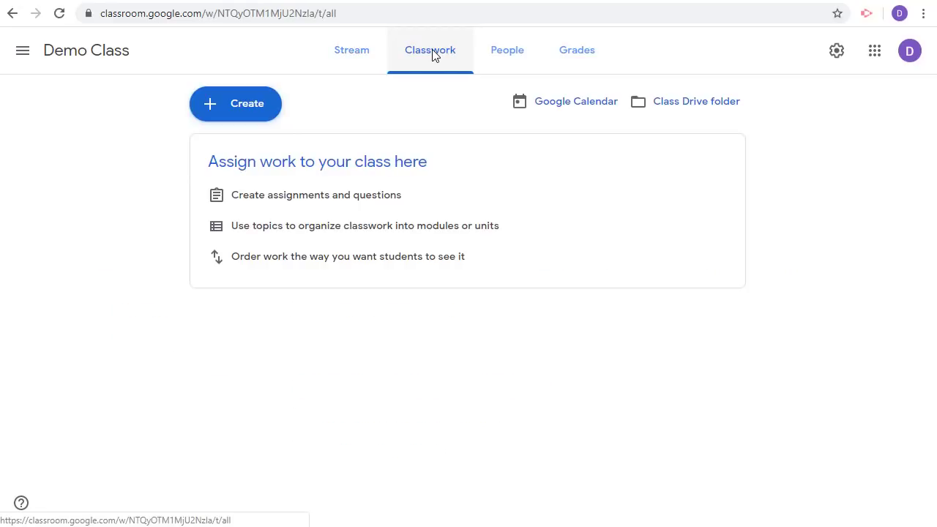
{"action": "left_click", "coordinate": [234, 102]}
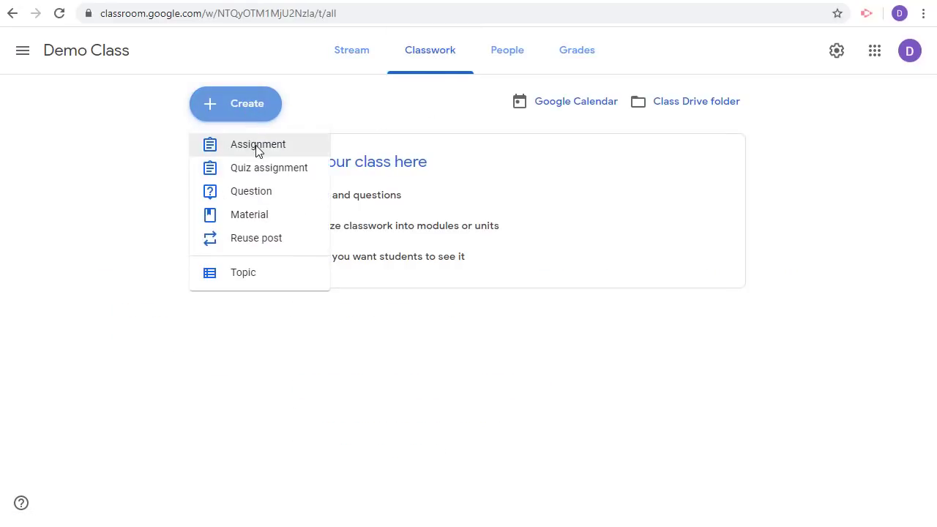
{"action": "left_click", "coordinate": [258, 145]}
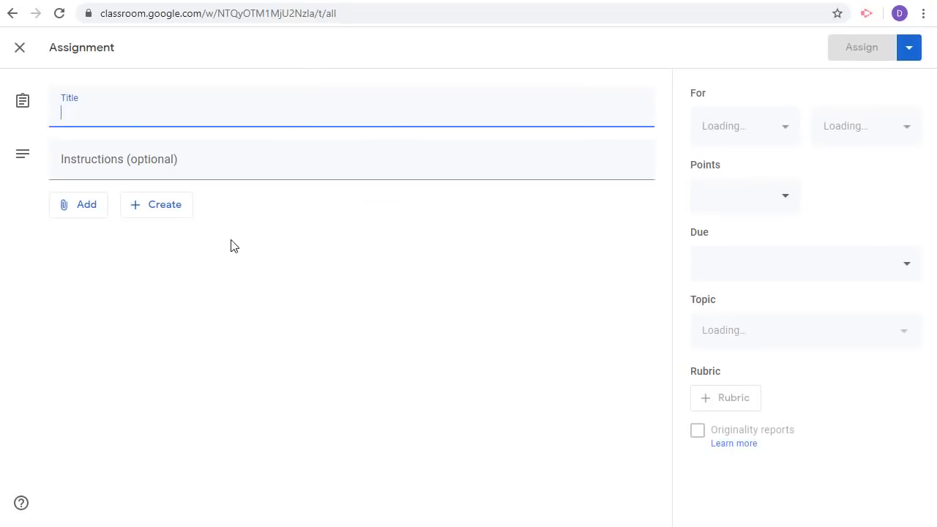
{"action": "left_click", "coordinate": [907, 47]}
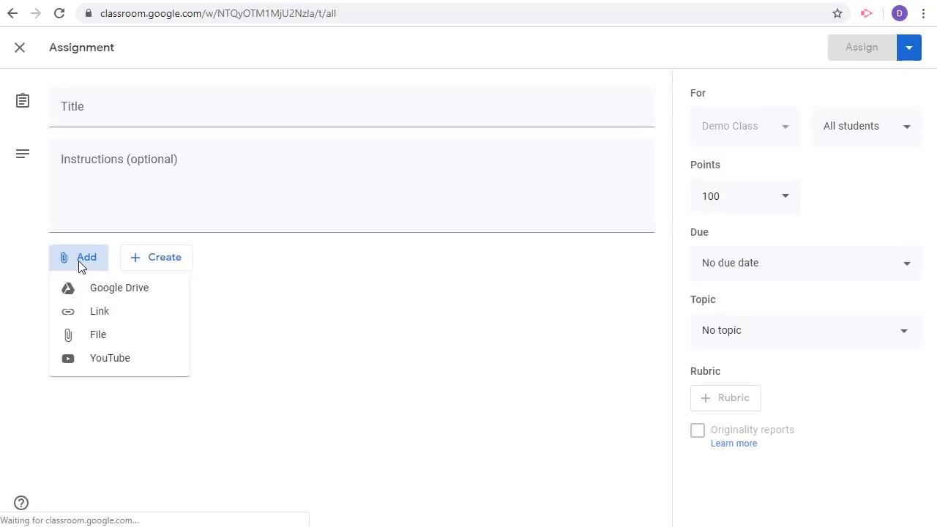
{"action": "mouse_move", "coordinate": [123, 334]}
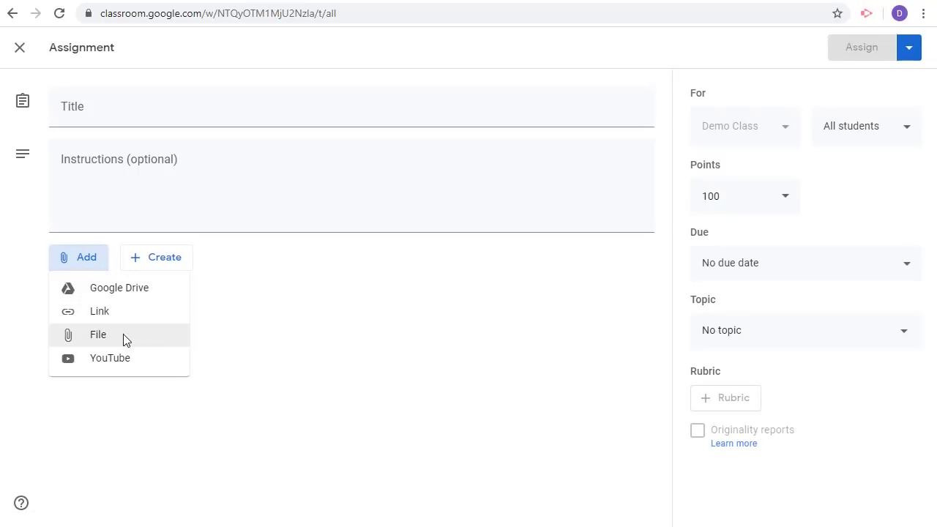
{"action": "left_click", "coordinate": [100, 310]}
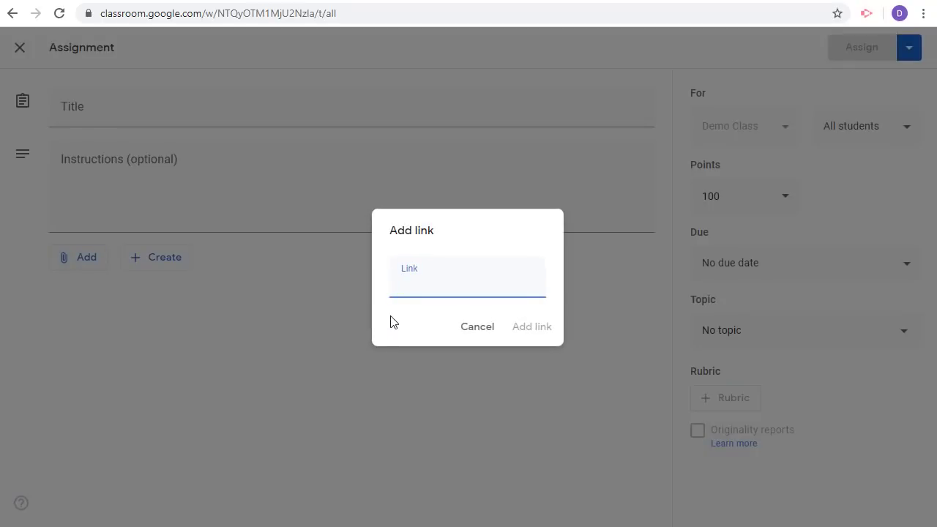
{"action": "left_click", "coordinate": [531, 326]}
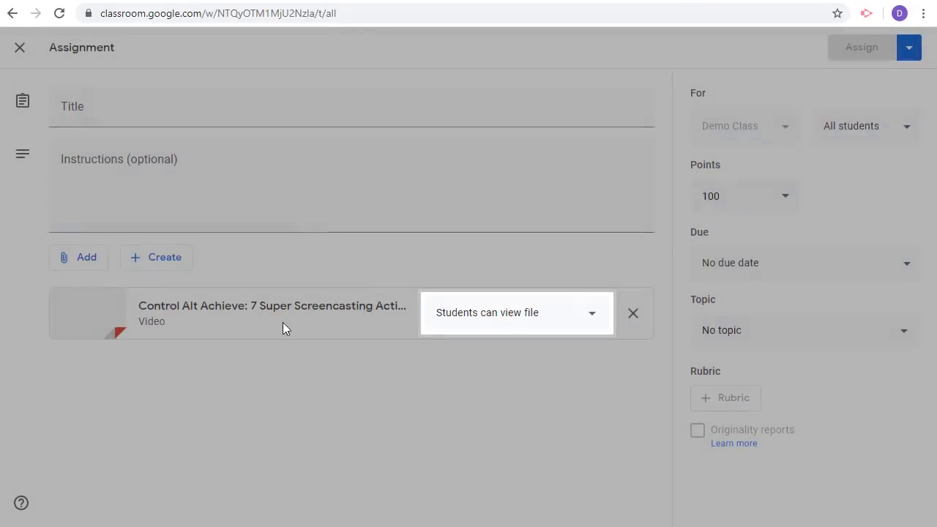
{"action": "left_click", "coordinate": [633, 314]}
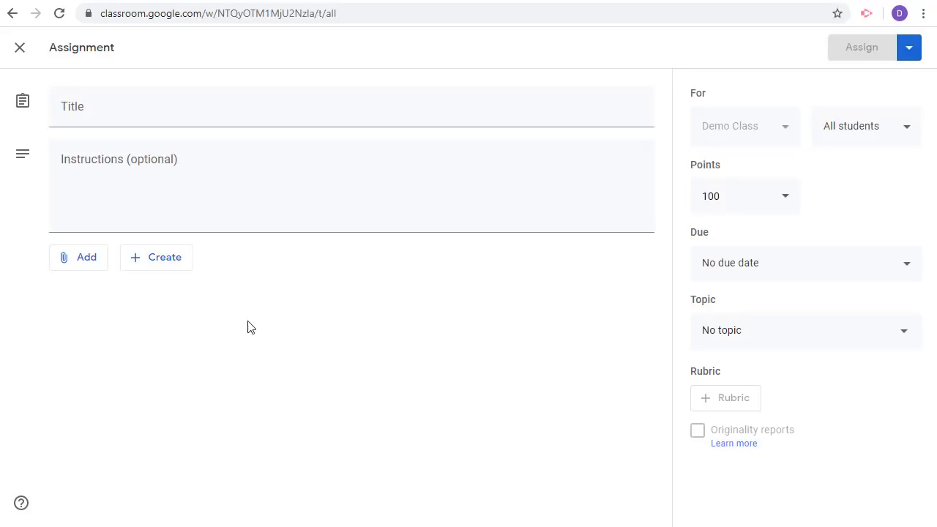
{"action": "mouse_move", "coordinate": [463, 21]}
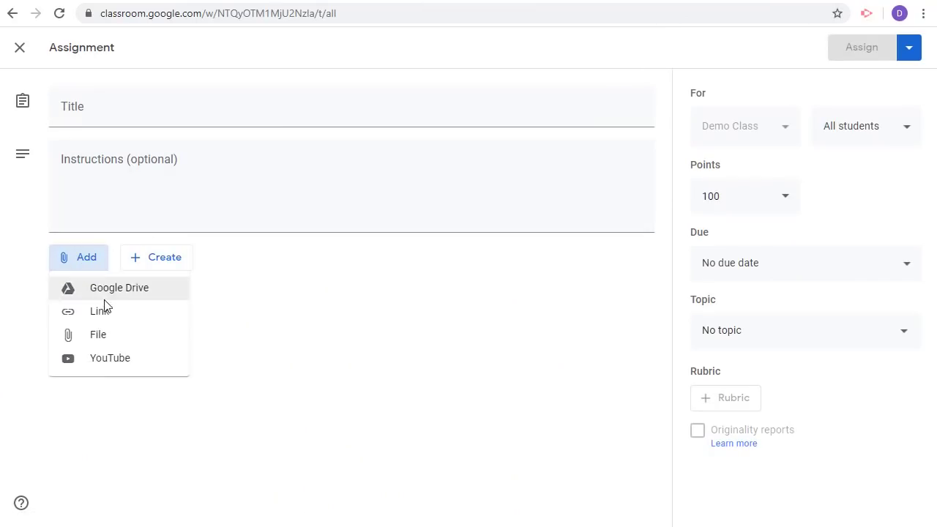
Step: Attach the recent Control Alt Achieve screencast video from Google Drive to the assignment
{"action": "left_click", "coordinate": [119, 287]}
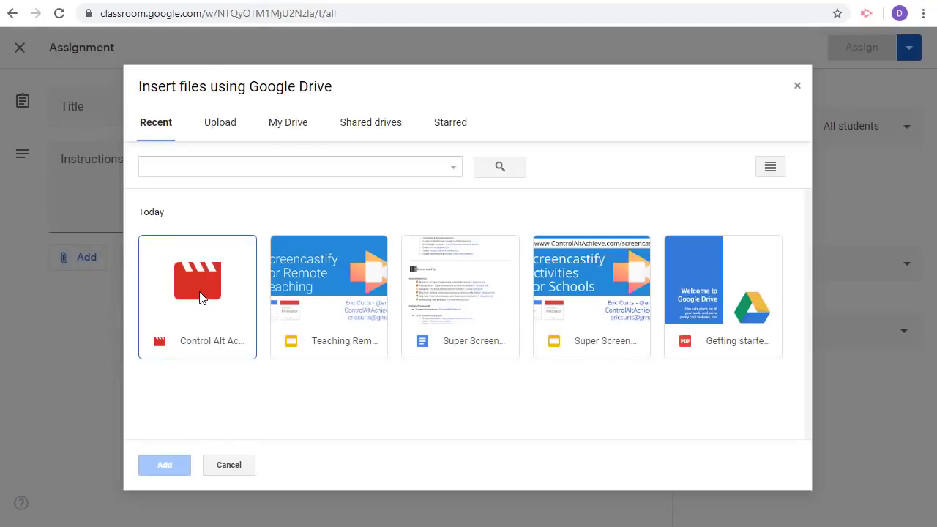
{"action": "left_click", "coordinate": [164, 466]}
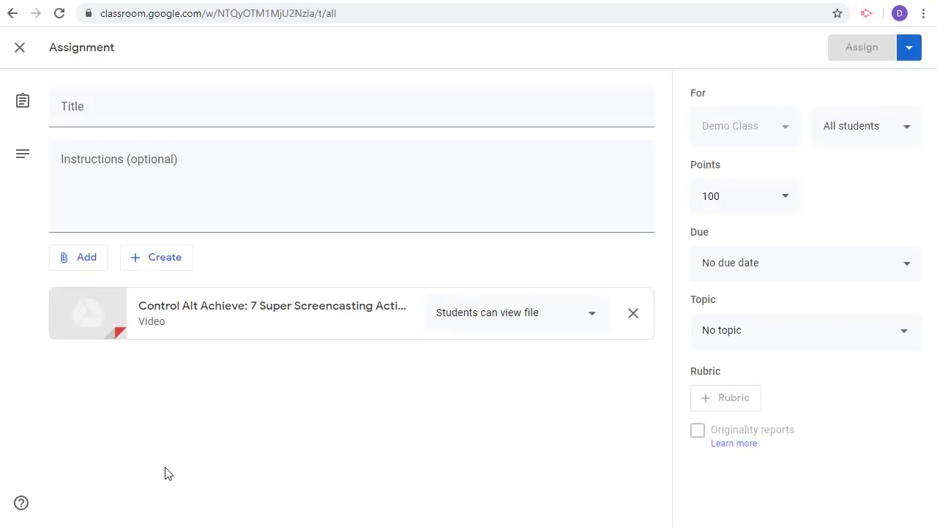
{"action": "left_click", "coordinate": [633, 313]}
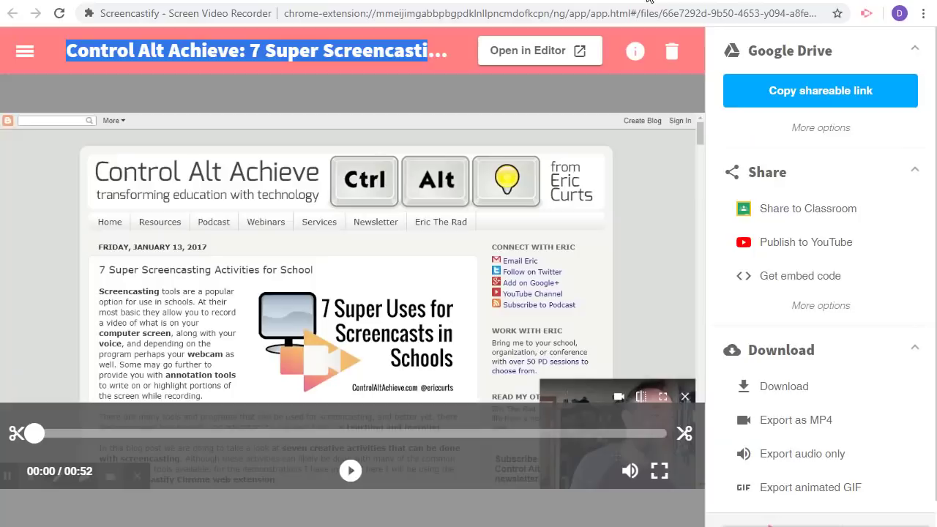
{"action": "mouse_move", "coordinate": [741, 123]}
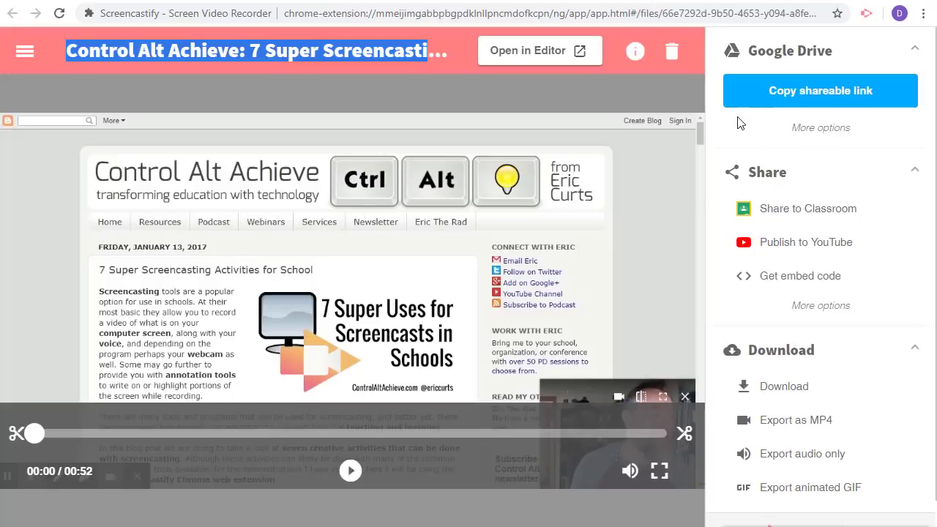
{"action": "mouse_move", "coordinate": [754, 127]}
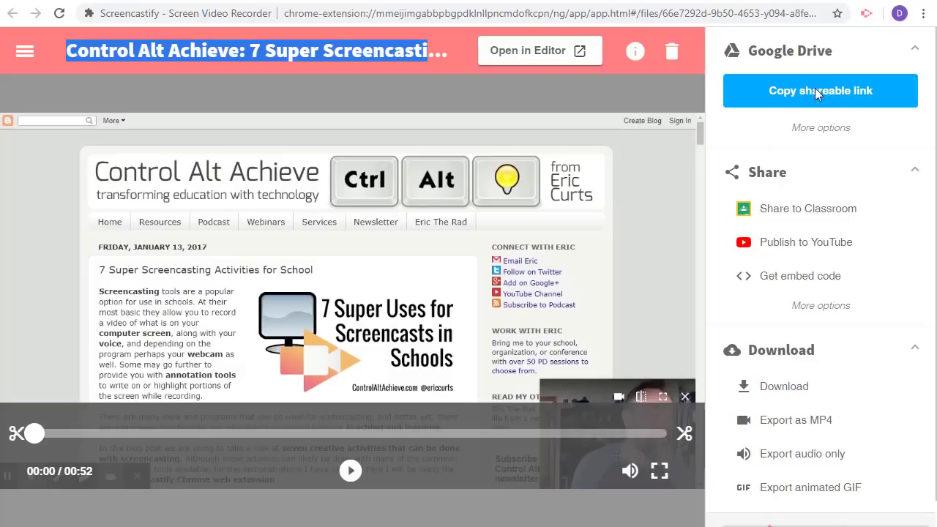
{"action": "mouse_move", "coordinate": [807, 208]}
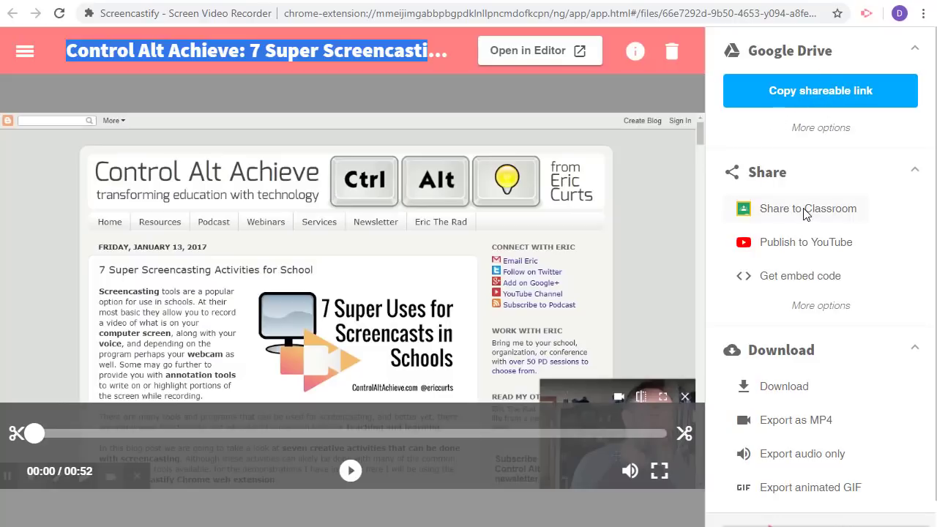
{"action": "mouse_move", "coordinate": [716, 235]}
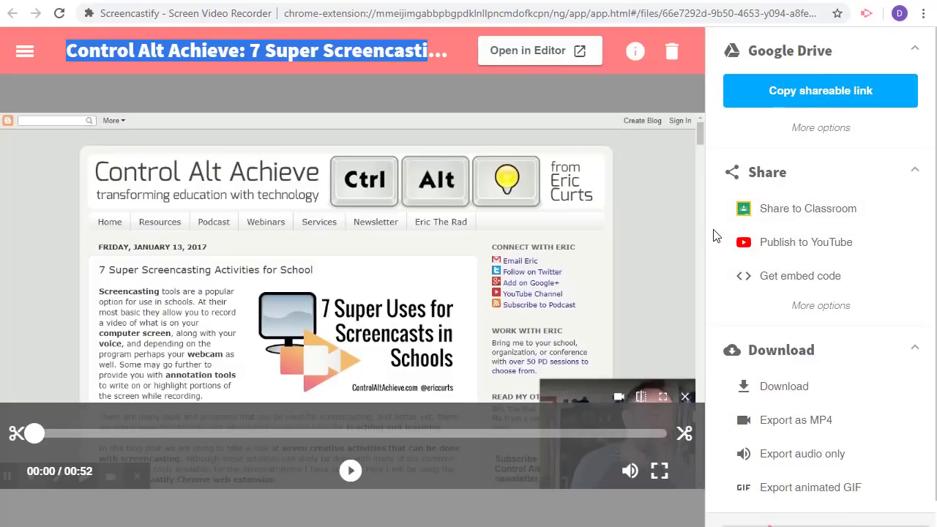
{"action": "mouse_move", "coordinate": [808, 208]}
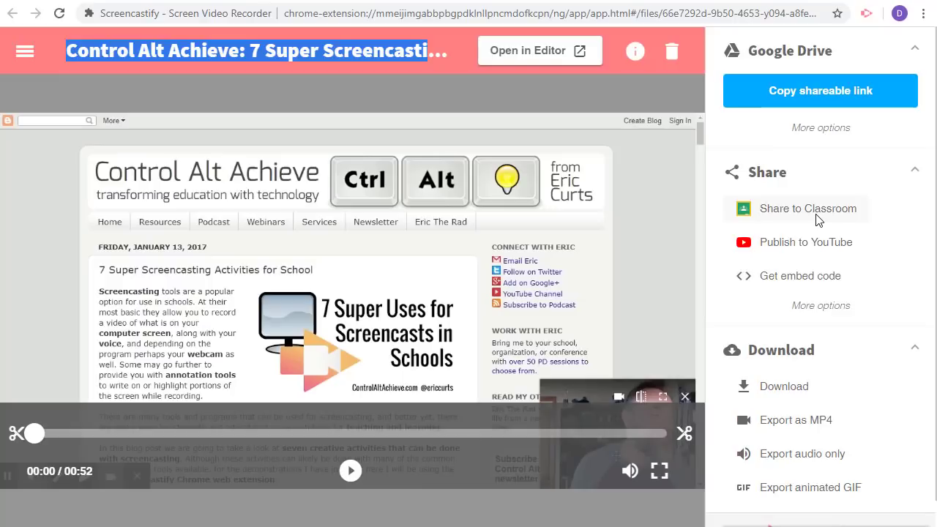
{"action": "mouse_move", "coordinate": [805, 139]}
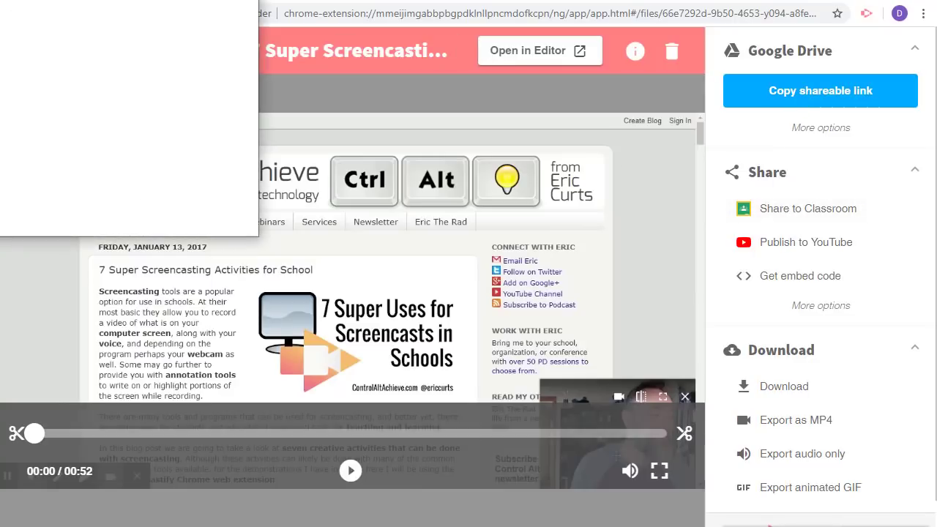
Step: View the Choose class and action options in Share to Classroom, then close it without posting
{"action": "left_click", "coordinate": [808, 207]}
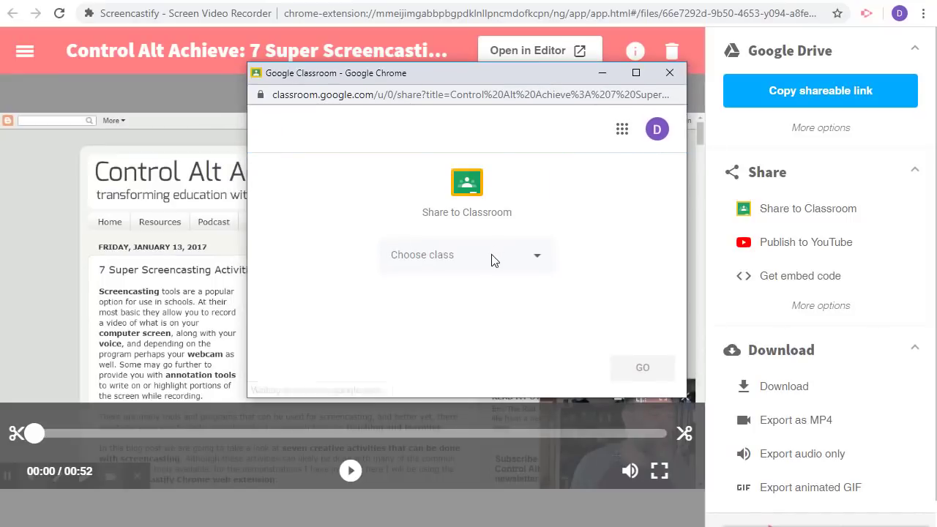
{"action": "left_click", "coordinate": [467, 255]}
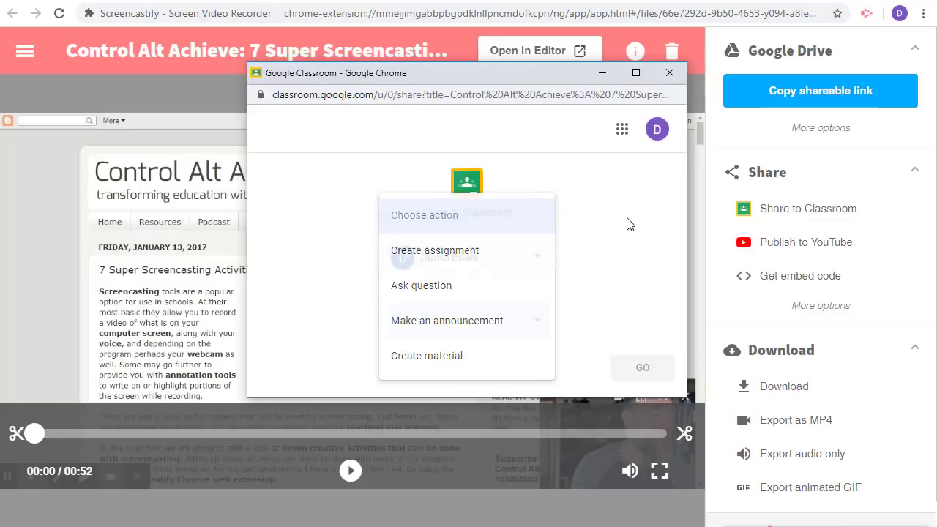
{"action": "left_click", "coordinate": [668, 74]}
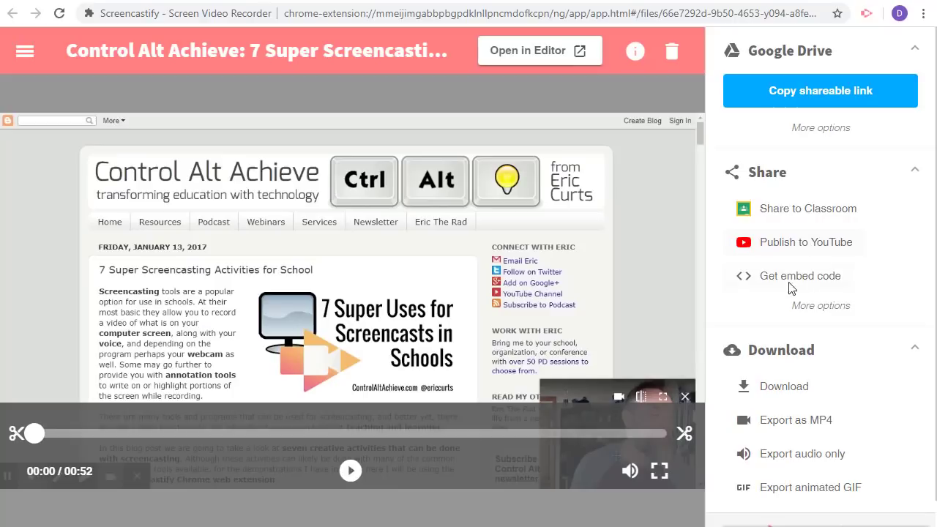
{"action": "mouse_move", "coordinate": [791, 281]}
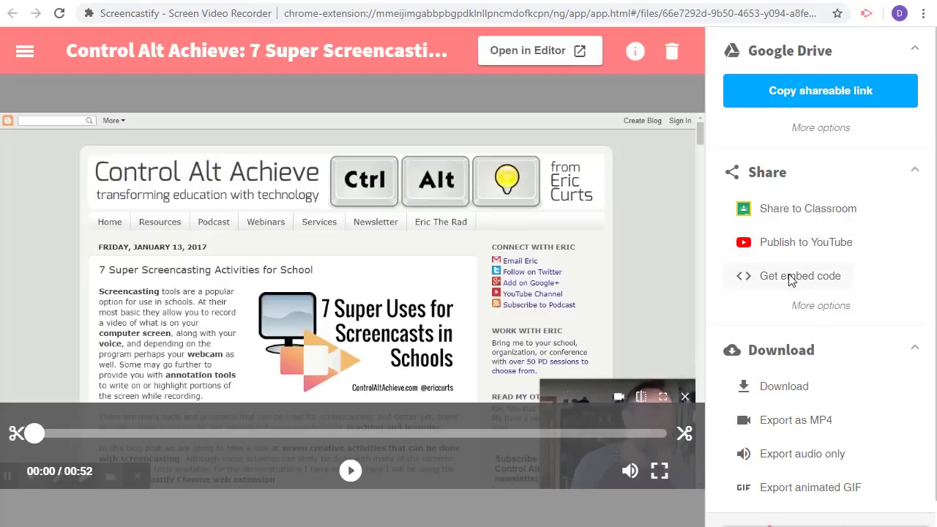
{"action": "scroll", "scroll_direction": "down", "scroll_amount": 3}
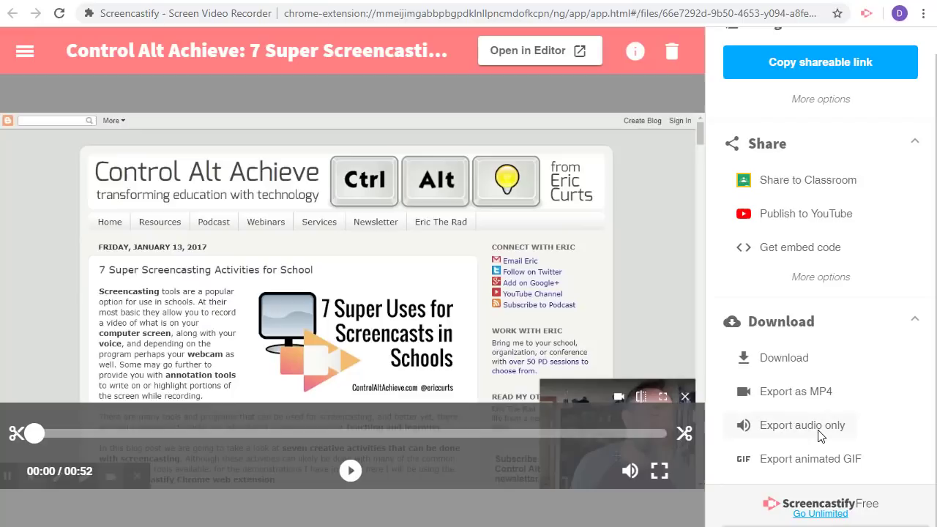
{"action": "mouse_move", "coordinate": [850, 376]}
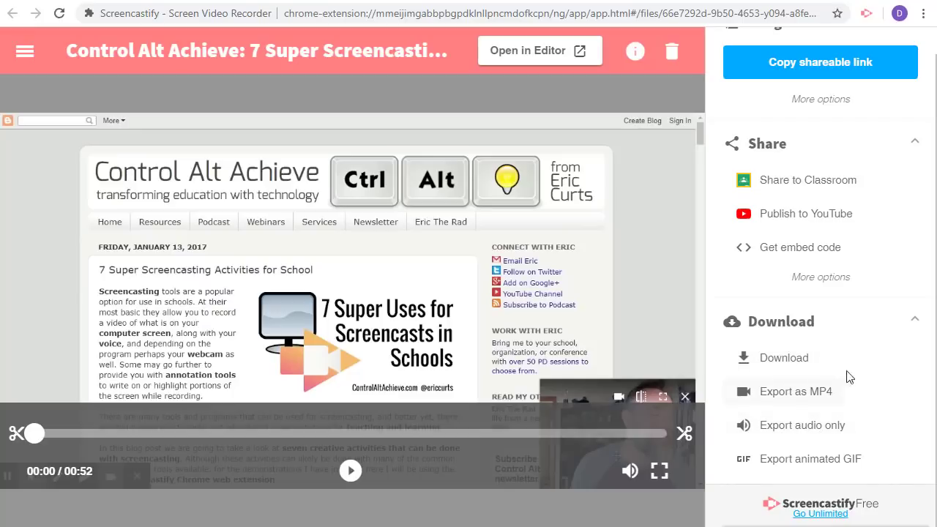
{"action": "mouse_move", "coordinate": [893, 378]}
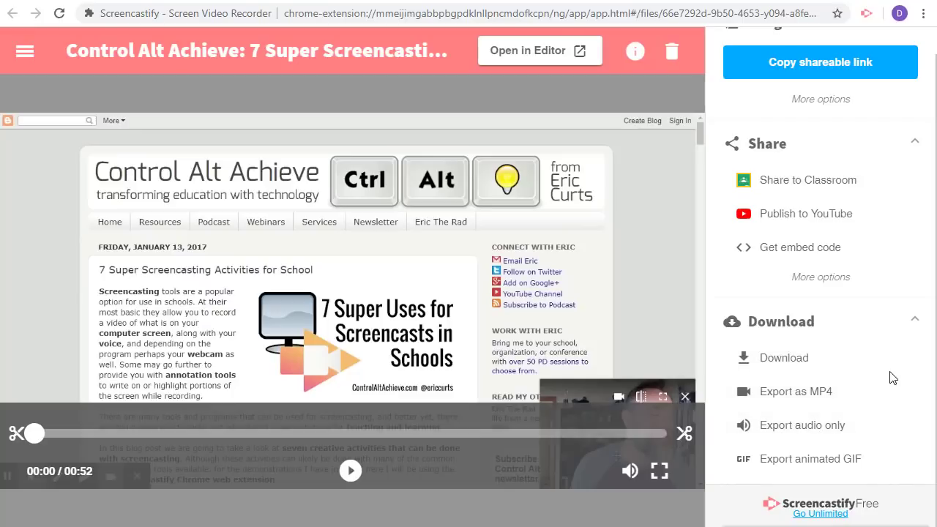
{"action": "mouse_move", "coordinate": [889, 377]}
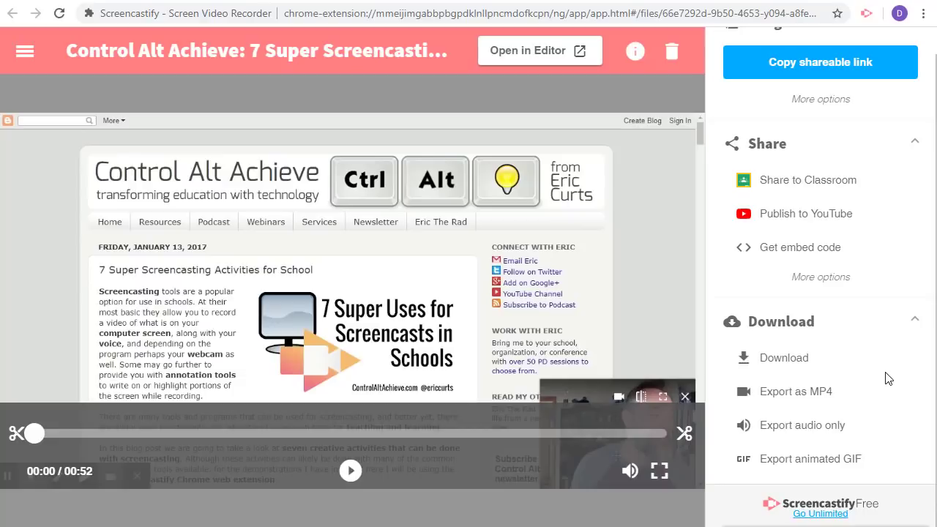